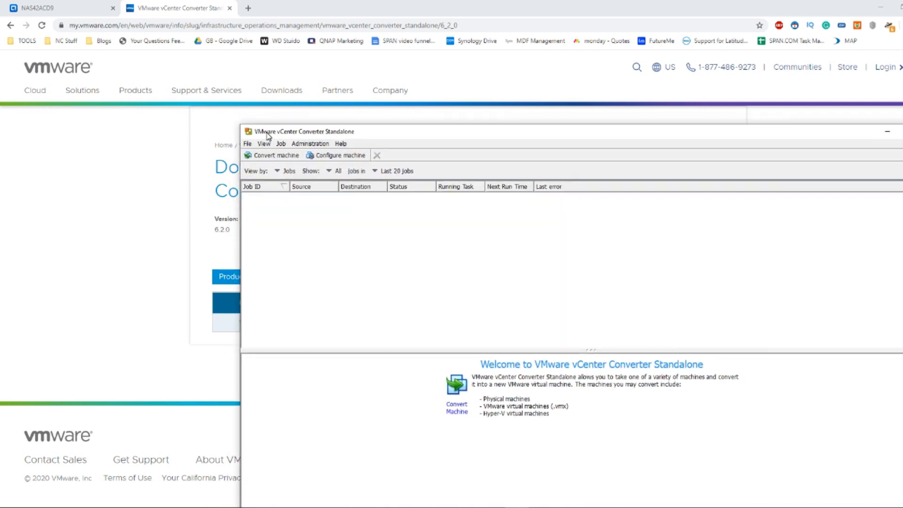
- Reposition the vCenter Converter Standalone window slightly lower and to the left
{"action": "left_click_drag", "start_coordinate": [299, 131], "coordinate": [282, 152]}
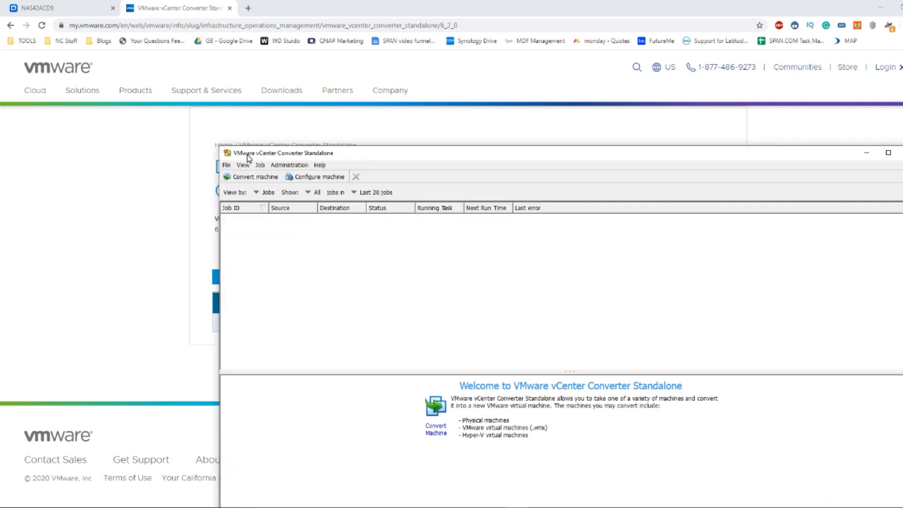
{"action": "mouse_move", "coordinate": [260, 185]}
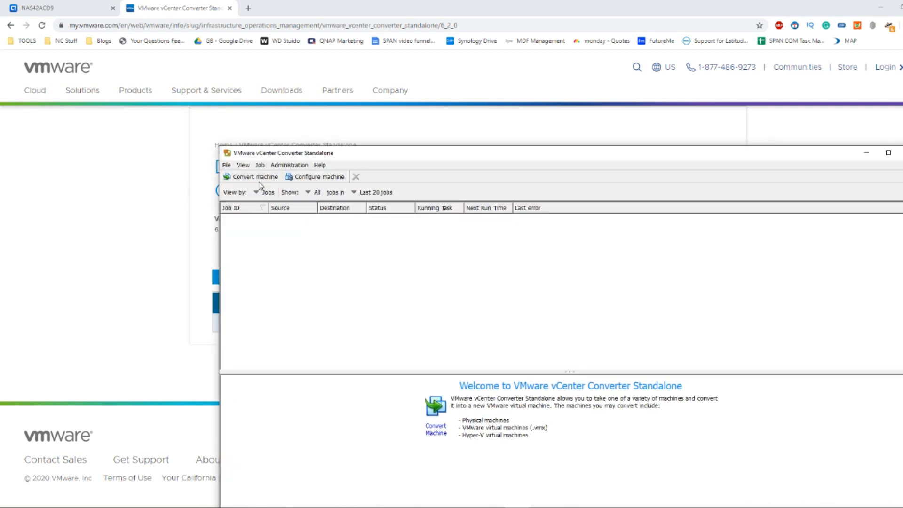
{"action": "mouse_move", "coordinate": [292, 229]}
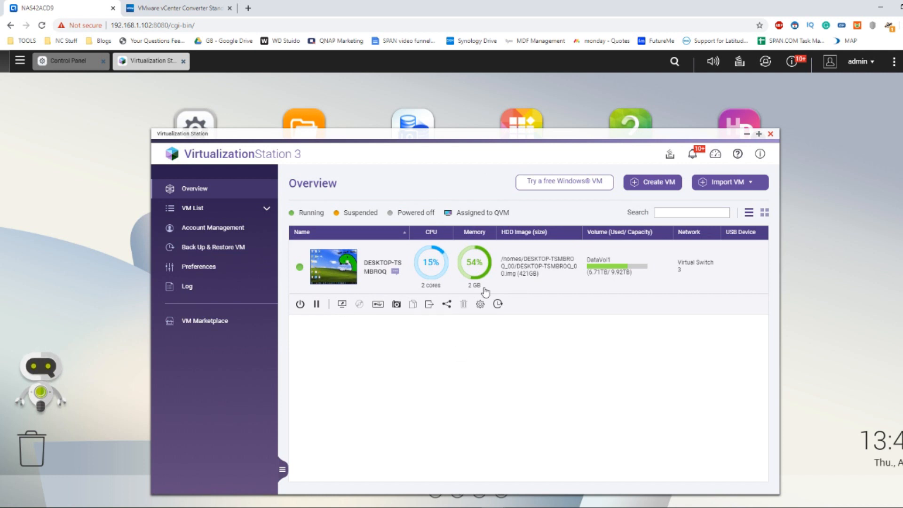
{"action": "mouse_move", "coordinate": [420, 247]}
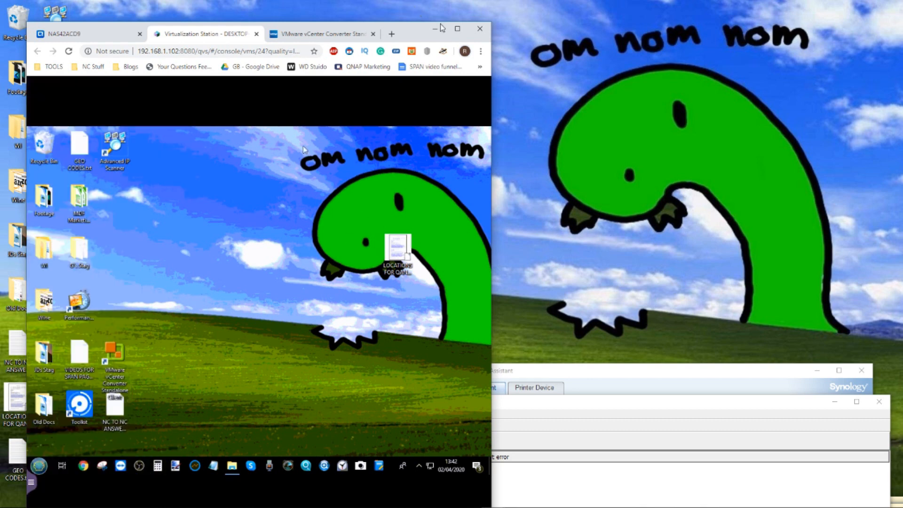
- Maximize the VM console window, then return to the NAS42ACD9 Overview
{"action": "left_click", "coordinate": [456, 28]}
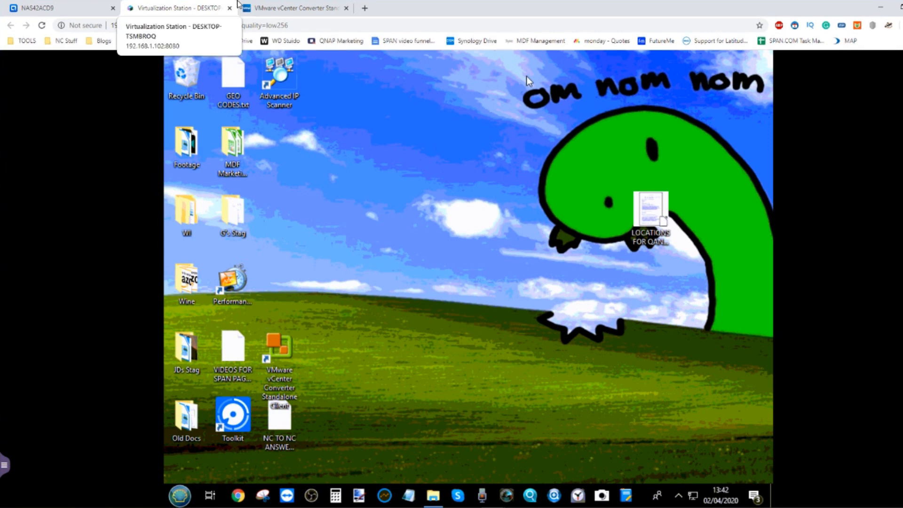
{"action": "left_click", "coordinate": [57, 8]}
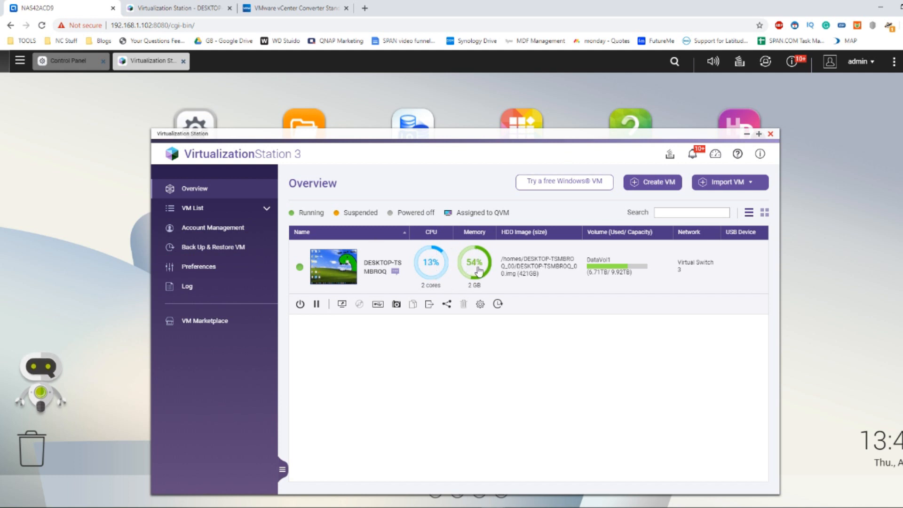
{"action": "mouse_move", "coordinate": [486, 266]}
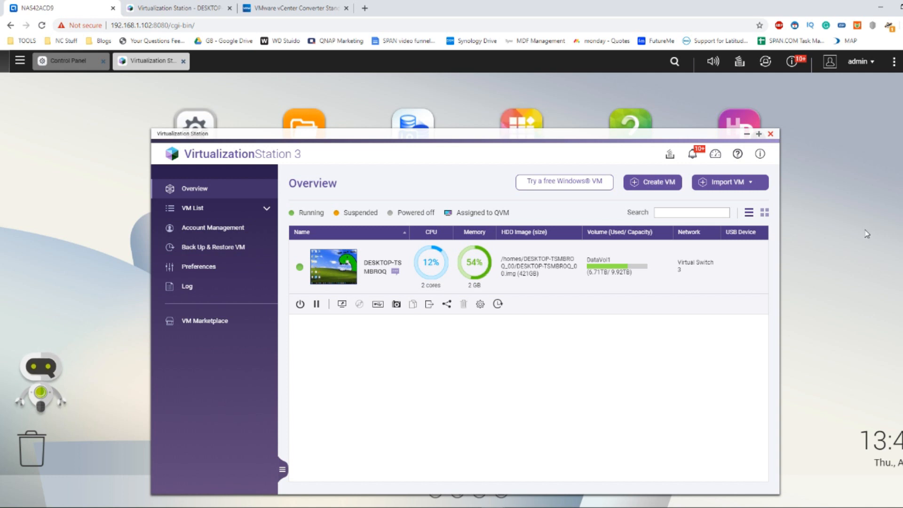
{"action": "mouse_move", "coordinate": [619, 196]}
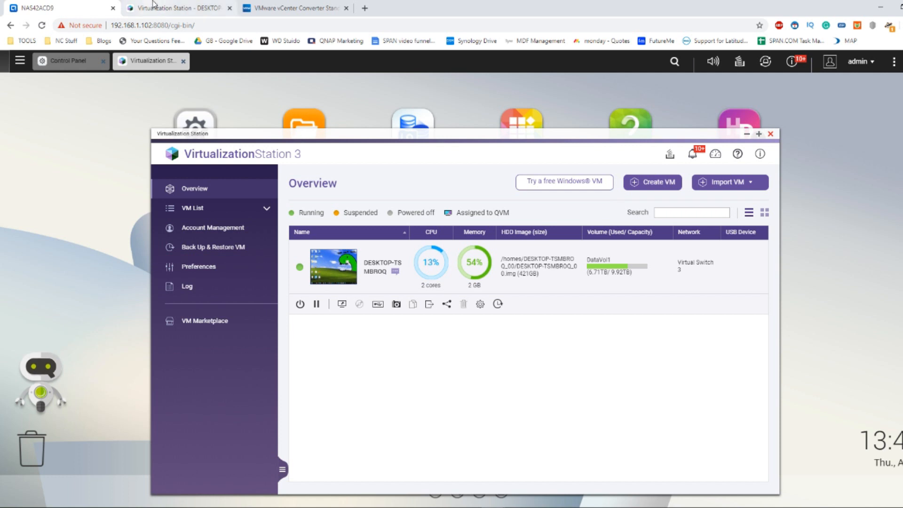
{"action": "mouse_move", "coordinate": [173, 8]}
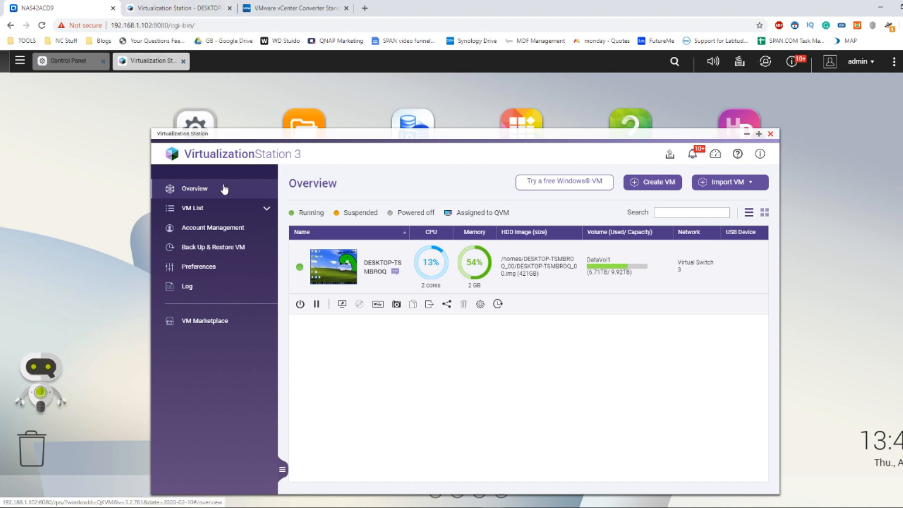
{"action": "mouse_move", "coordinate": [368, 266]}
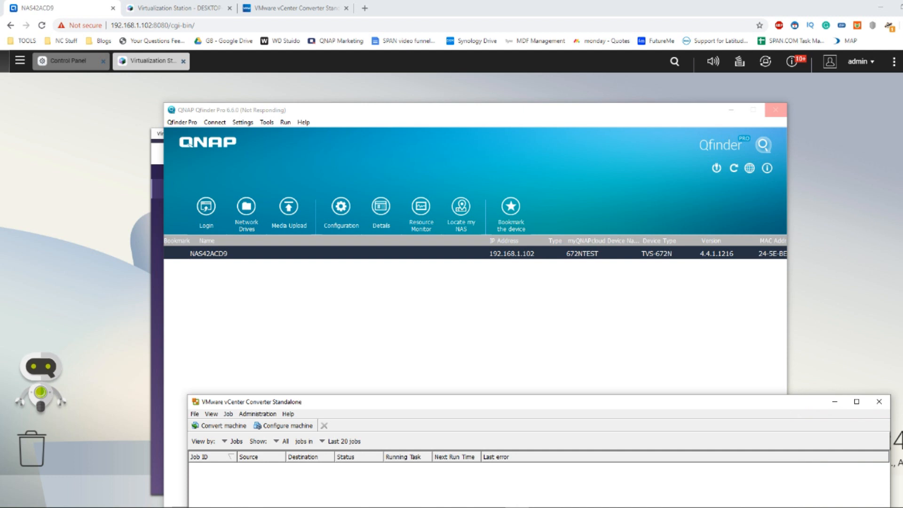
- Sign in to NAS42ACD9 via Network Drives with the ADMIN credentials
{"action": "left_click", "coordinate": [206, 206]}
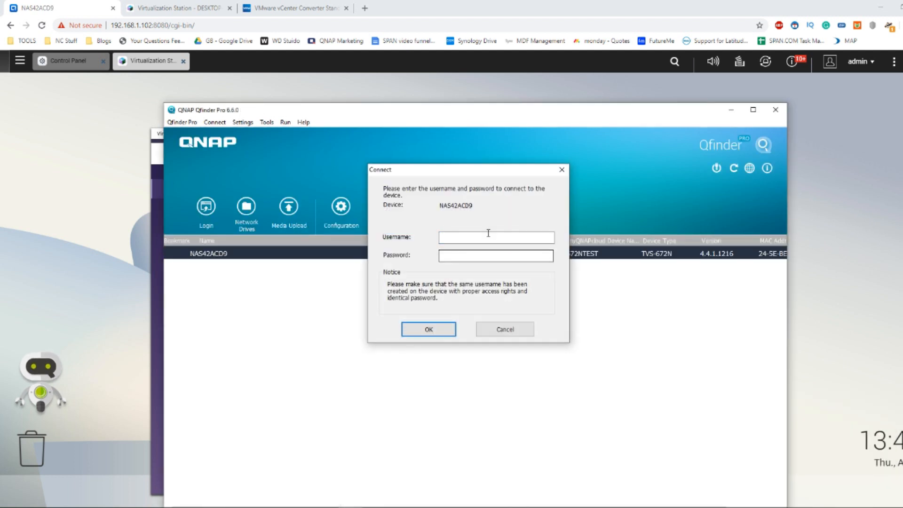
{"action": "type", "text": "ADMIN"}
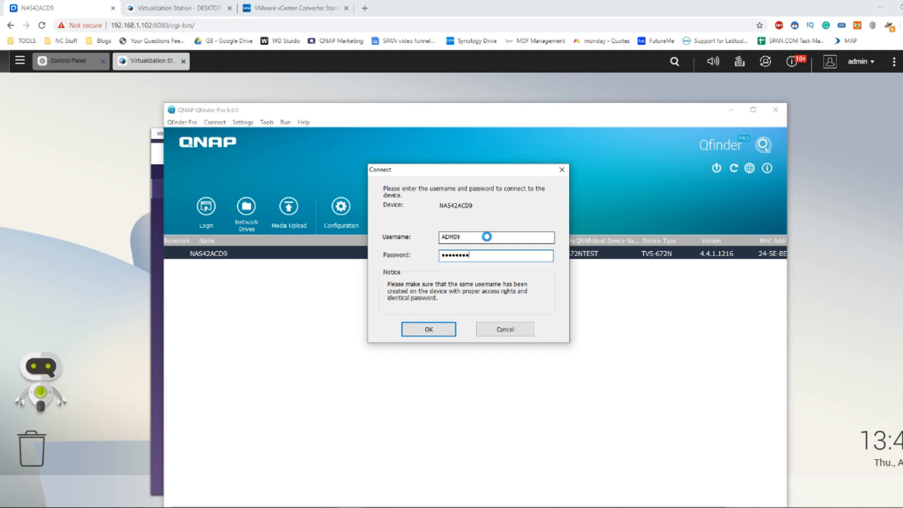
{"action": "left_click", "coordinate": [428, 329]}
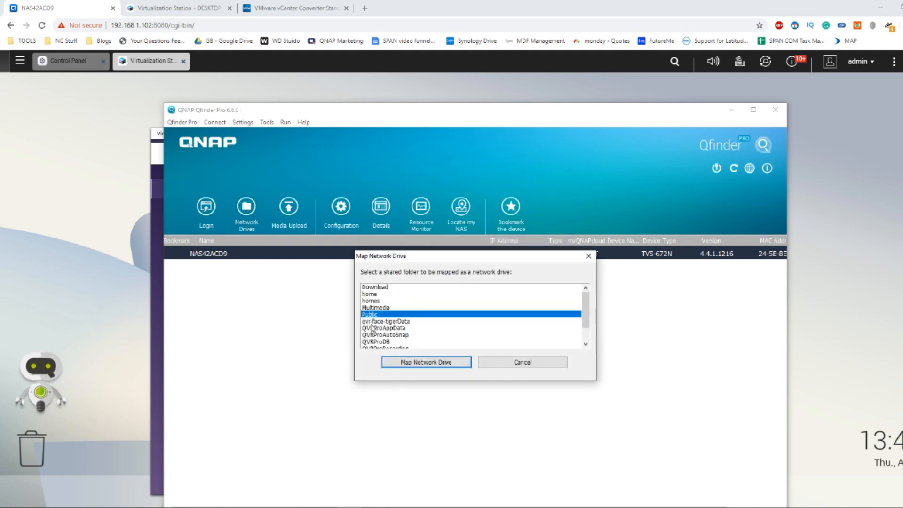
- Select the Multimedia shared folder for mapping as a network drive
{"action": "left_click", "coordinate": [370, 300]}
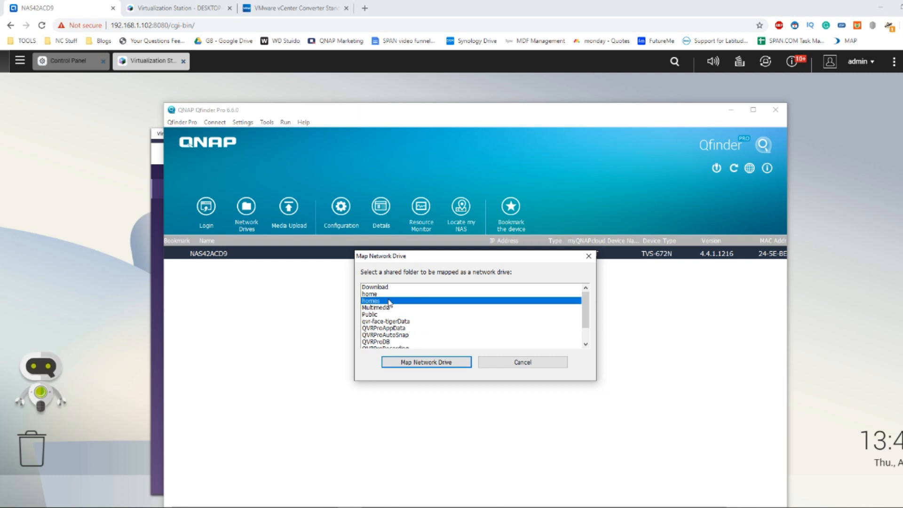
{"action": "left_click", "coordinate": [376, 306]}
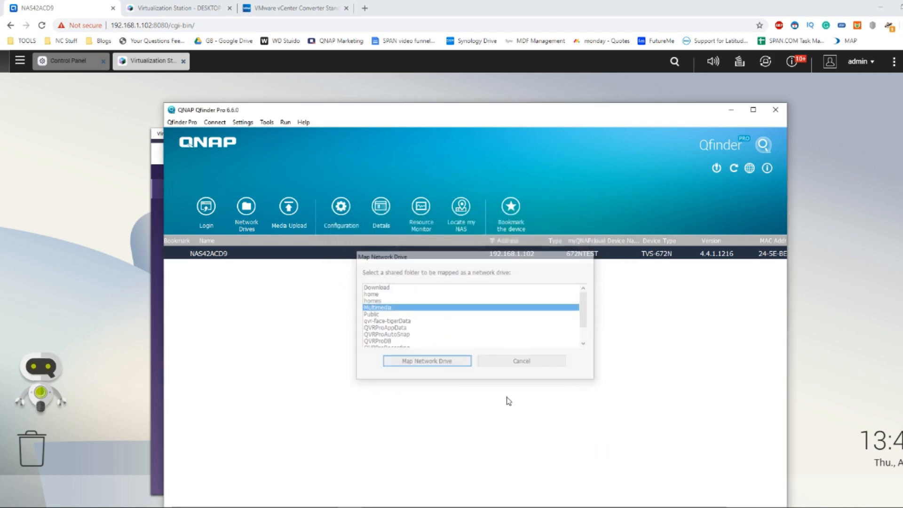
- Close Qfinder Pro, view This PC to check mapped drive M:, then close File Explorer
{"action": "left_click", "coordinate": [426, 360]}
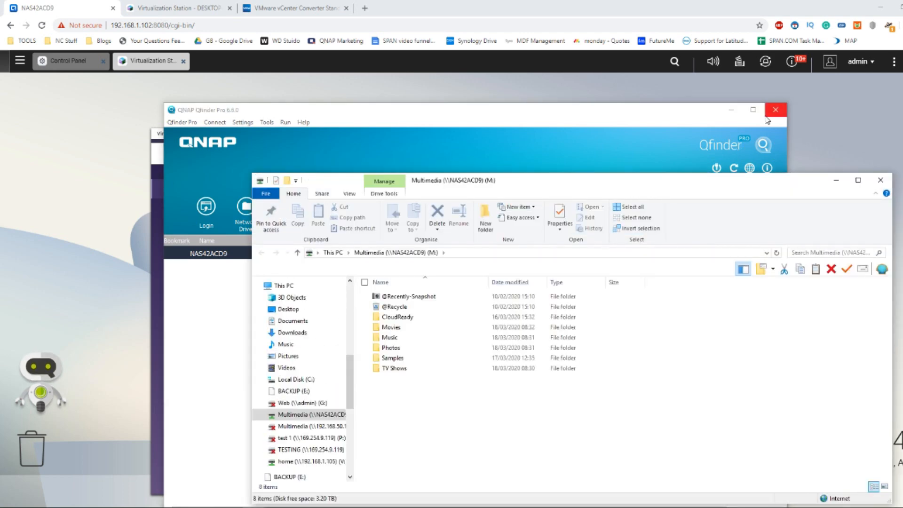
{"action": "left_click", "coordinate": [775, 110]}
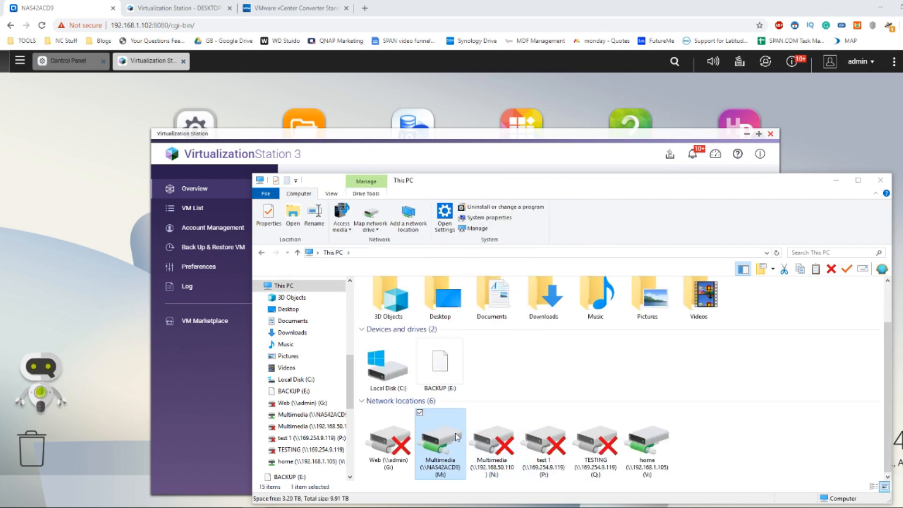
{"action": "left_click", "coordinate": [439, 358]}
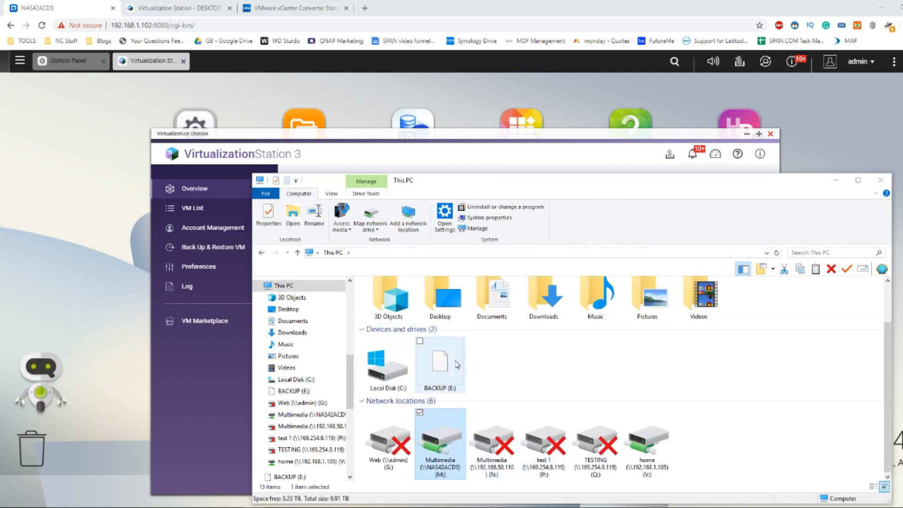
{"action": "mouse_move", "coordinate": [453, 366]}
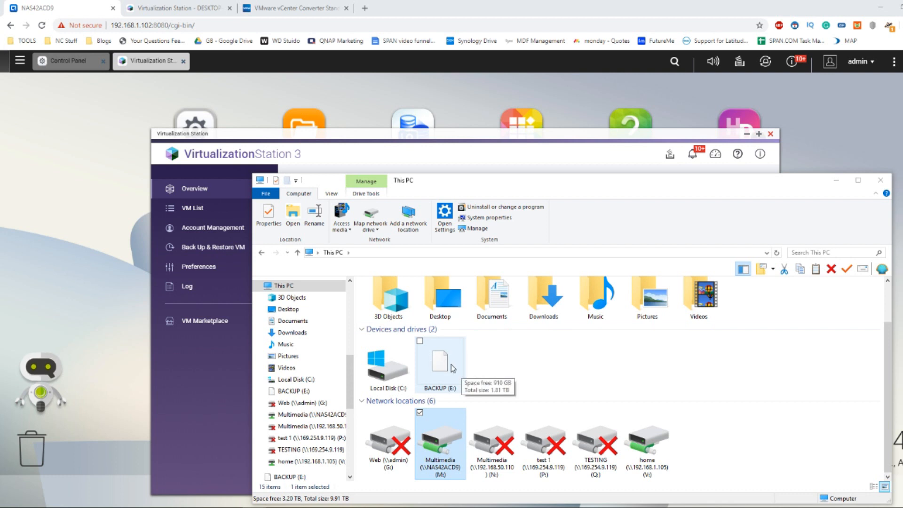
{"action": "mouse_move", "coordinate": [439, 371]}
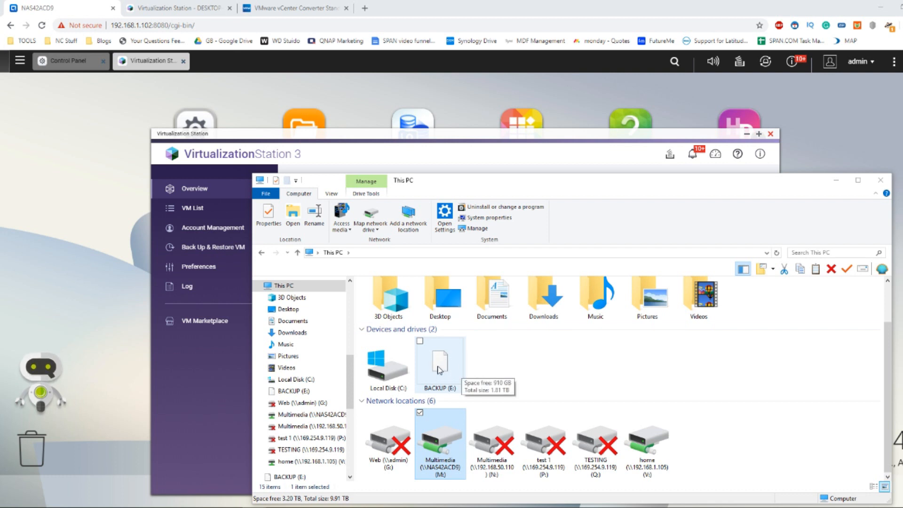
{"action": "mouse_move", "coordinate": [386, 366]}
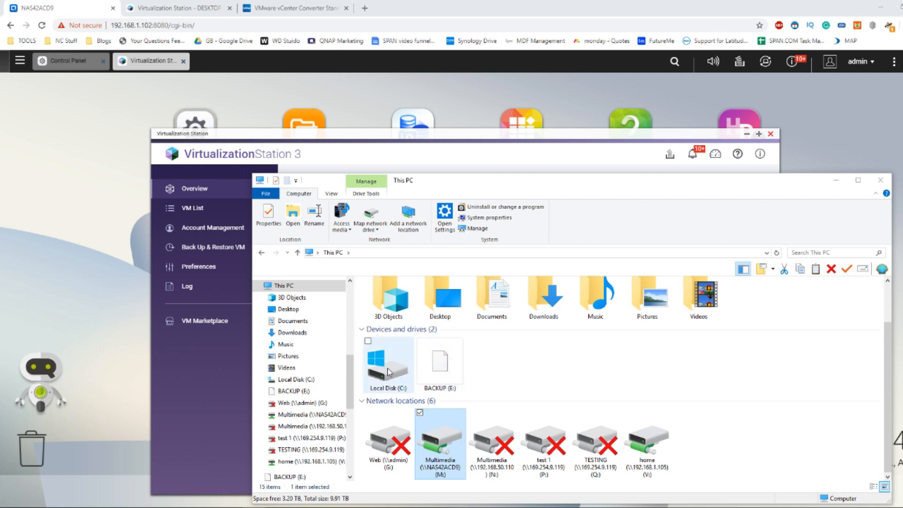
{"action": "mouse_move", "coordinate": [387, 371]}
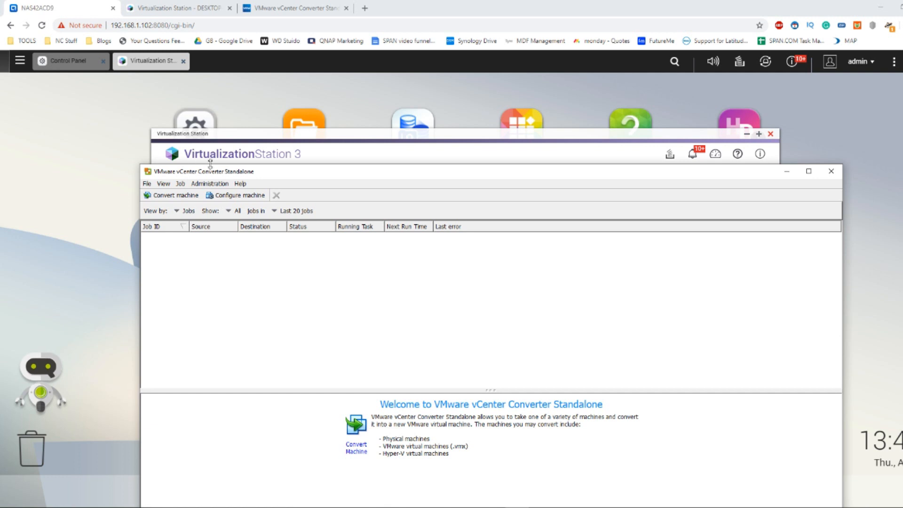
- Show the VMware vCenter Converter Standalone 6.2 download page
{"action": "left_click", "coordinate": [282, 8]}
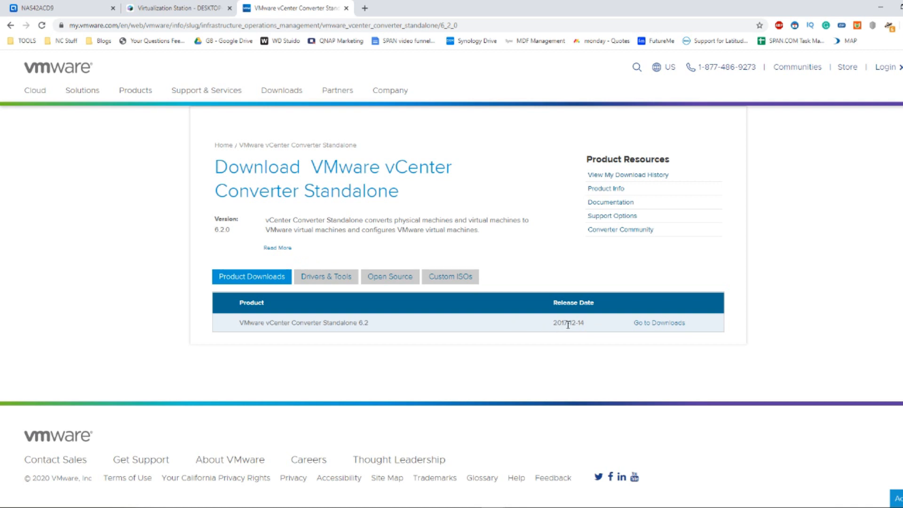
{"action": "mouse_move", "coordinate": [565, 323]}
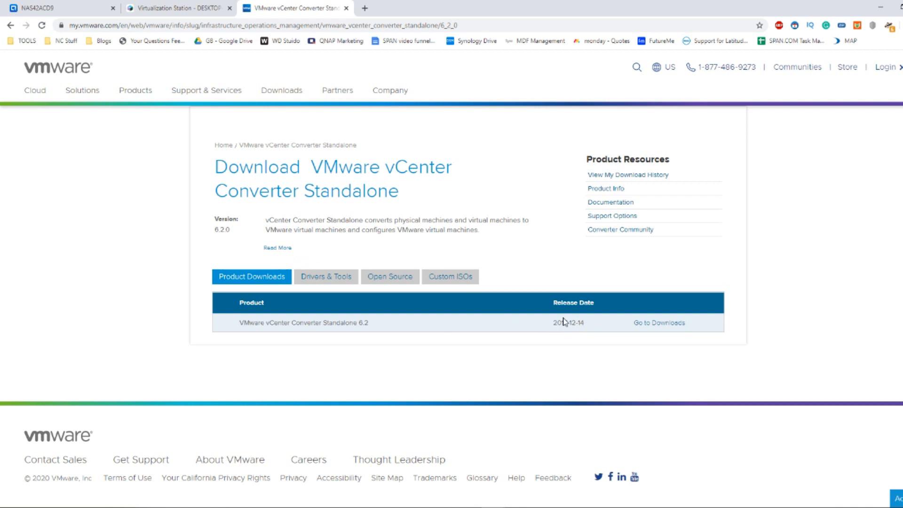
{"action": "mouse_move", "coordinate": [536, 335]}
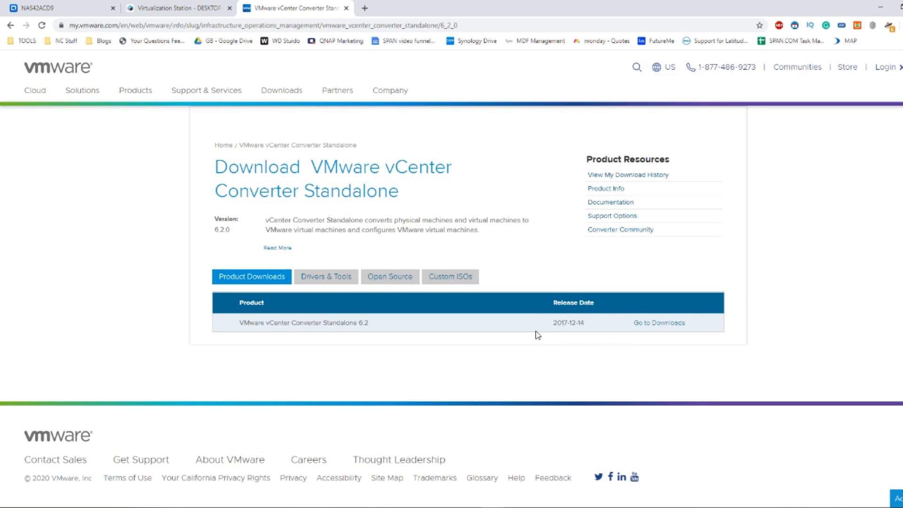
{"action": "mouse_move", "coordinate": [542, 489]}
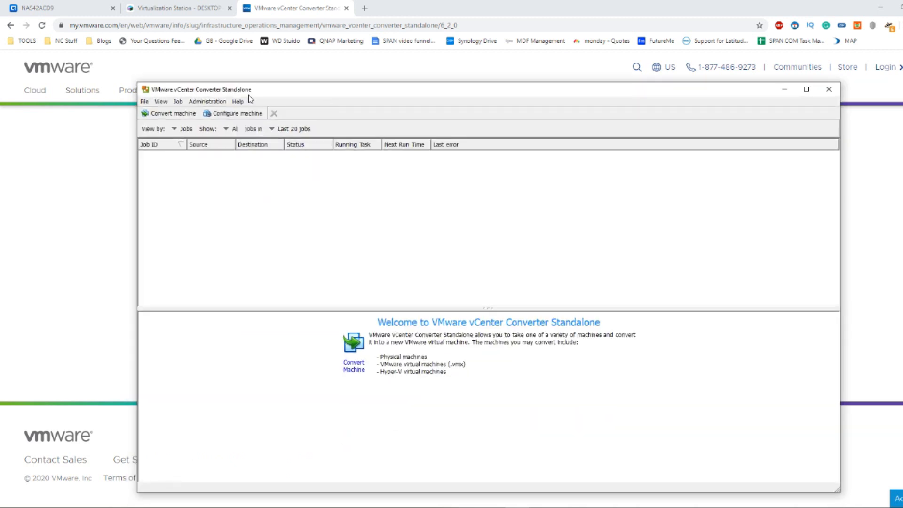
{"action": "mouse_move", "coordinate": [277, 194]}
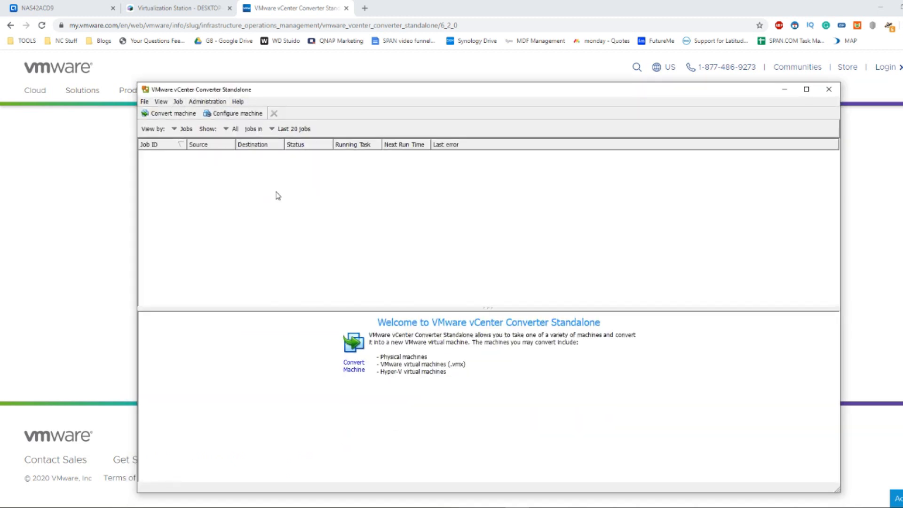
{"action": "mouse_move", "coordinate": [281, 214]}
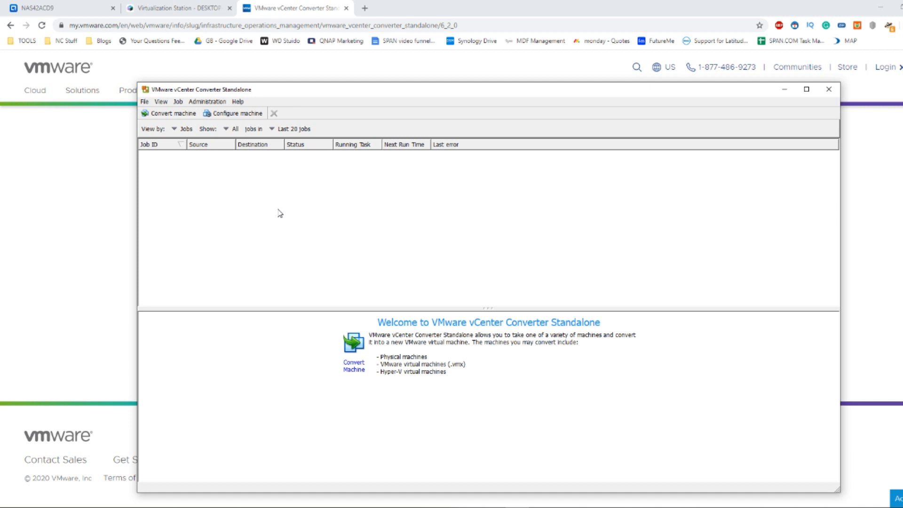
{"action": "mouse_move", "coordinate": [264, 237]}
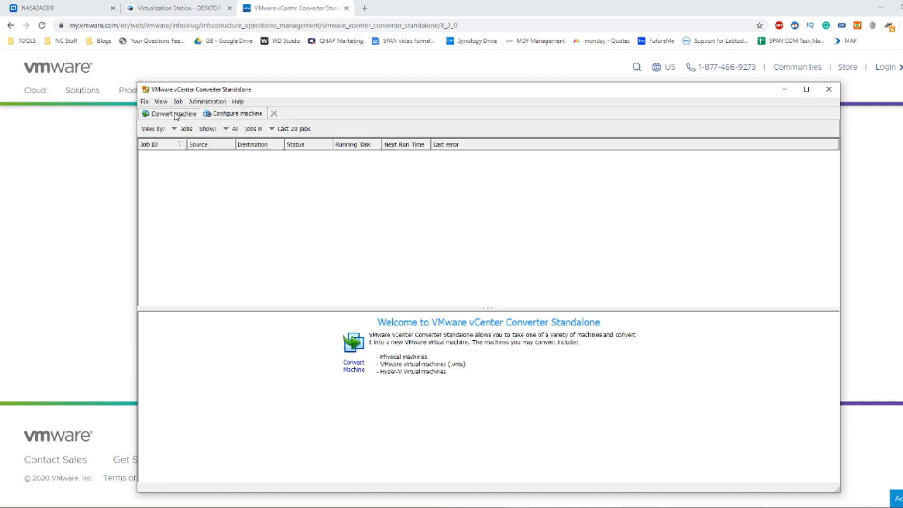
- Start a new conversion with this powered-on local machine as the source and continue
{"action": "left_click", "coordinate": [170, 114]}
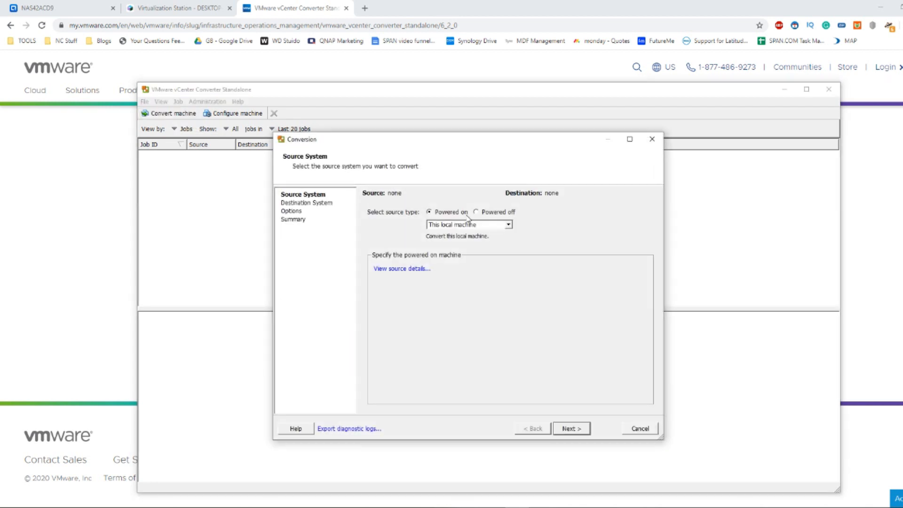
{"action": "mouse_move", "coordinate": [443, 221]}
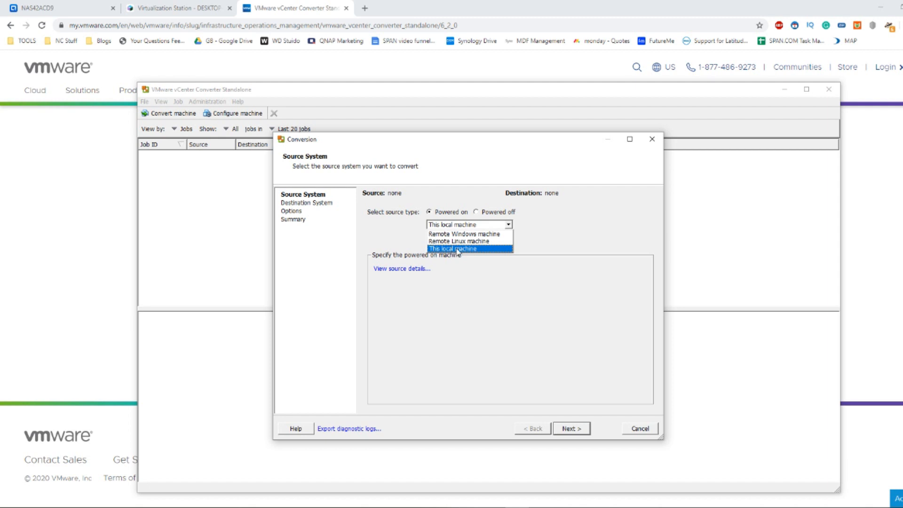
{"action": "mouse_move", "coordinate": [459, 233]}
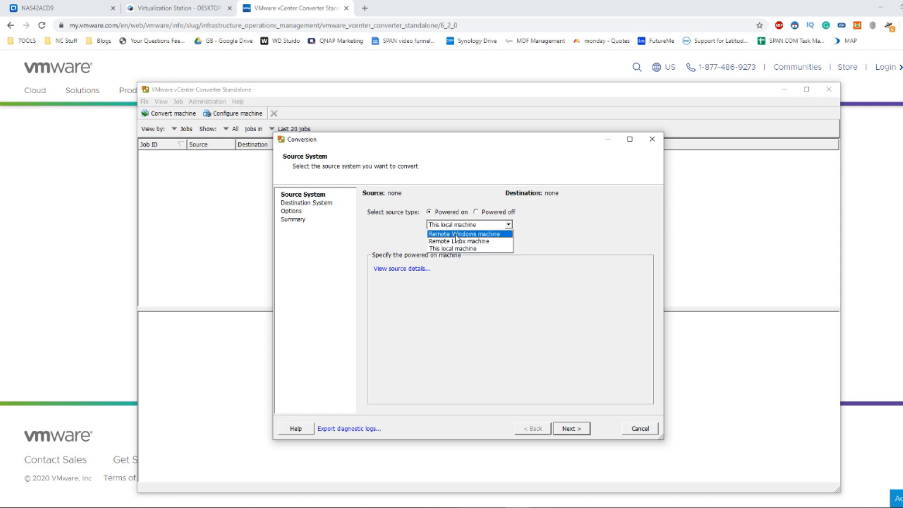
{"action": "left_click", "coordinate": [452, 248]}
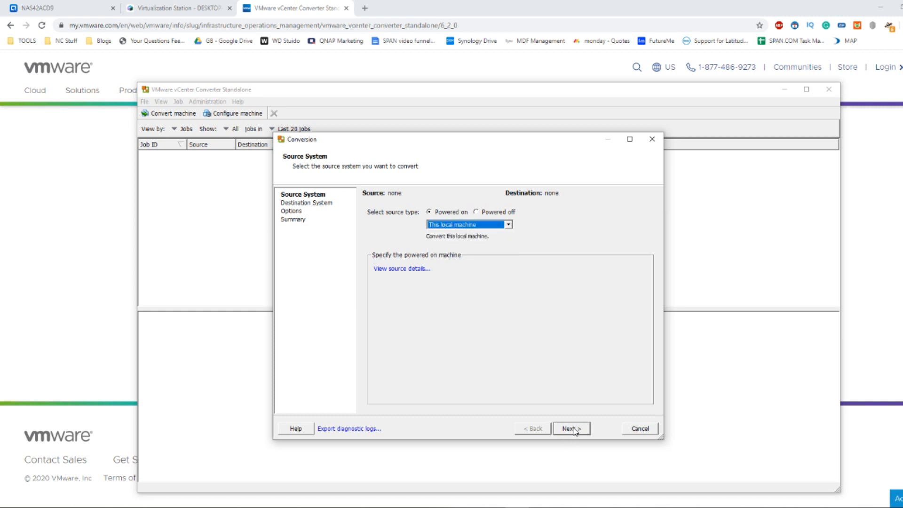
{"action": "left_click", "coordinate": [571, 428]}
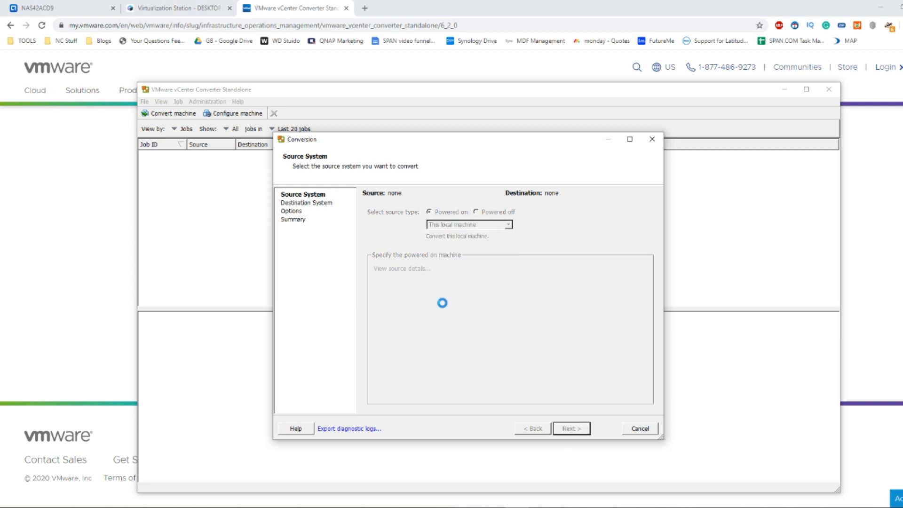
- Target VMware Workstation 11.x/12.x on E:\ and rename the VM to DESKTOP-TSMBROQ123
{"action": "left_click", "coordinate": [570, 428]}
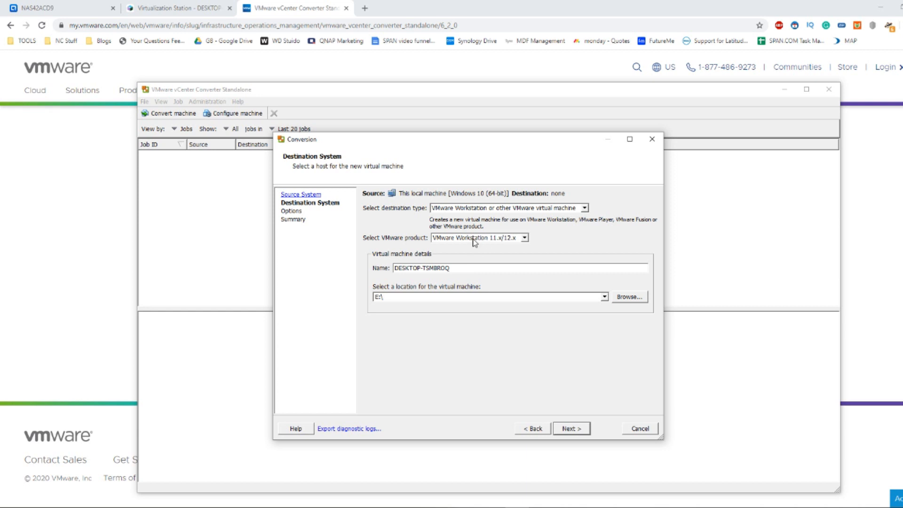
{"action": "mouse_move", "coordinate": [493, 242]}
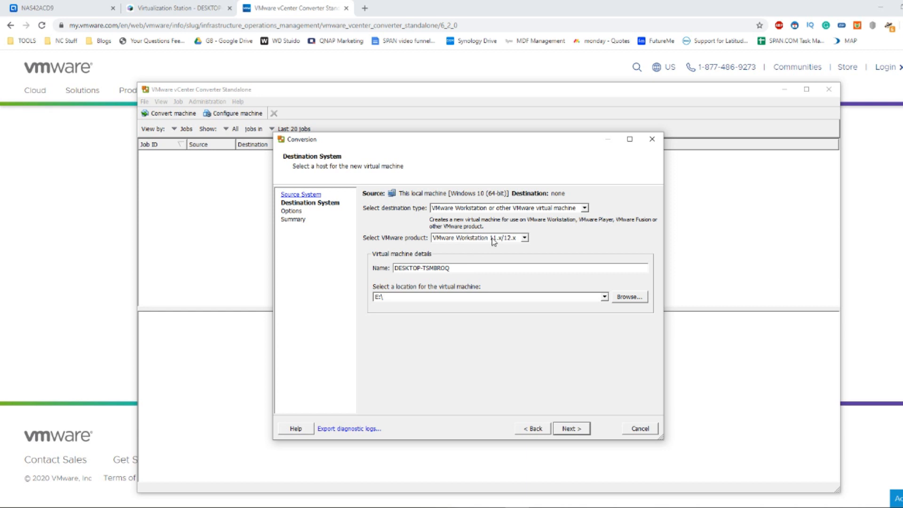
{"action": "left_click", "coordinate": [522, 238]}
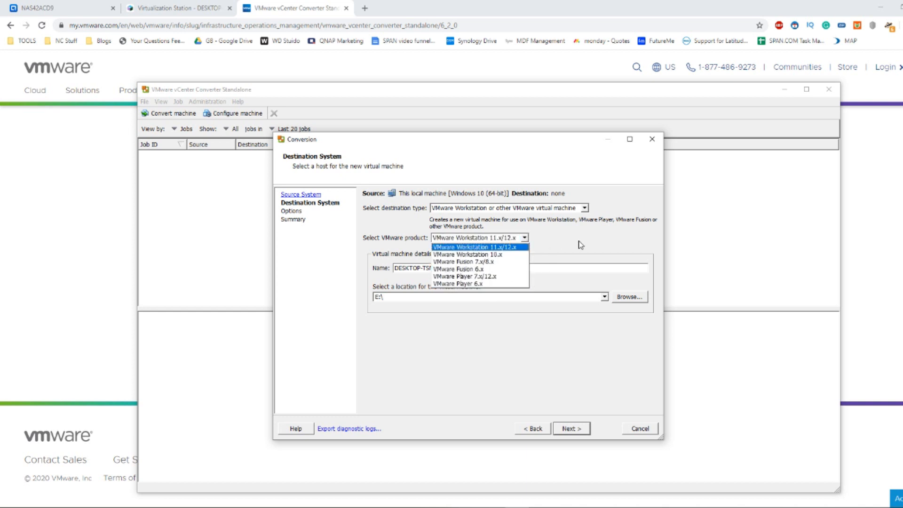
{"action": "left_click", "coordinate": [477, 246]}
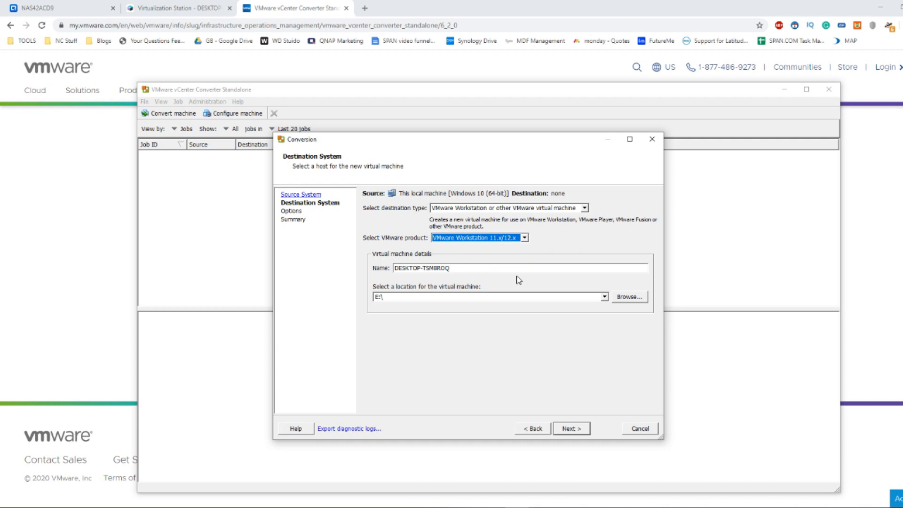
{"action": "mouse_move", "coordinate": [475, 290]}
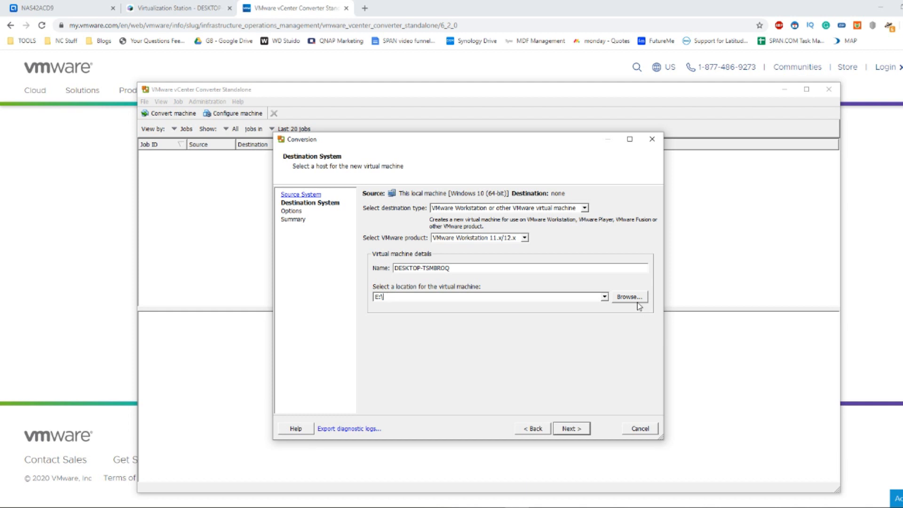
{"action": "left_click", "coordinate": [628, 296]}
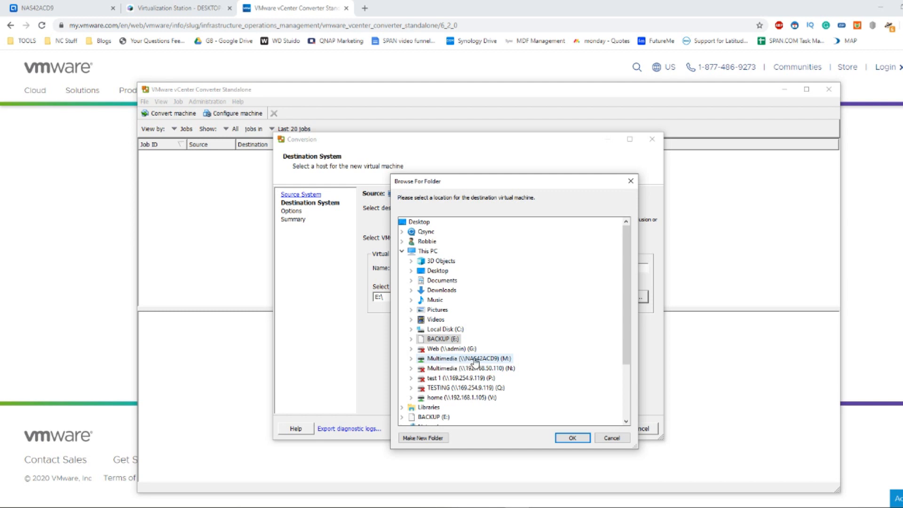
{"action": "mouse_move", "coordinate": [467, 368]}
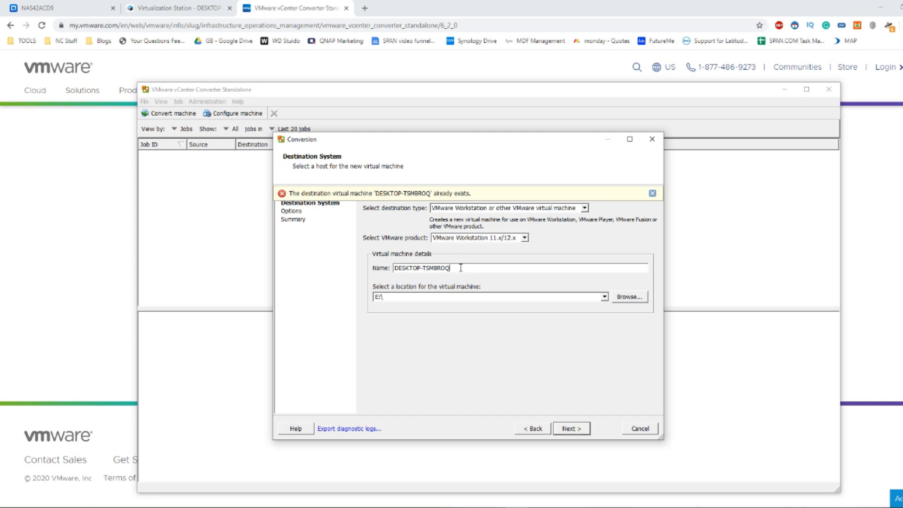
{"action": "type", "text": "123"}
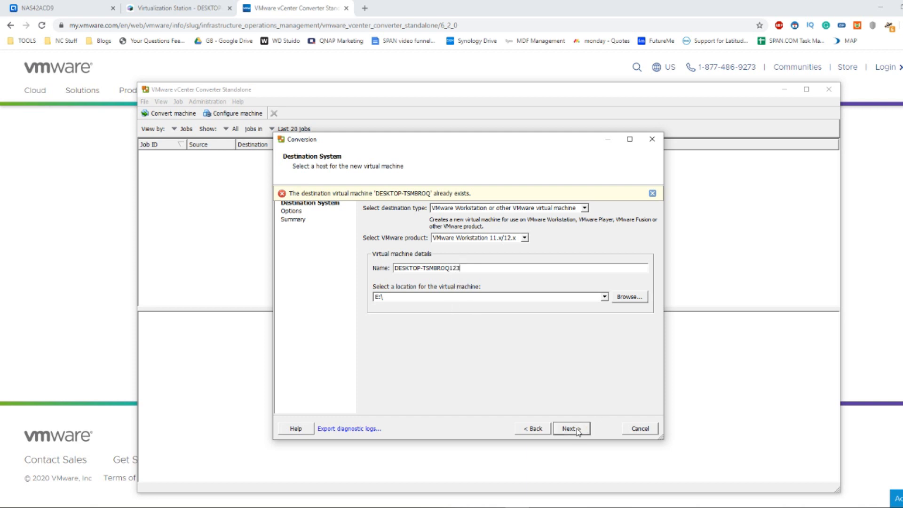
- Review the conversion options: data to copy, 4 vCPUs, 15GB memory, bridged networks
{"action": "left_click", "coordinate": [571, 429]}
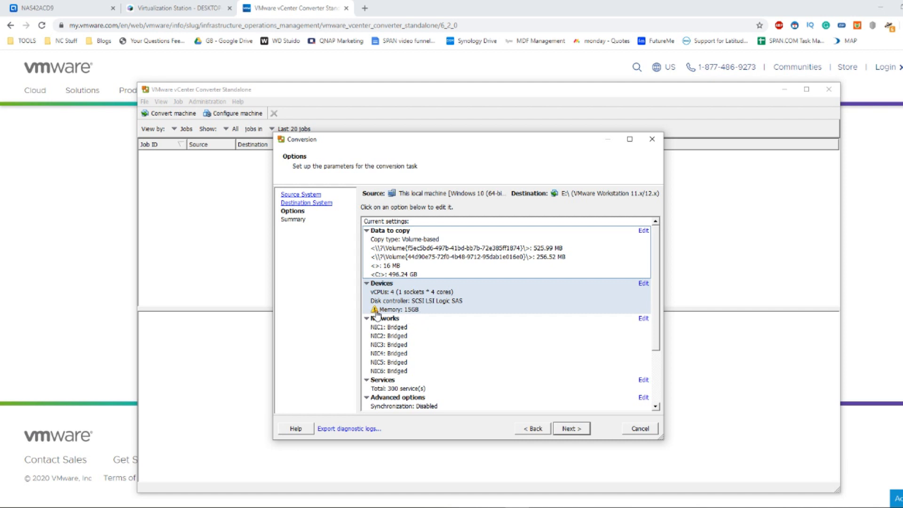
{"action": "mouse_move", "coordinate": [389, 317]}
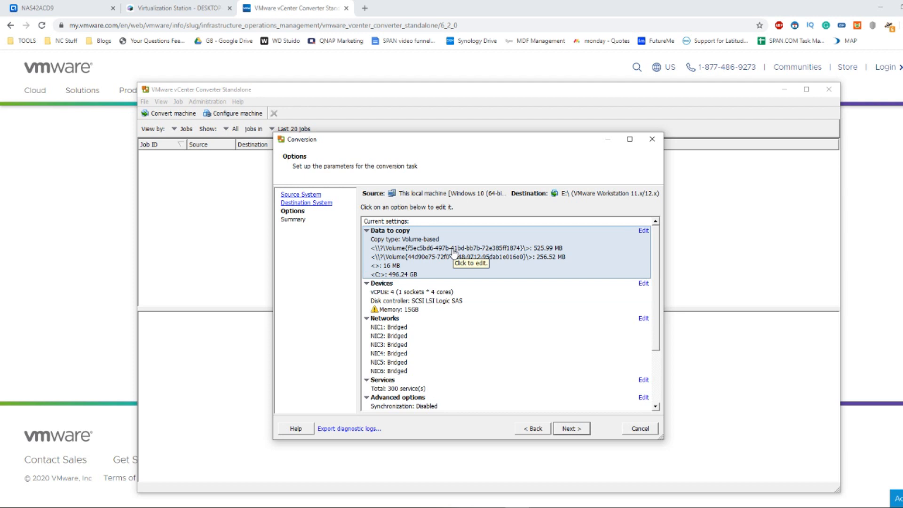
{"action": "scroll", "scroll_direction": "down", "scroll_amount": 3}
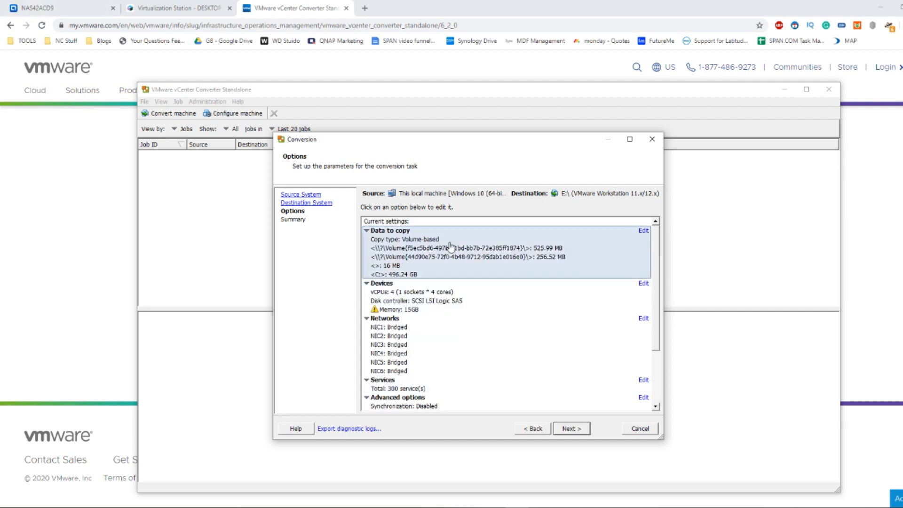
{"action": "mouse_move", "coordinate": [475, 309]}
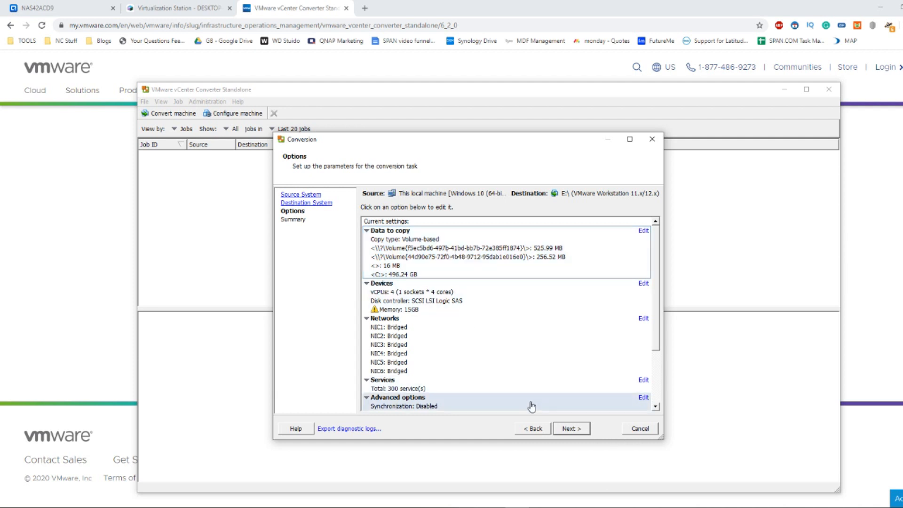
- Review the Summary and submit the conversion as running job 3
{"action": "left_click", "coordinate": [570, 428]}
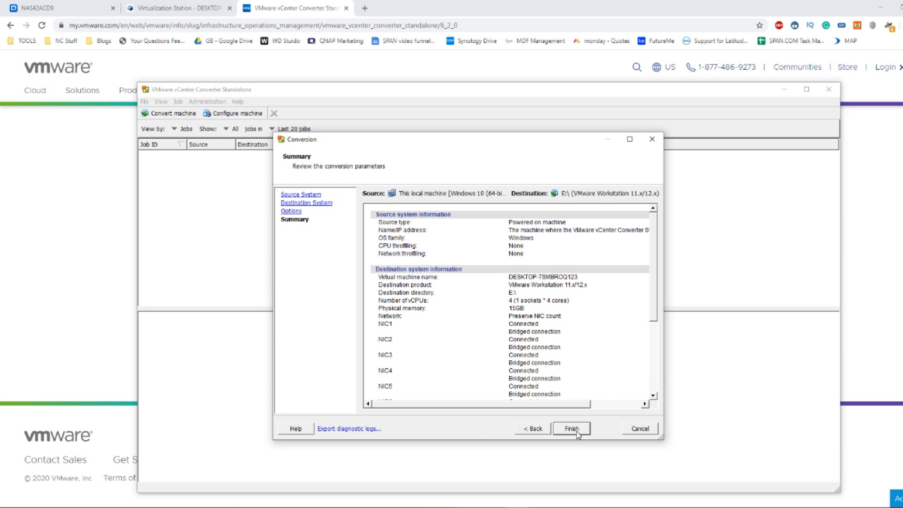
{"action": "mouse_move", "coordinate": [419, 155]}
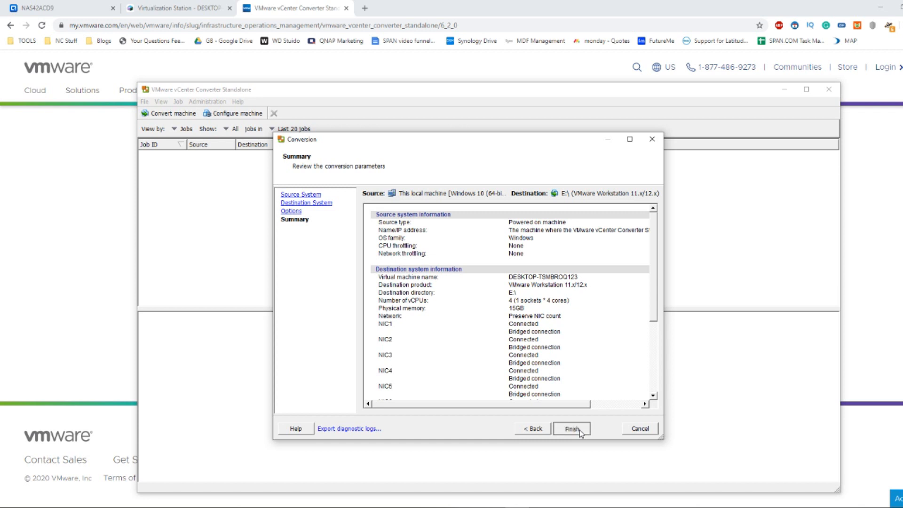
{"action": "left_click", "coordinate": [571, 428]}
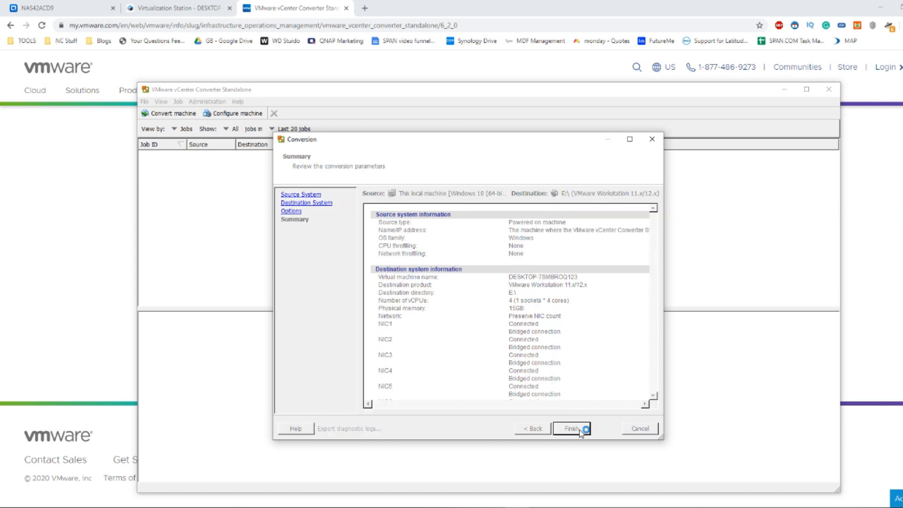
{"action": "left_click", "coordinate": [571, 428]}
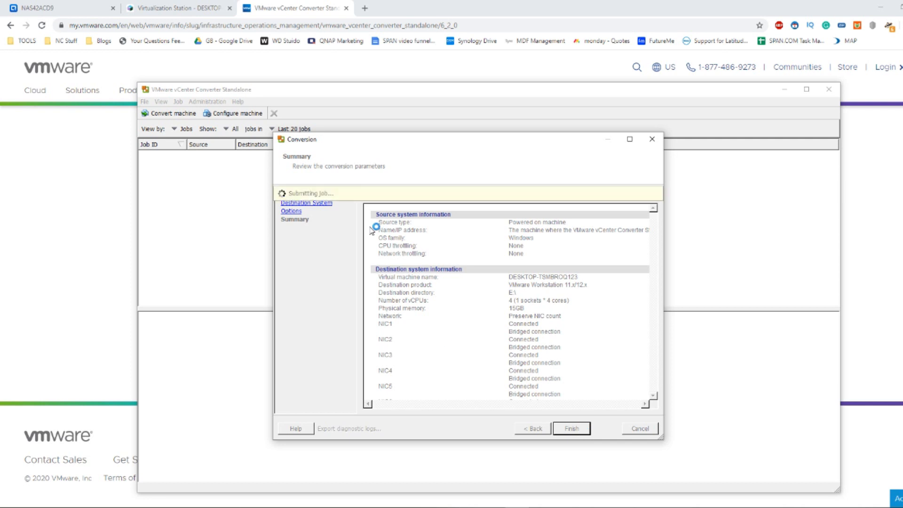
{"action": "left_click", "coordinate": [570, 428]}
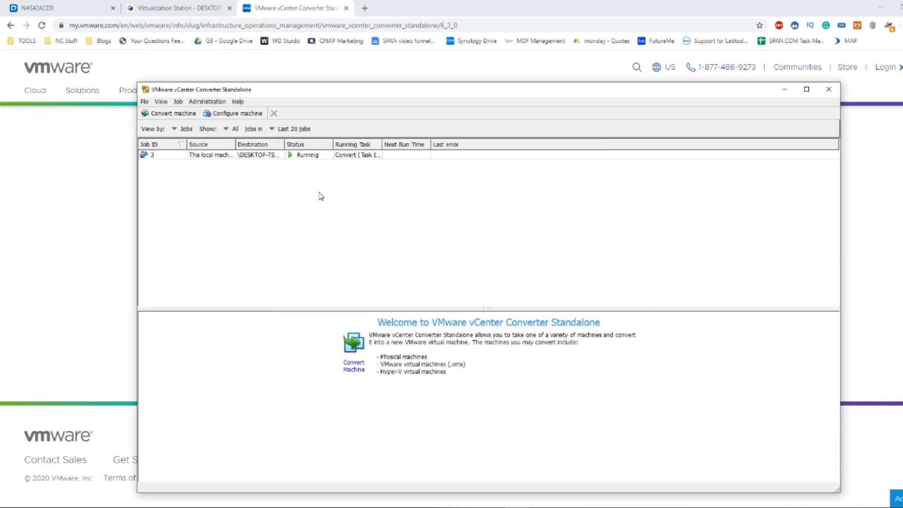
{"action": "mouse_move", "coordinate": [416, 158]}
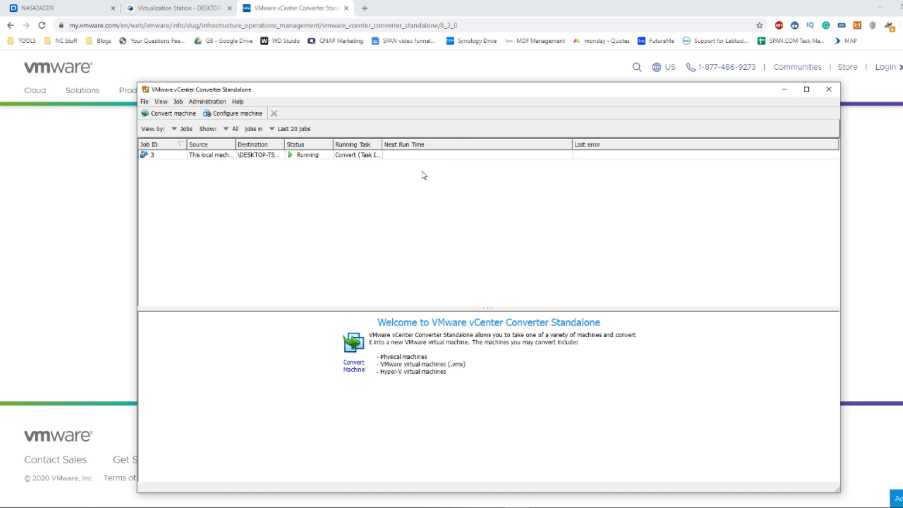
{"action": "mouse_move", "coordinate": [461, 162]}
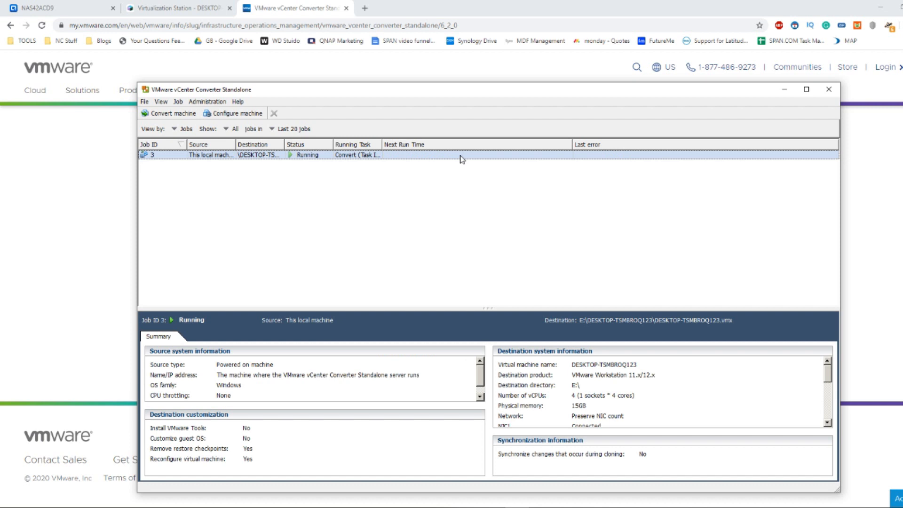
{"action": "mouse_move", "coordinate": [424, 172]}
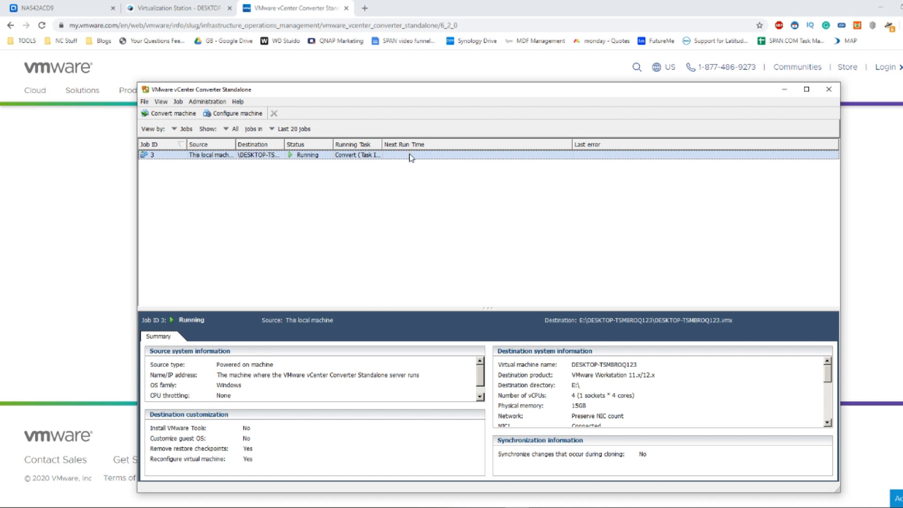
{"action": "mouse_move", "coordinate": [373, 244]}
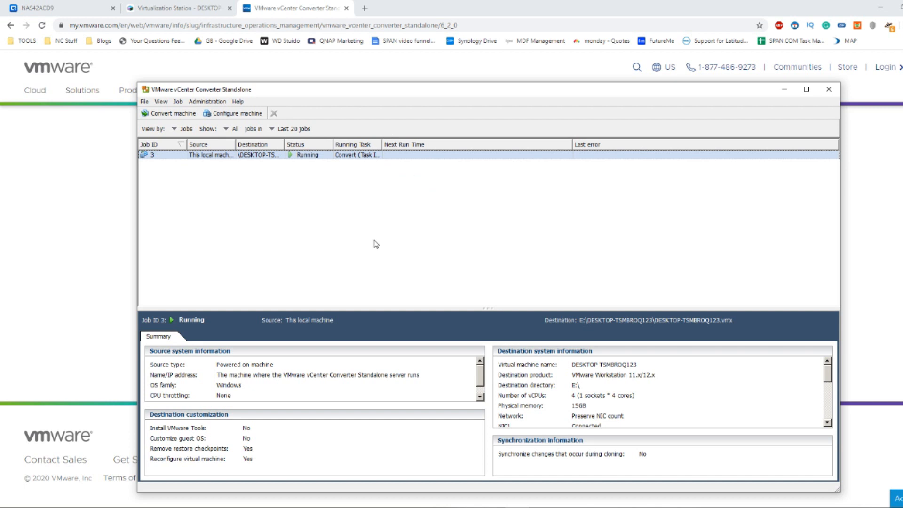
{"action": "mouse_move", "coordinate": [429, 152]}
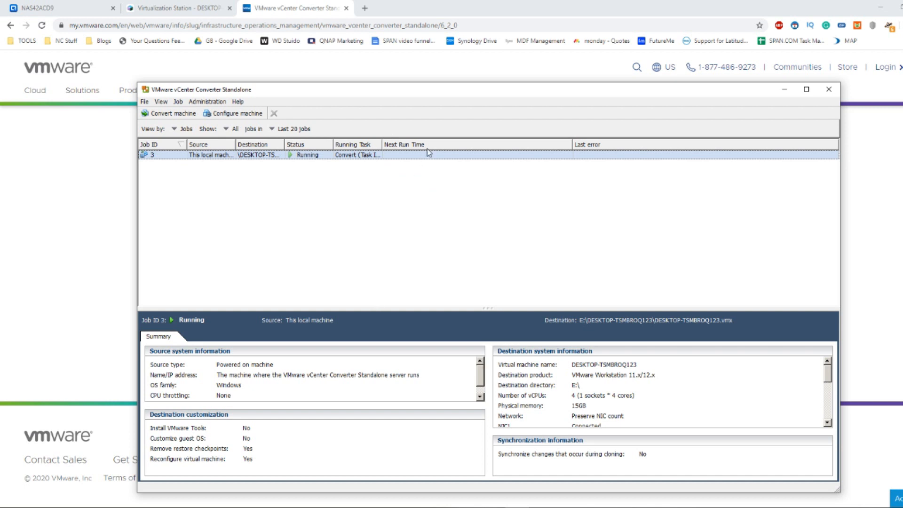
{"action": "mouse_move", "coordinate": [363, 160]}
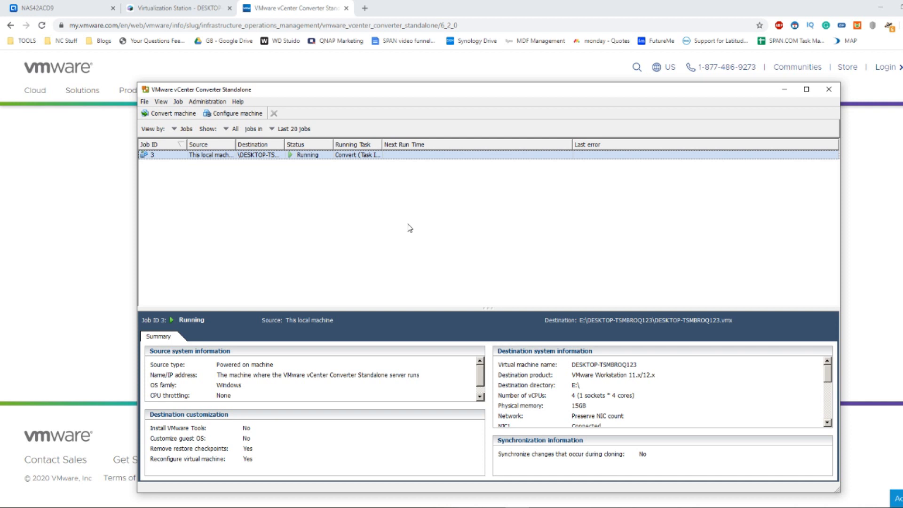
{"action": "mouse_move", "coordinate": [327, 157]}
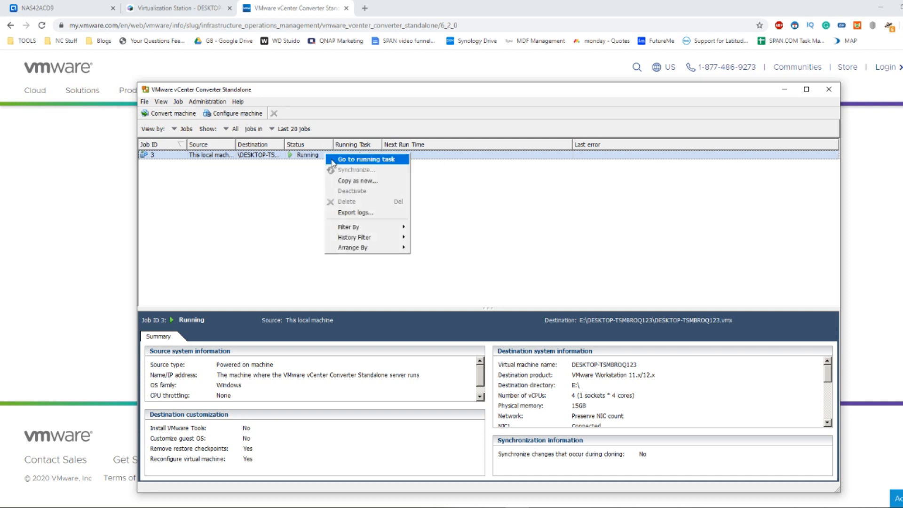
- Dismiss job 3's context menu and confirm its Running status targeting E:\DESKTOP-TSMBROQ123
{"action": "left_click", "coordinate": [363, 158]}
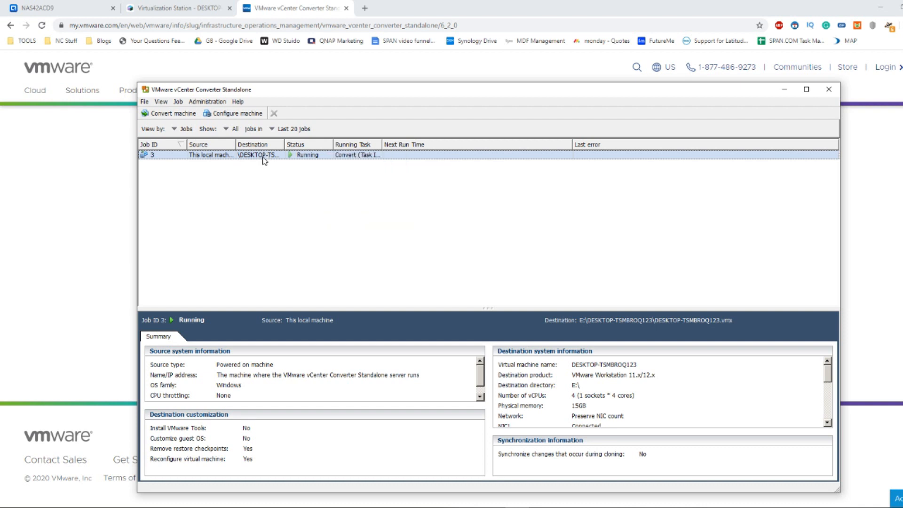
{"action": "mouse_move", "coordinate": [880, 69]}
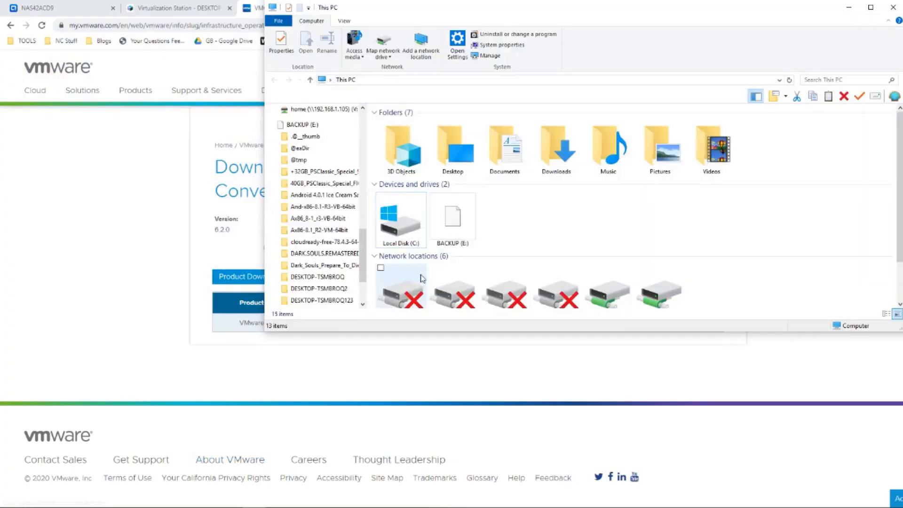
- Browse into BACKUP (E:) and its DESKTOP-TSMBROQ folder in Windows File Explorer
{"action": "double_click", "coordinate": [452, 219]}
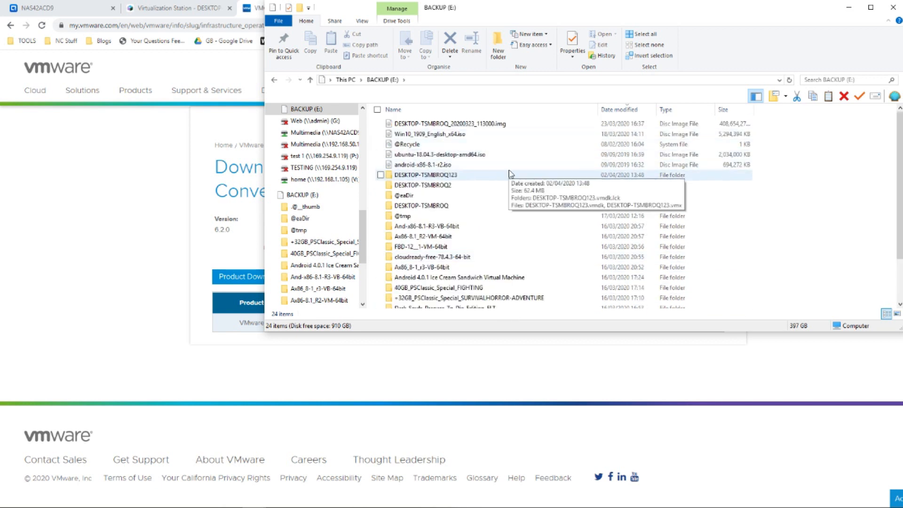
{"action": "scroll", "scroll_direction": "down", "scroll_amount": 3}
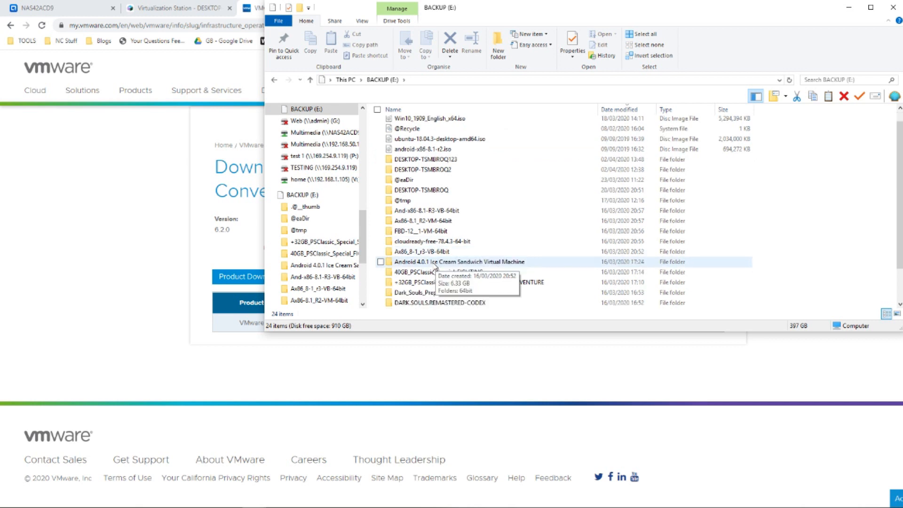
{"action": "double_click", "coordinate": [422, 190]}
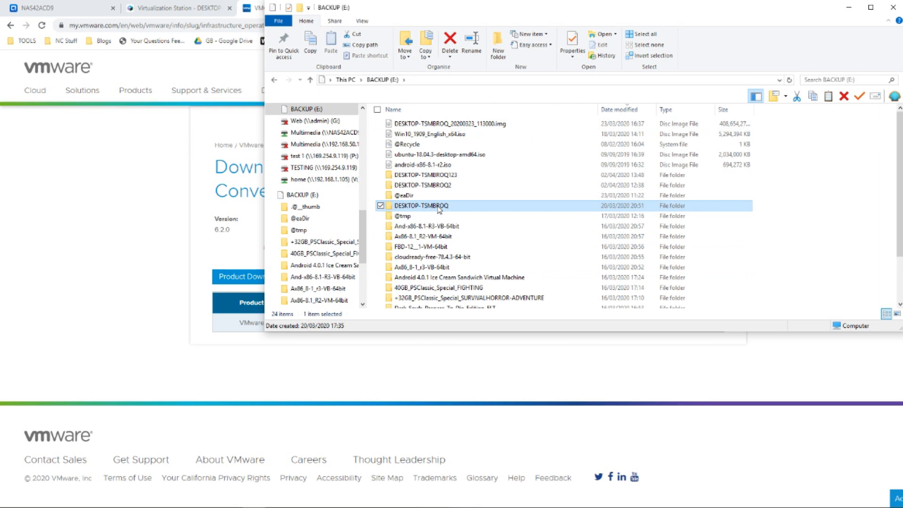
{"action": "double_click", "coordinate": [421, 206]}
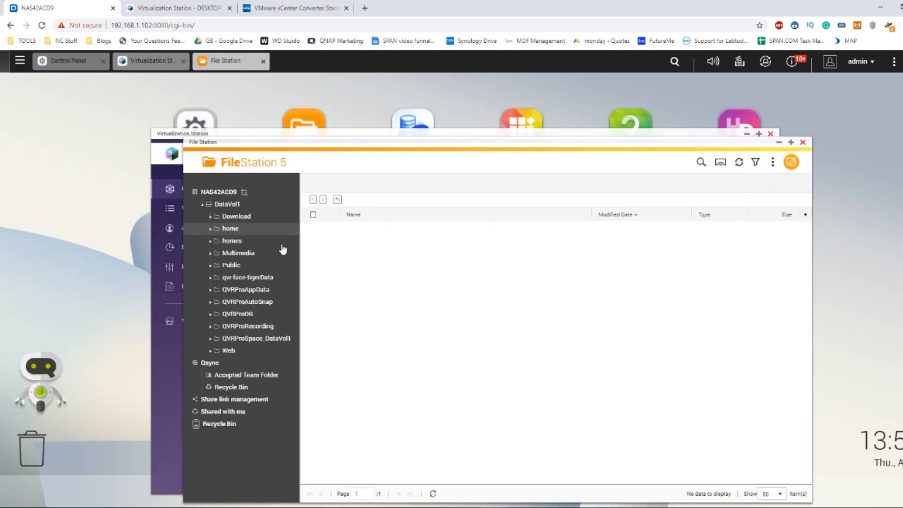
- Verify DESKTOP-TSMBROQ's VMDK and VMX files under DataVol1 > Download, then close File Station
{"action": "left_click", "coordinate": [236, 216]}
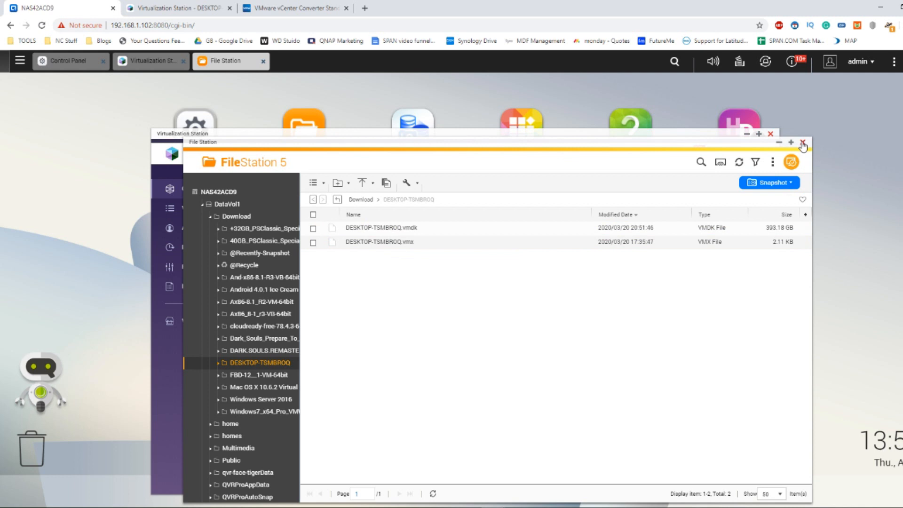
{"action": "left_click", "coordinate": [801, 145]}
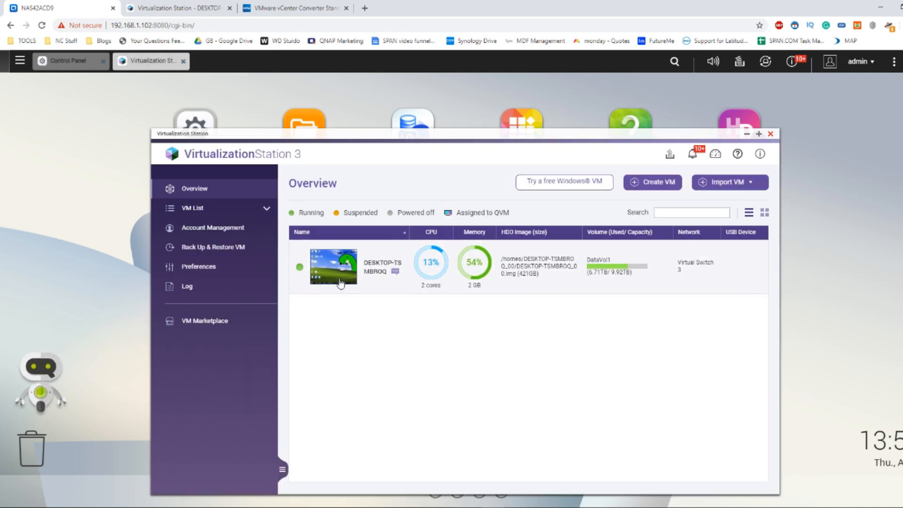
{"action": "mouse_move", "coordinate": [373, 297]}
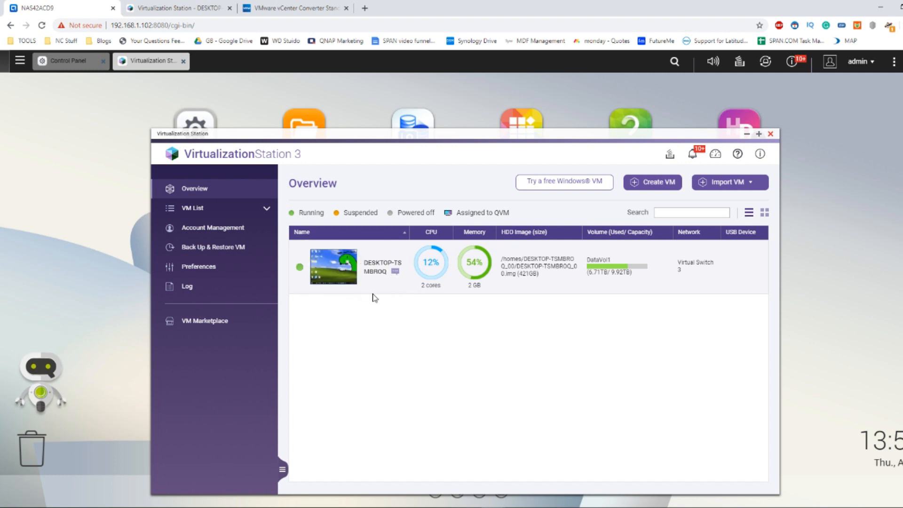
{"action": "mouse_move", "coordinate": [640, 262]}
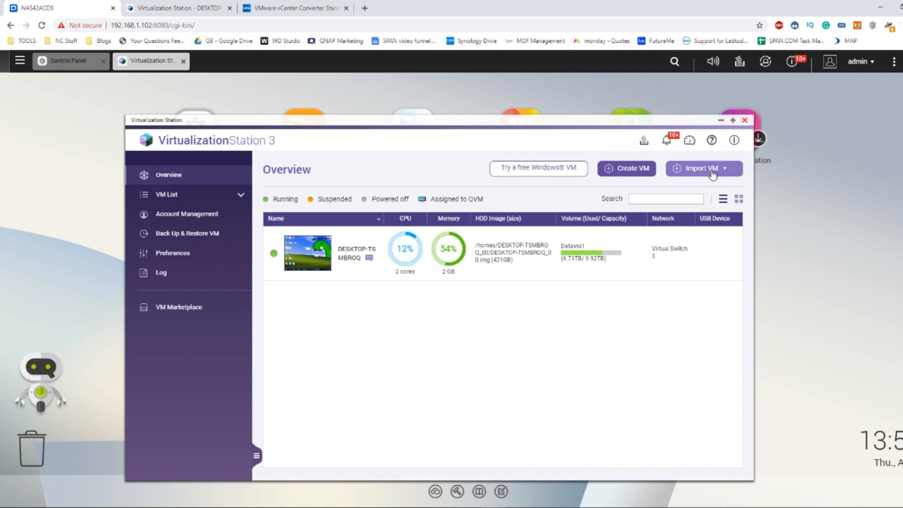
- Launch the Image Converter from the Import VM menu
{"action": "left_click", "coordinate": [703, 168]}
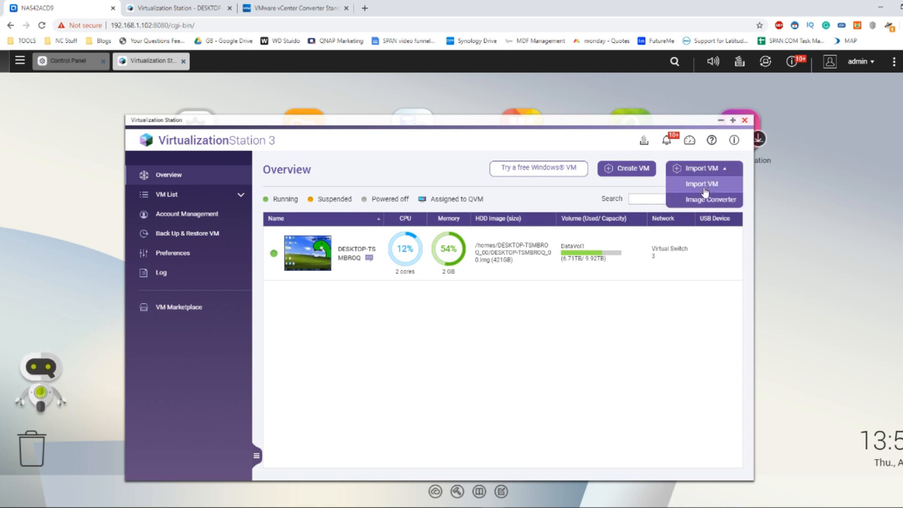
{"action": "mouse_move", "coordinate": [702, 199]}
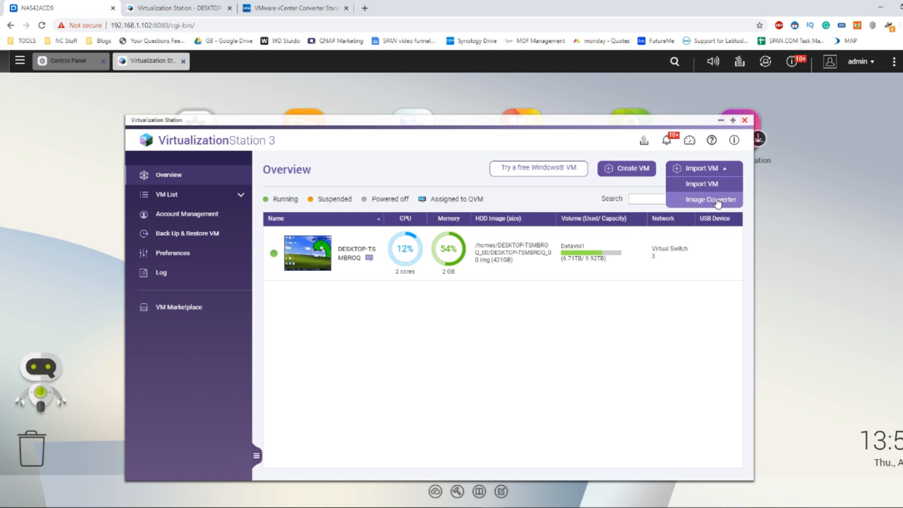
{"action": "left_click", "coordinate": [715, 199]}
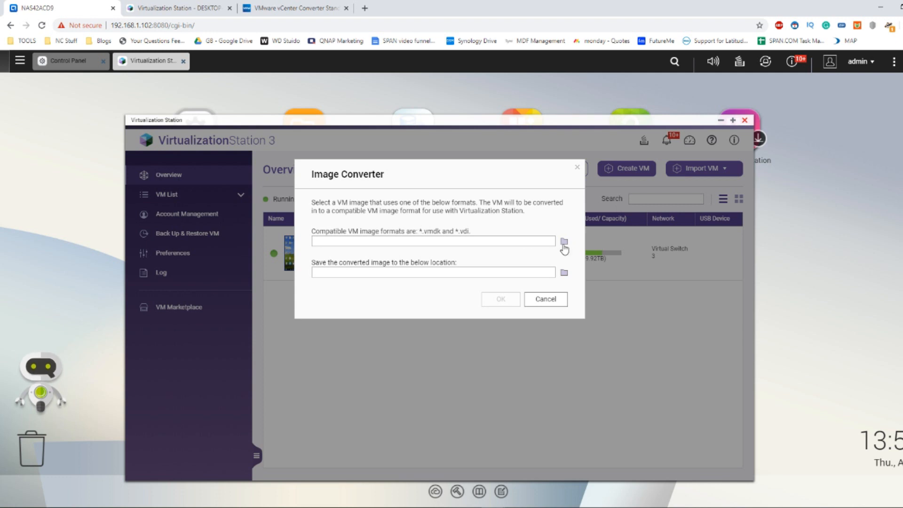
- Select Download/DESKTOP-TSMBROQ/DESKTOP-TSMBROQ.vmdk as the source image to convert
{"action": "left_click", "coordinate": [563, 241]}
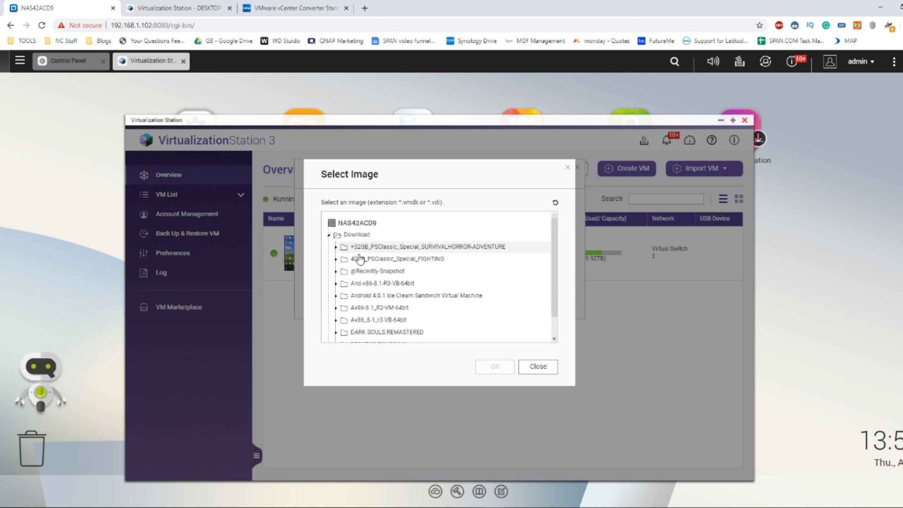
{"action": "scroll", "scroll_direction": "down", "scroll_amount": 3}
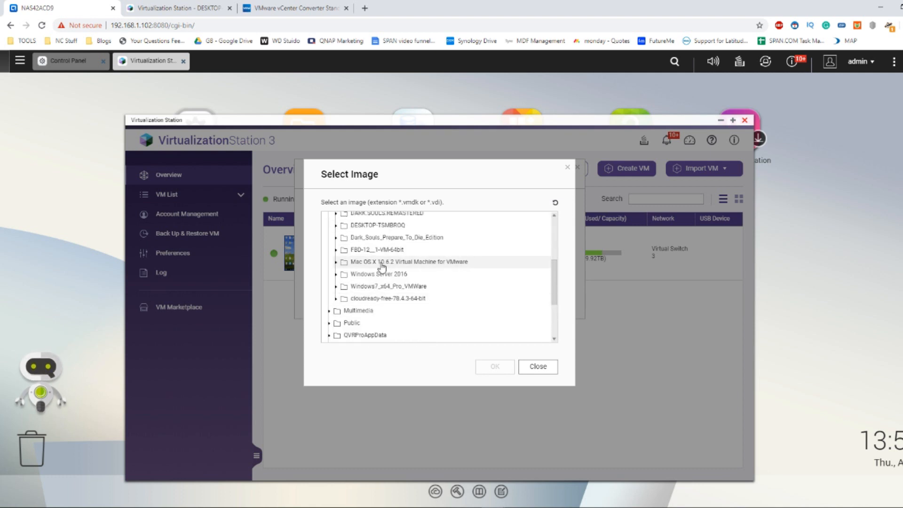
{"action": "left_click", "coordinate": [338, 225]}
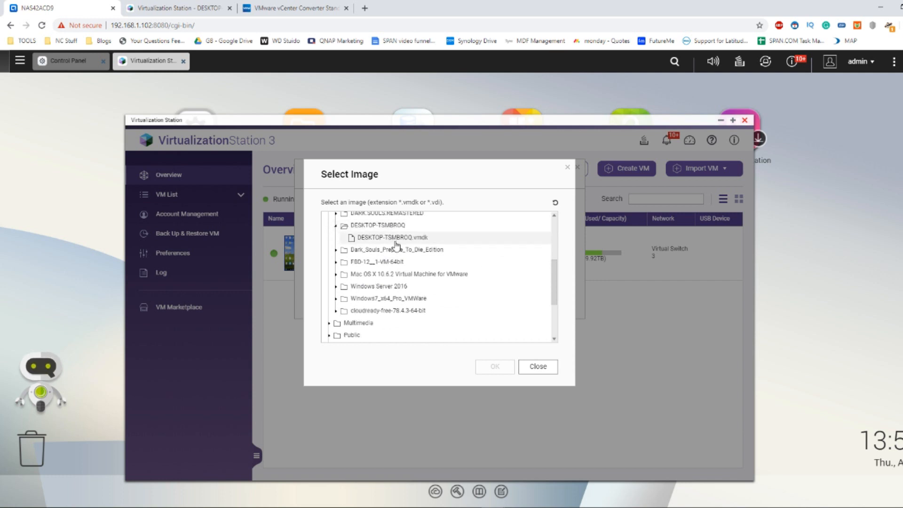
{"action": "left_click", "coordinate": [392, 237]}
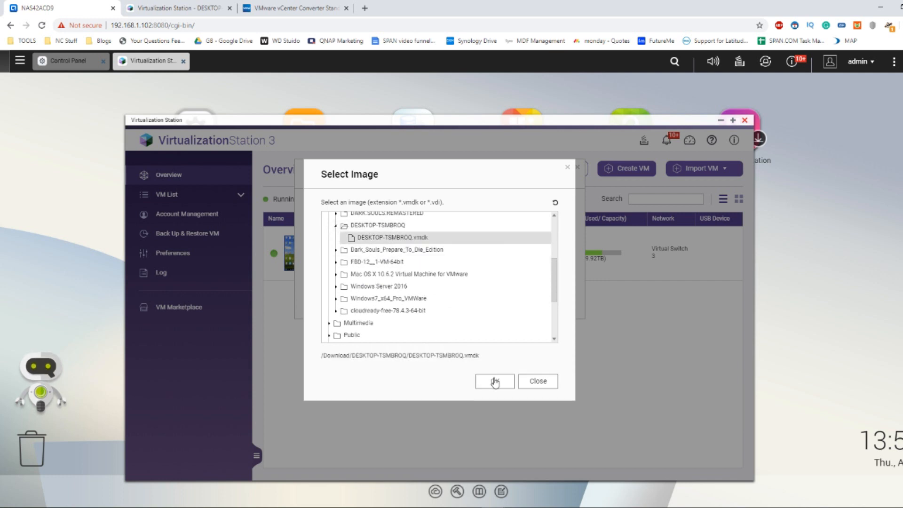
{"action": "left_click", "coordinate": [494, 381]}
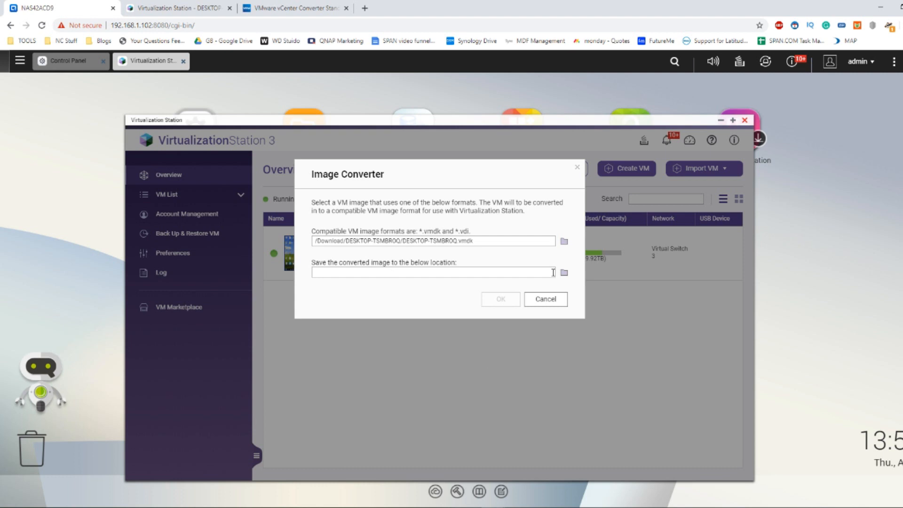
- Set the Download folder as the destination and start the conversion
{"action": "left_click", "coordinate": [562, 273]}
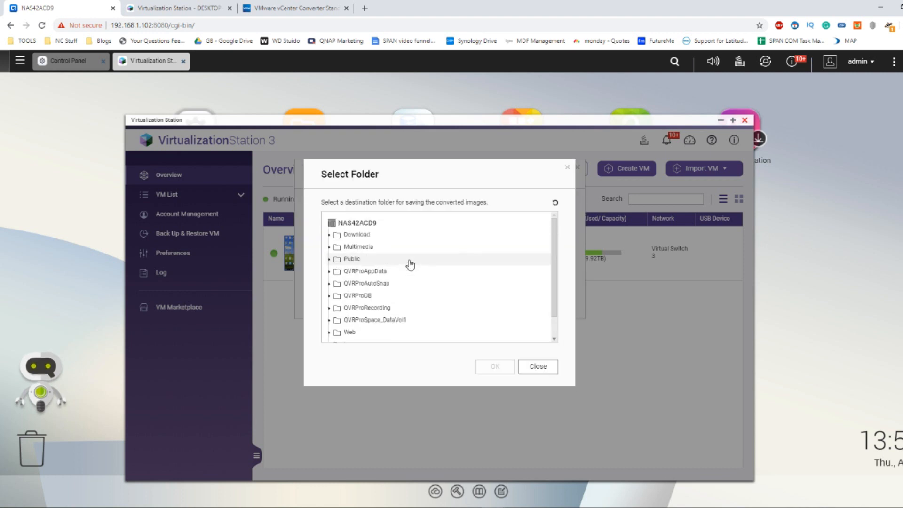
{"action": "left_click", "coordinate": [337, 235]}
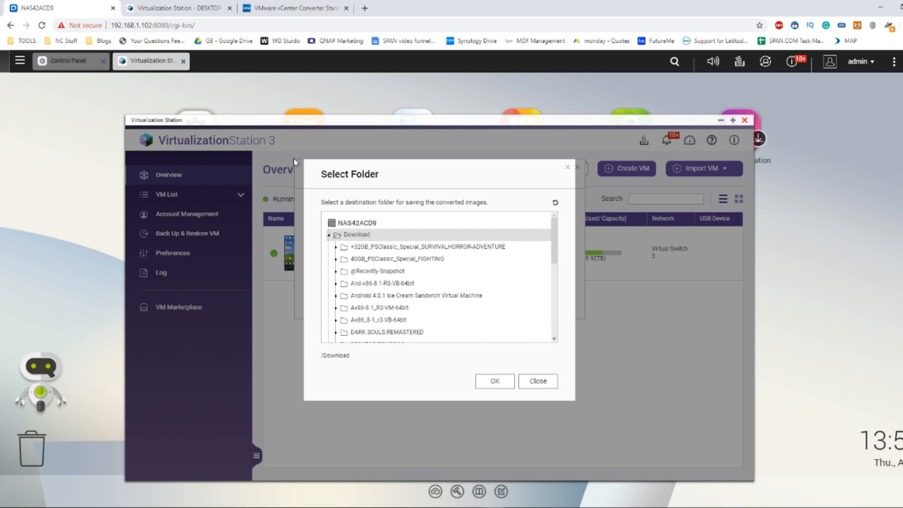
{"action": "mouse_move", "coordinate": [418, 259]}
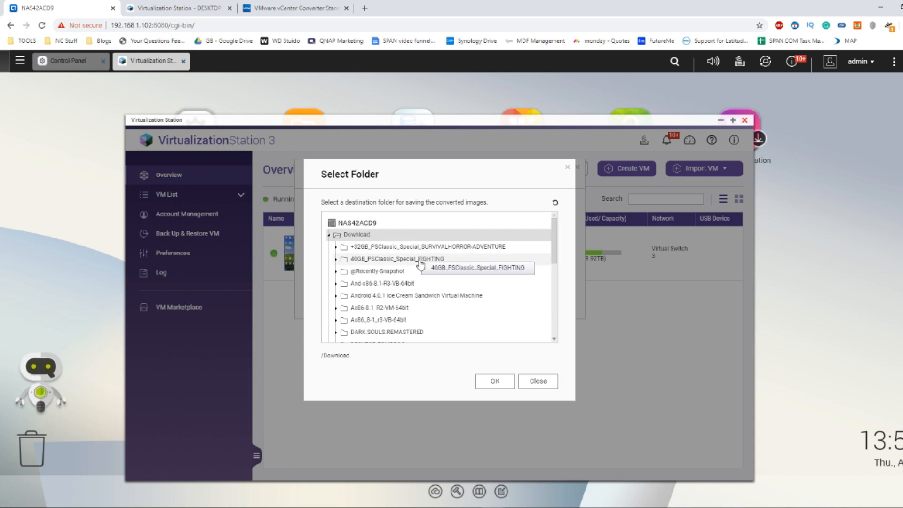
{"action": "scroll", "scroll_direction": "down", "scroll_amount": 3}
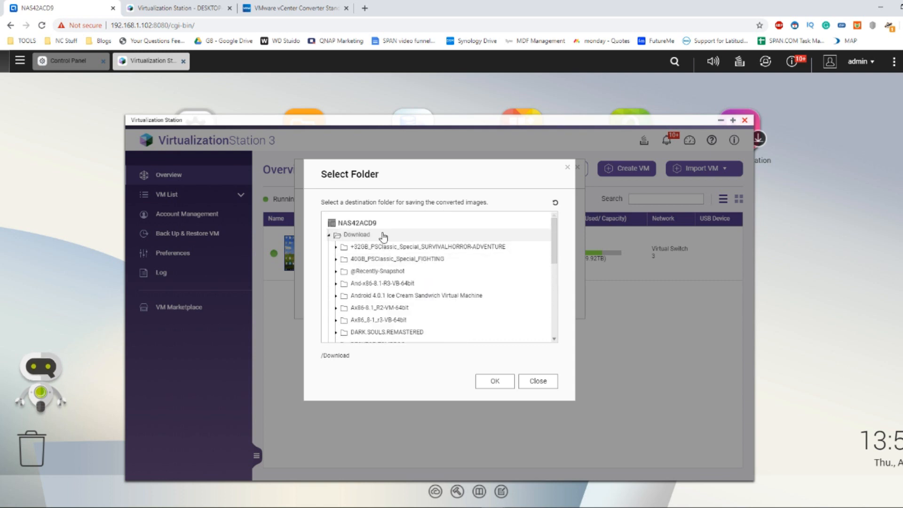
{"action": "mouse_move", "coordinate": [371, 234]}
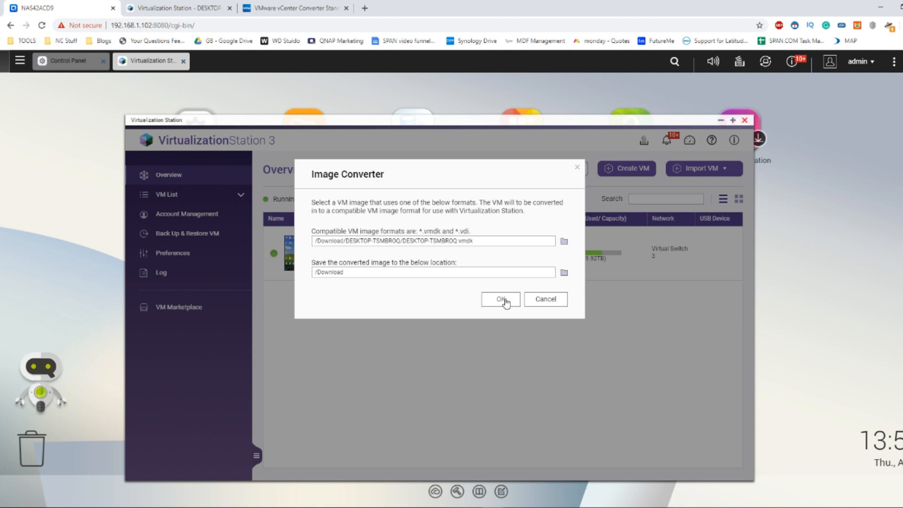
{"action": "left_click", "coordinate": [499, 299]}
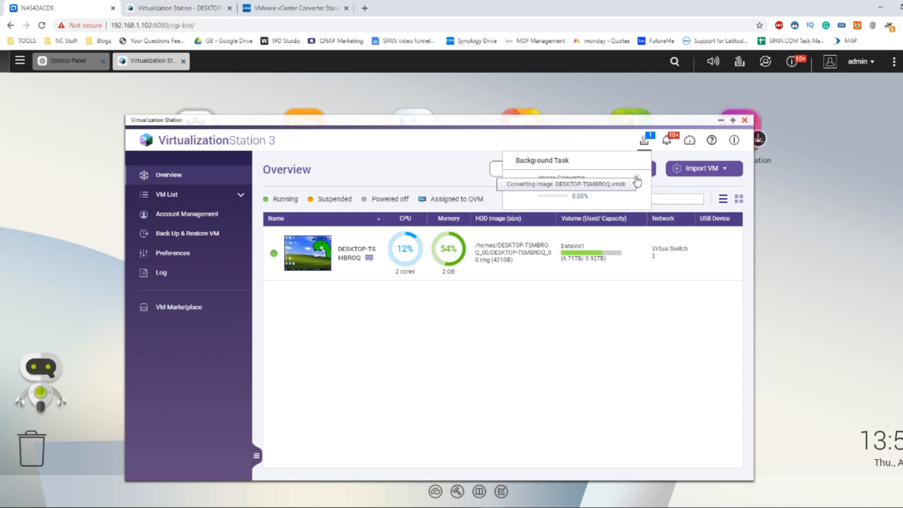
- Check the Download folder in File Station for the new DESKTOP-TSMBROQ image file, then close it
{"action": "left_click", "coordinate": [637, 178]}
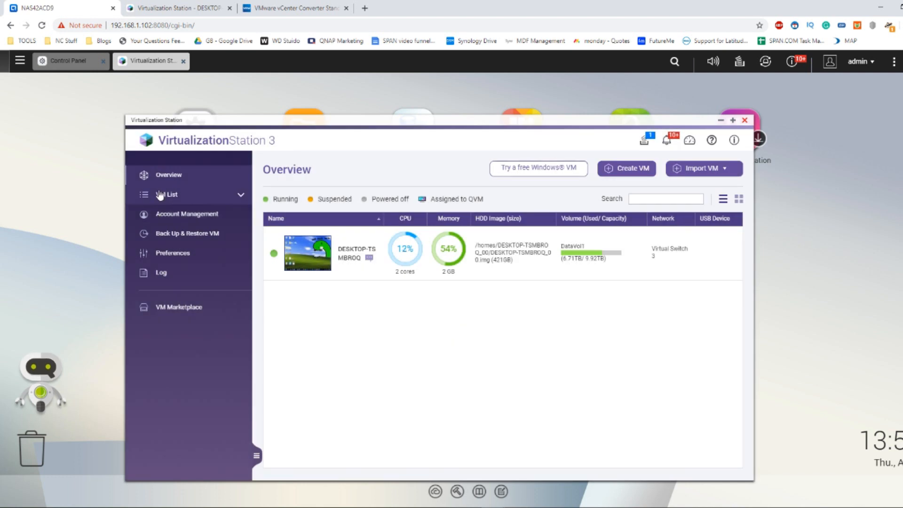
{"action": "left_click", "coordinate": [20, 61]}
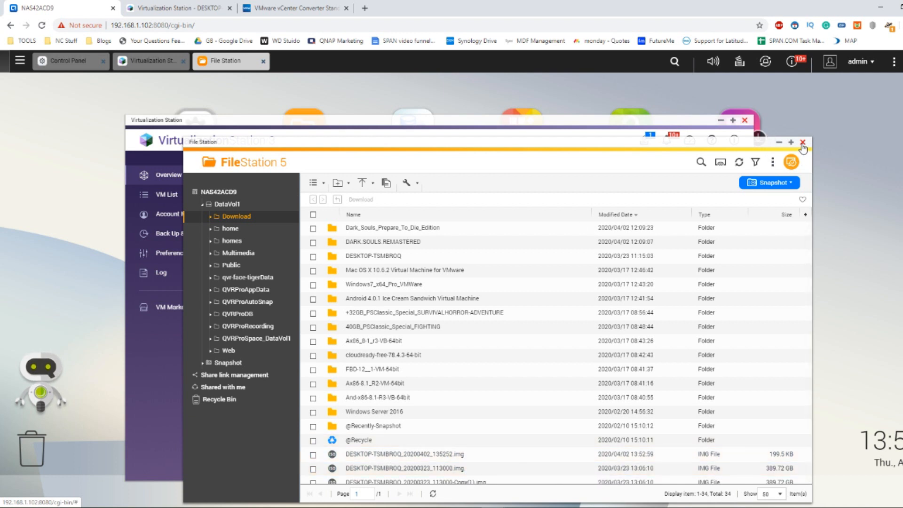
{"action": "left_click", "coordinate": [802, 142]}
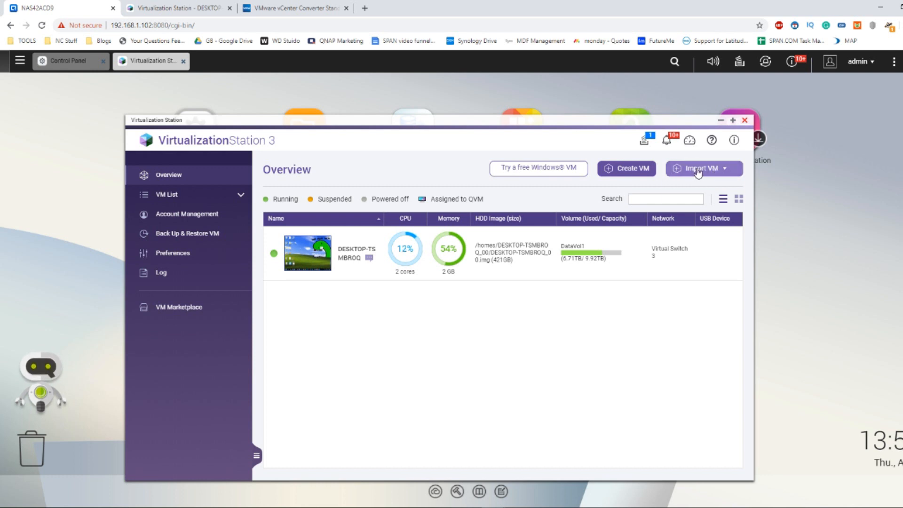
{"action": "left_click", "coordinate": [702, 169]}
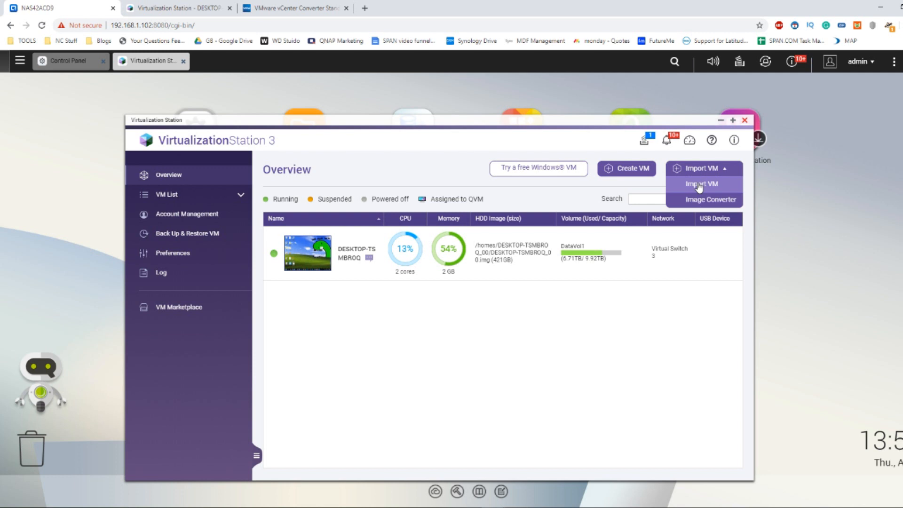
{"action": "left_click", "coordinate": [700, 184]}
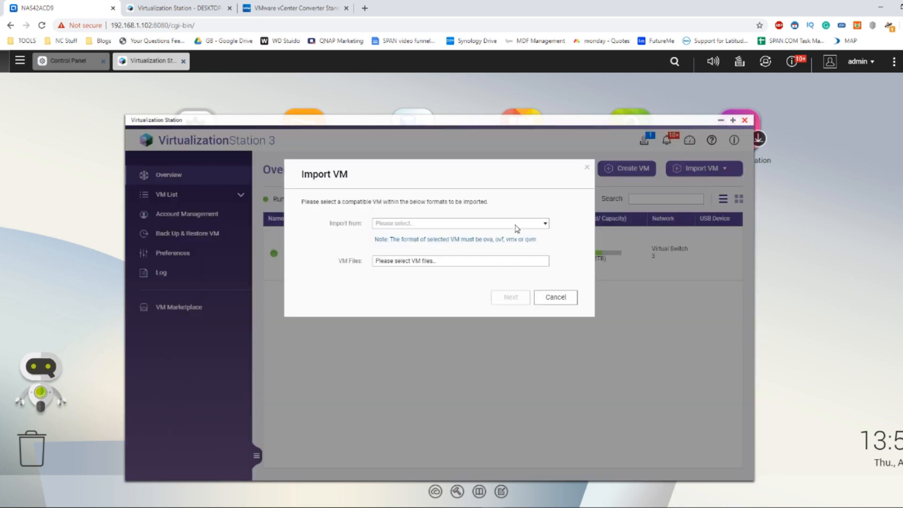
{"action": "left_click", "coordinate": [458, 223]}
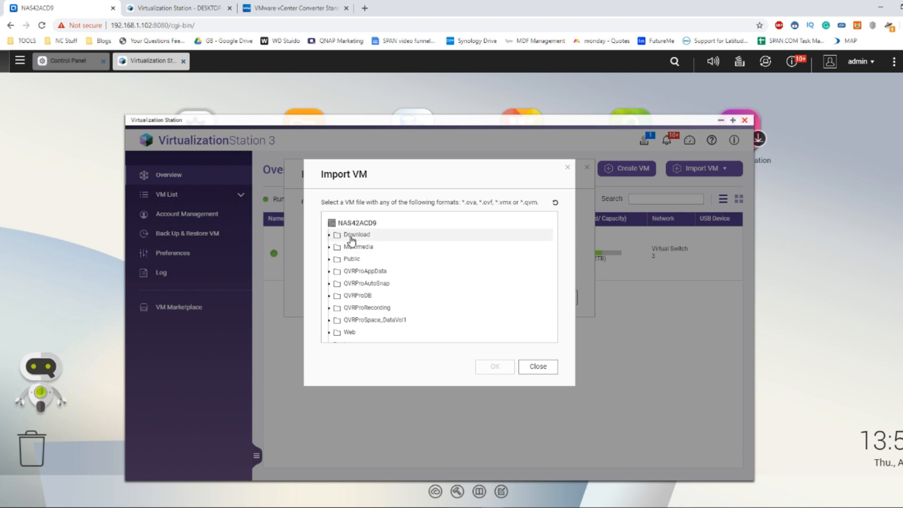
{"action": "left_click", "coordinate": [338, 234]}
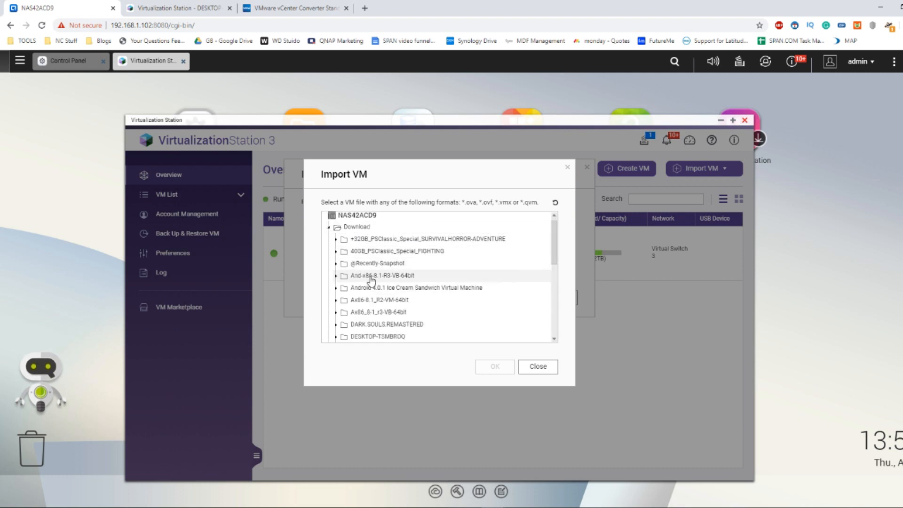
{"action": "scroll", "scroll_direction": "down", "scroll_amount": 3}
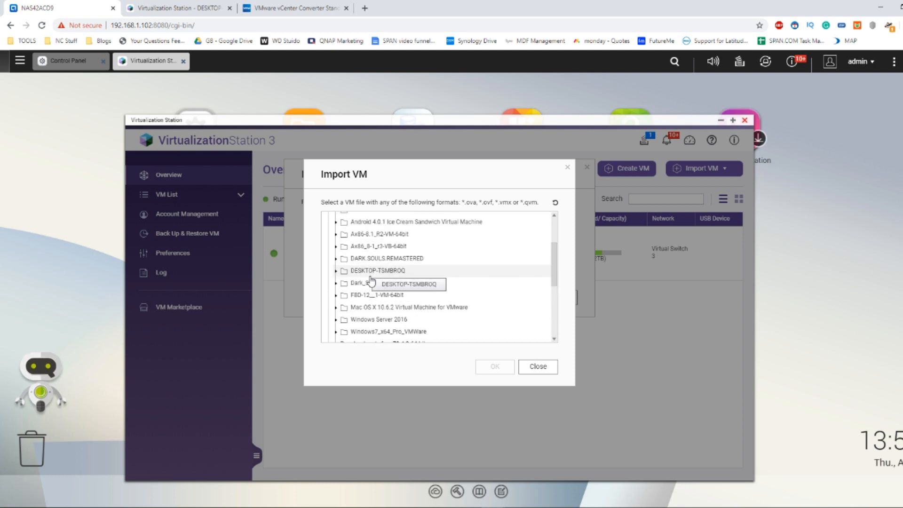
{"action": "left_click", "coordinate": [337, 271]}
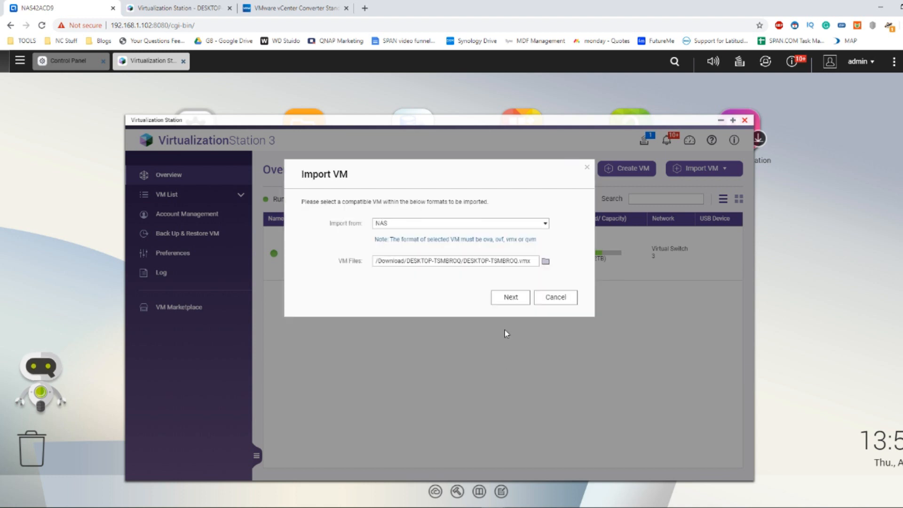
{"action": "mouse_move", "coordinate": [501, 289]}
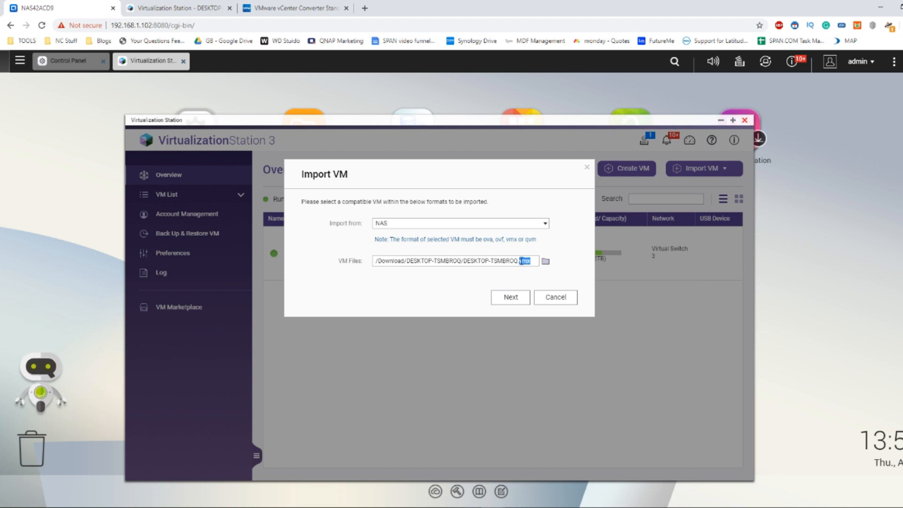
{"action": "left_click", "coordinate": [554, 297]}
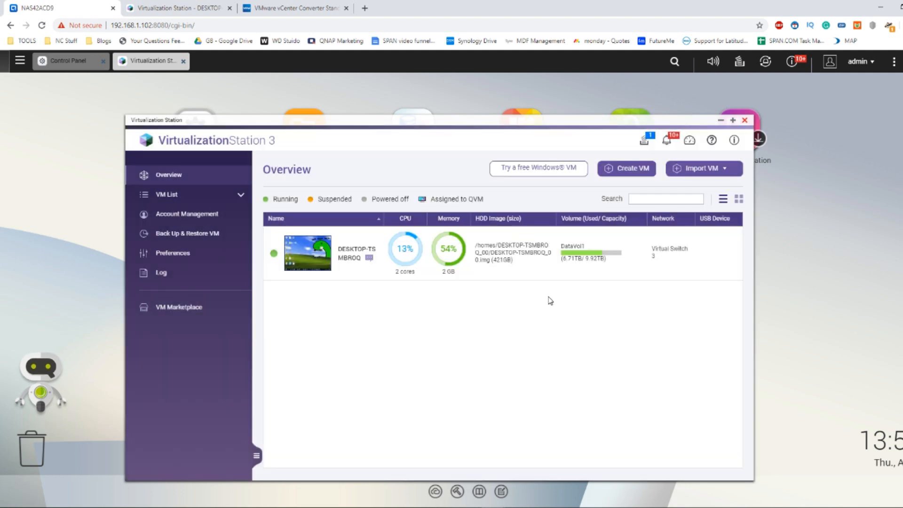
{"action": "left_click", "coordinate": [626, 169]}
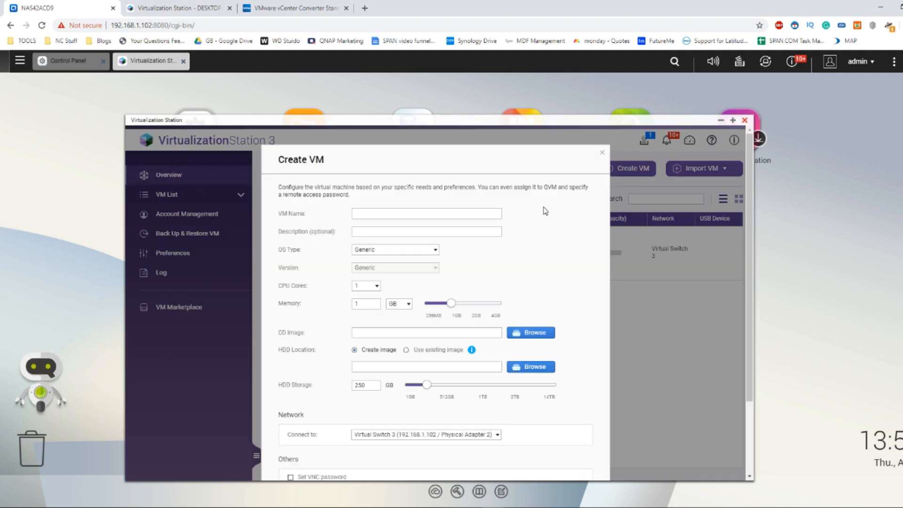
{"action": "left_click", "coordinate": [529, 332]}
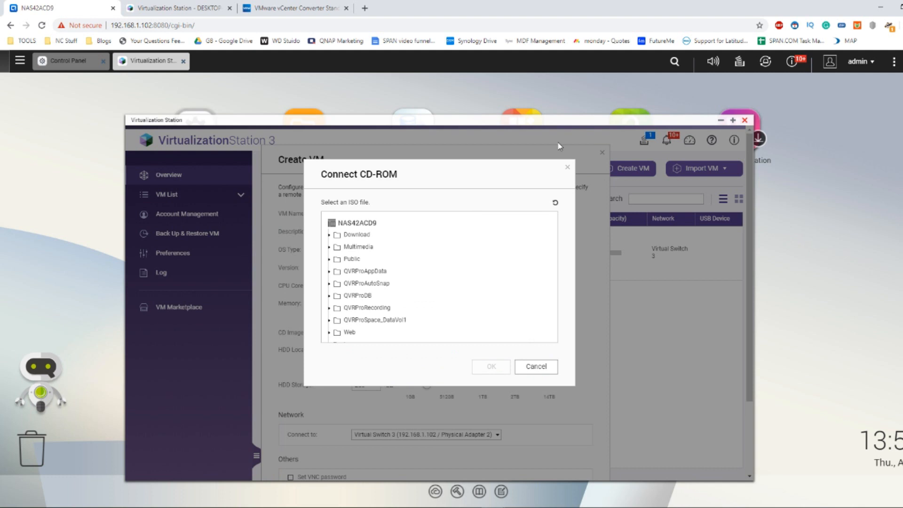
{"action": "left_click", "coordinate": [534, 367]}
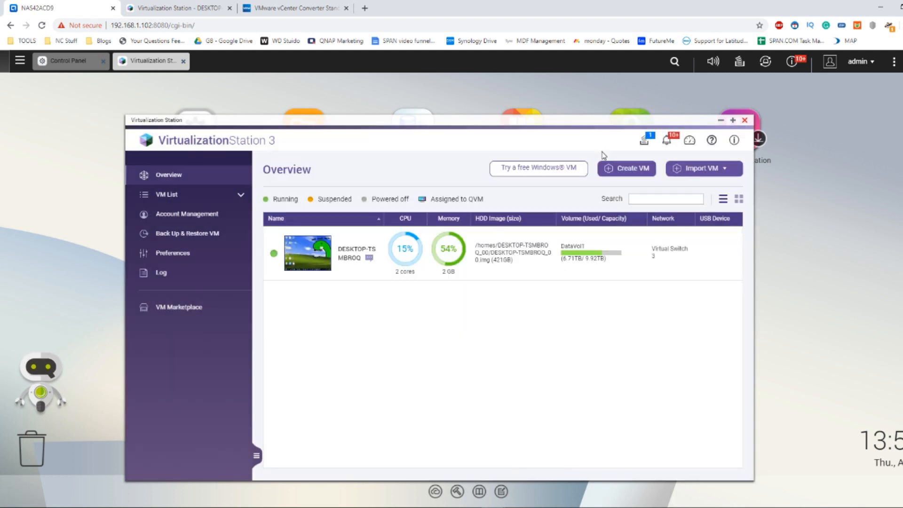
{"action": "mouse_move", "coordinate": [631, 182]}
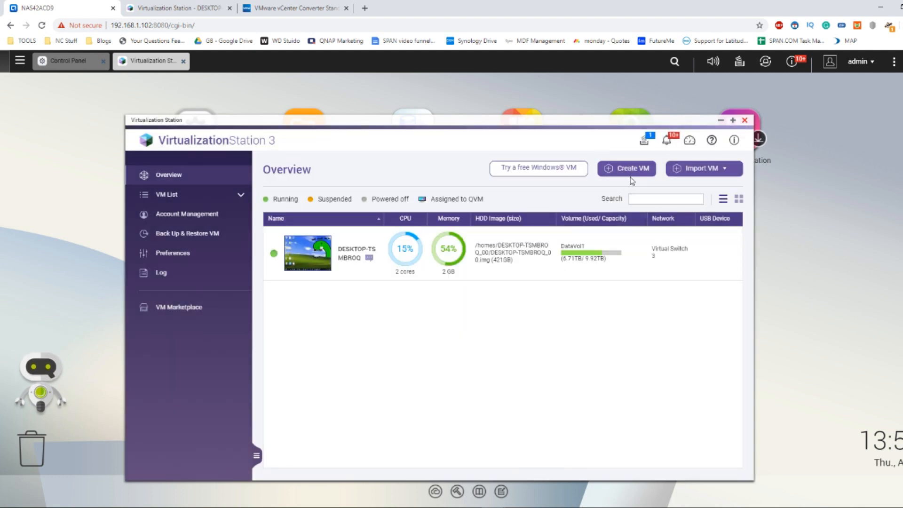
{"action": "left_click", "coordinate": [625, 169]}
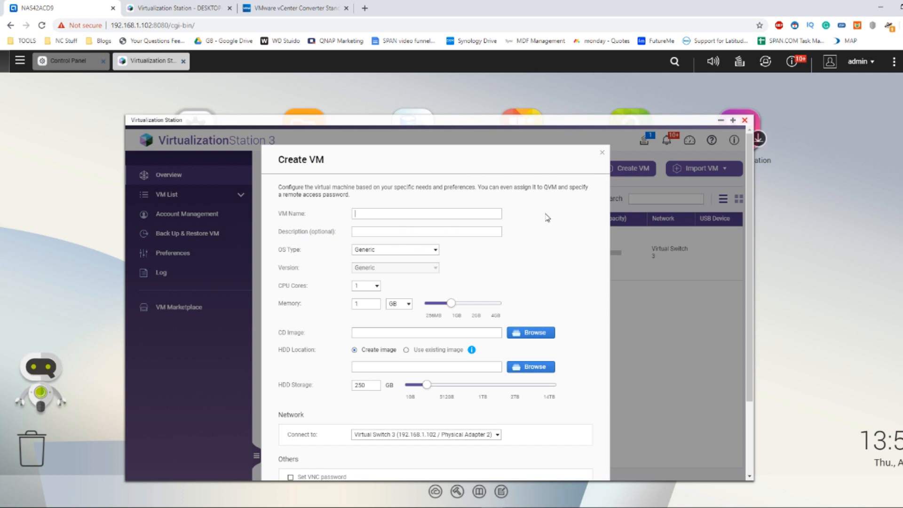
{"action": "left_click", "coordinate": [529, 332]}
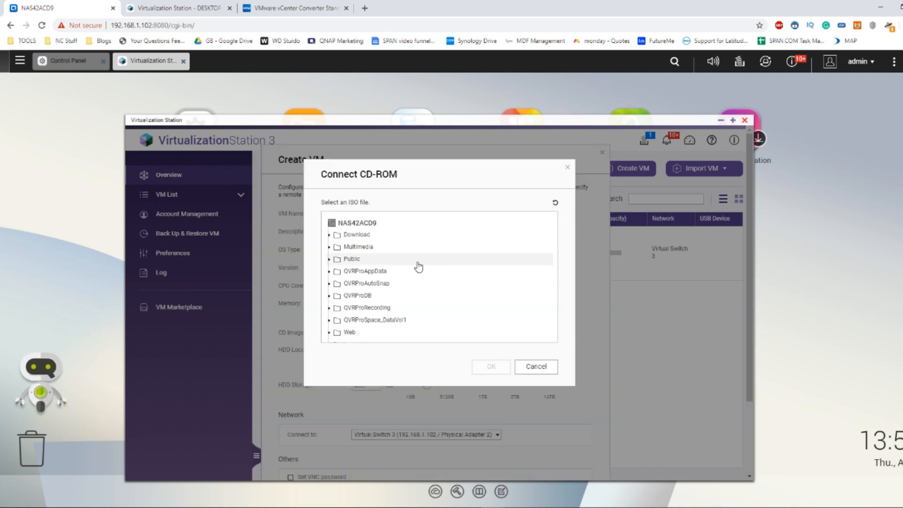
{"action": "left_click", "coordinate": [329, 234]}
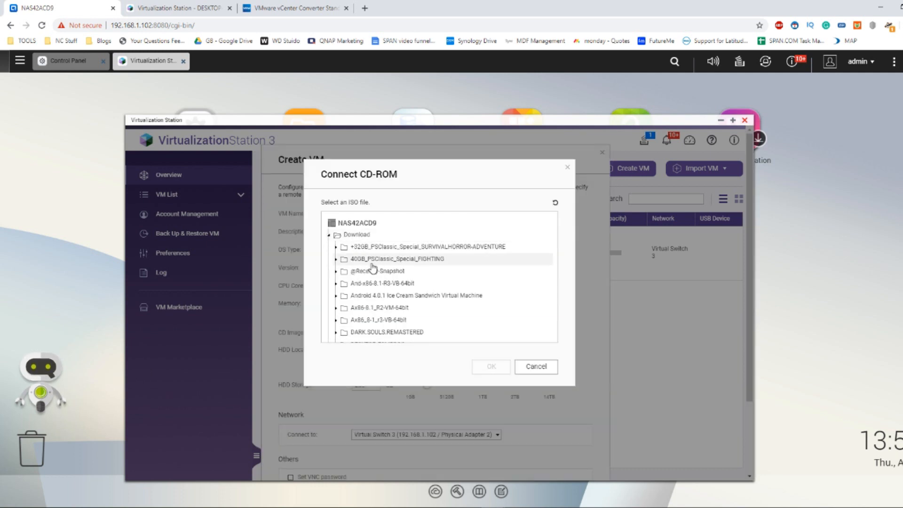
{"action": "scroll", "scroll_direction": "down", "scroll_amount": 3}
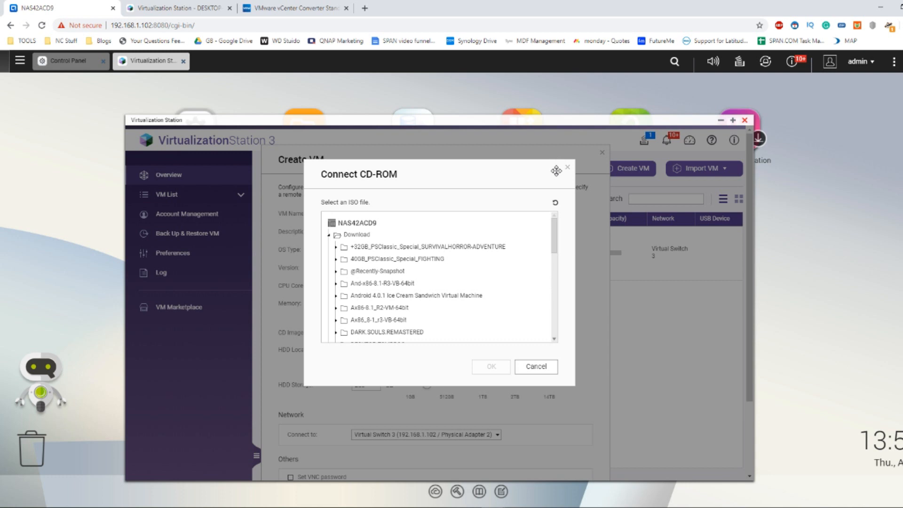
{"action": "left_click", "coordinate": [534, 366]}
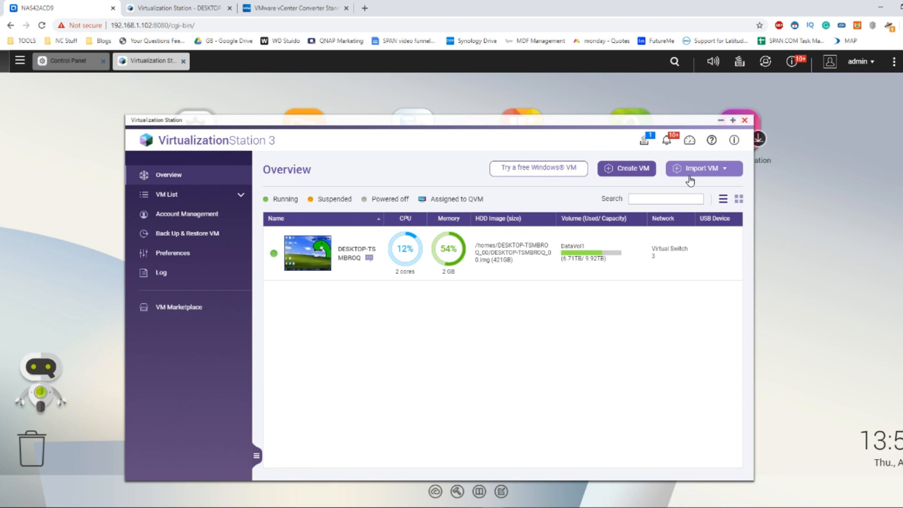
{"action": "mouse_move", "coordinate": [439, 383]}
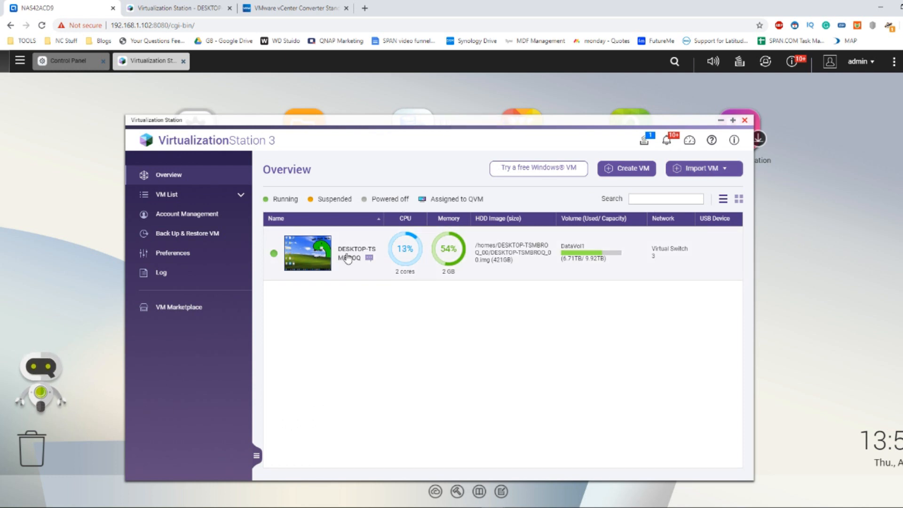
{"action": "left_click", "coordinate": [701, 169]}
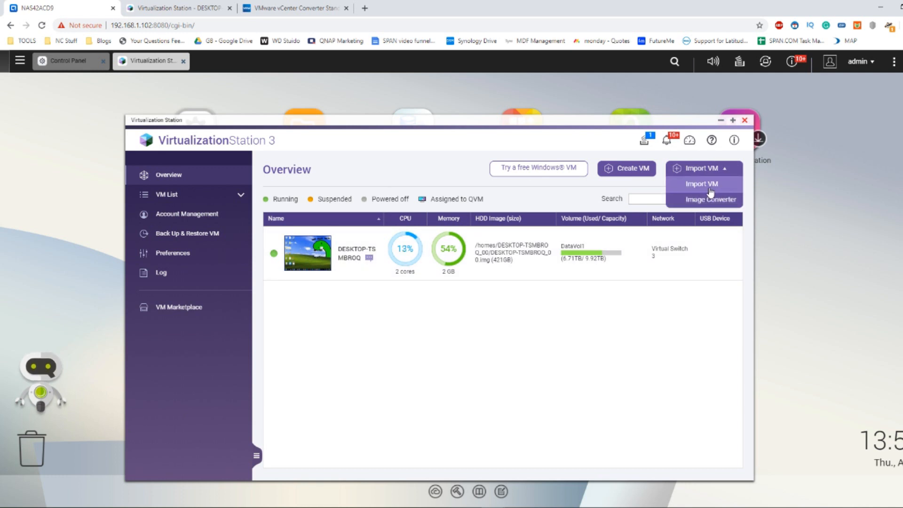
- Import from NAS, selecting Download/DESKTOP-TSMBROQ/DESKTOP-TSMBROQ.vmx as the VM file
{"action": "left_click", "coordinate": [702, 183]}
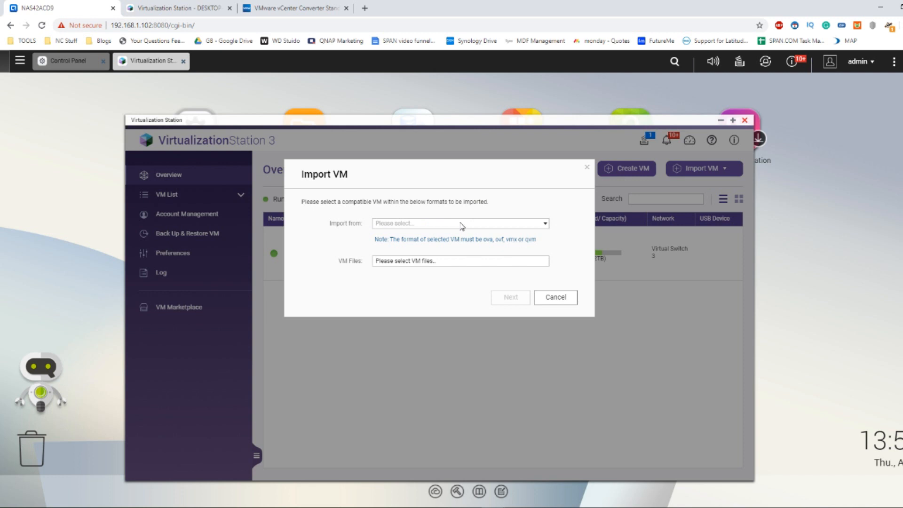
{"action": "left_click", "coordinate": [460, 260]}
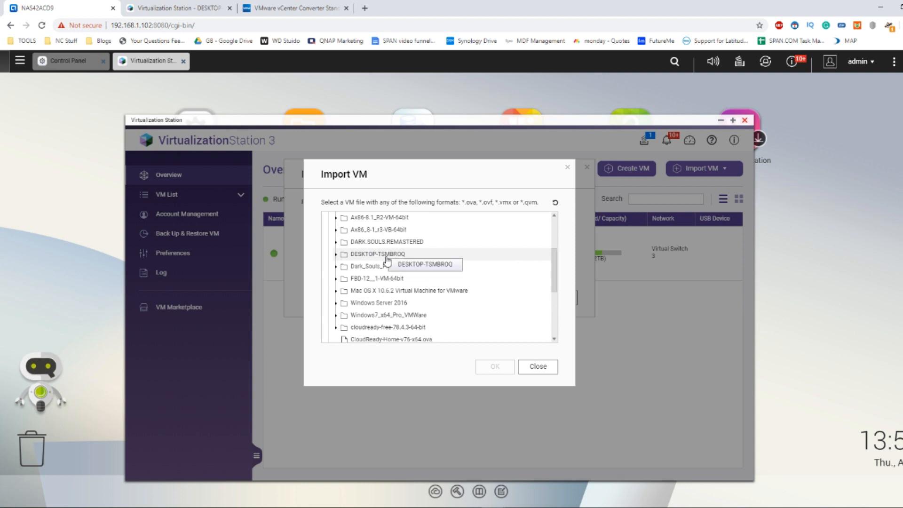
{"action": "left_click", "coordinate": [377, 254]}
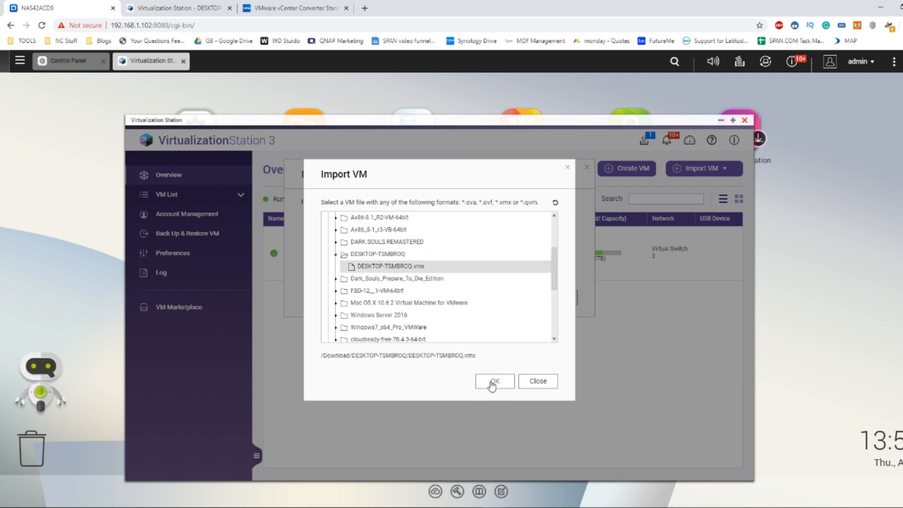
{"action": "left_click", "coordinate": [492, 381]}
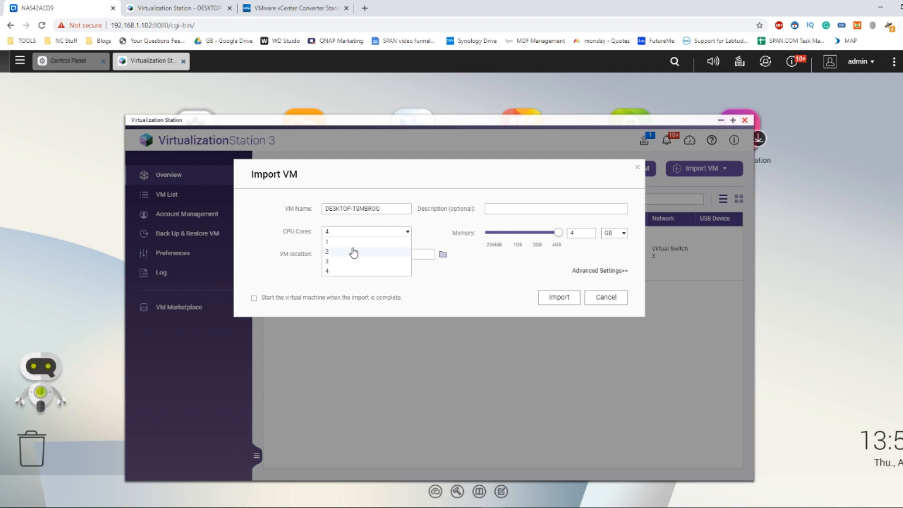
{"action": "mouse_move", "coordinate": [346, 253]}
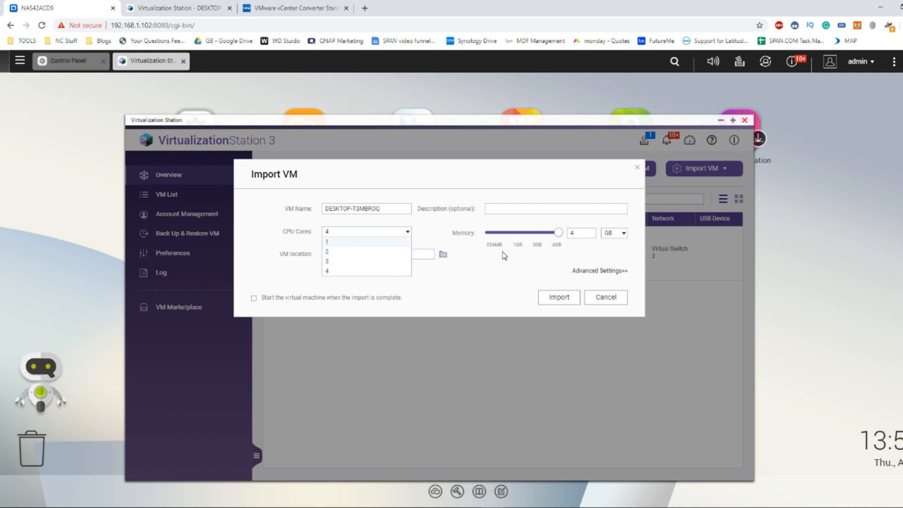
- Keep 4 CPU cores and 4 GB memory, then browse for the disk's HDD location
{"action": "left_click", "coordinate": [365, 232]}
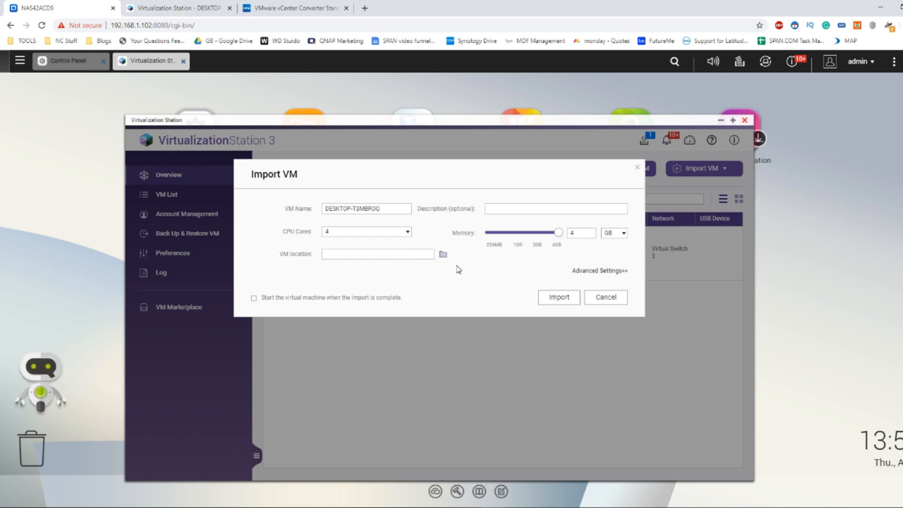
{"action": "left_click", "coordinate": [443, 253]}
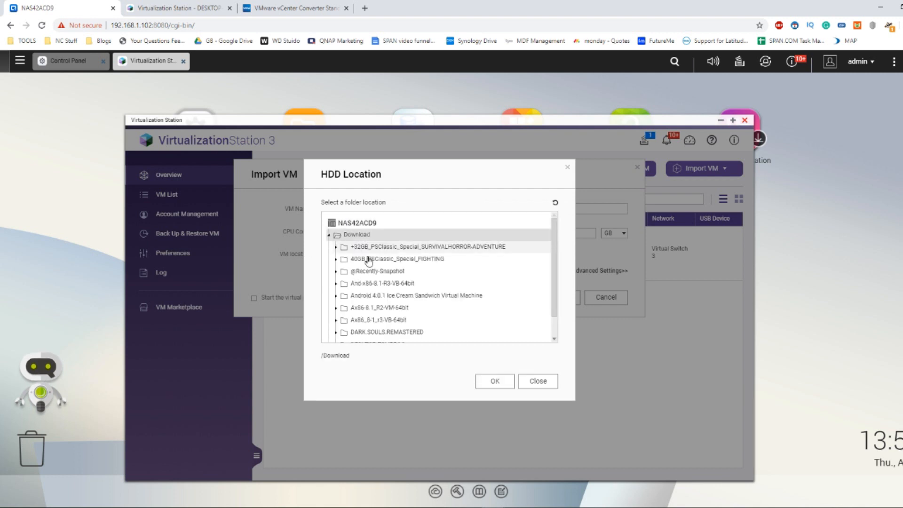
{"action": "scroll", "scroll_direction": "down", "scroll_amount": 3}
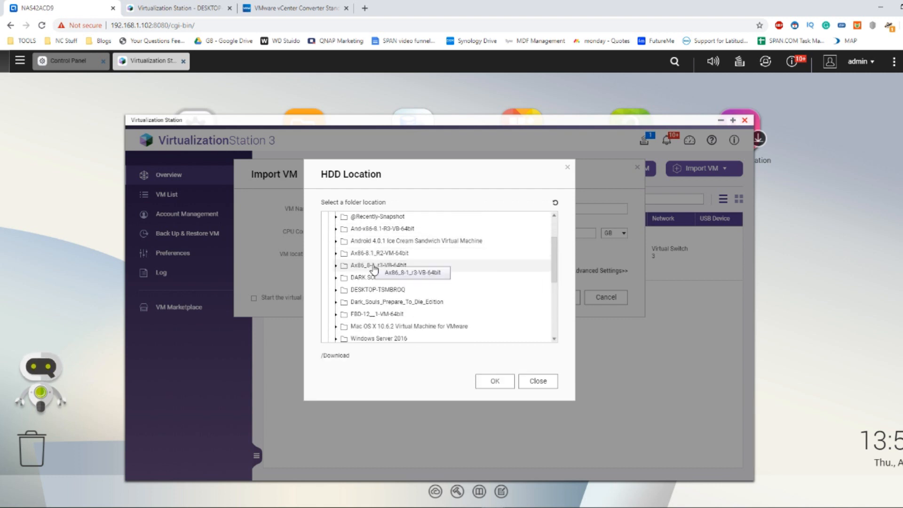
{"action": "scroll", "scroll_direction": "down", "scroll_amount": 3}
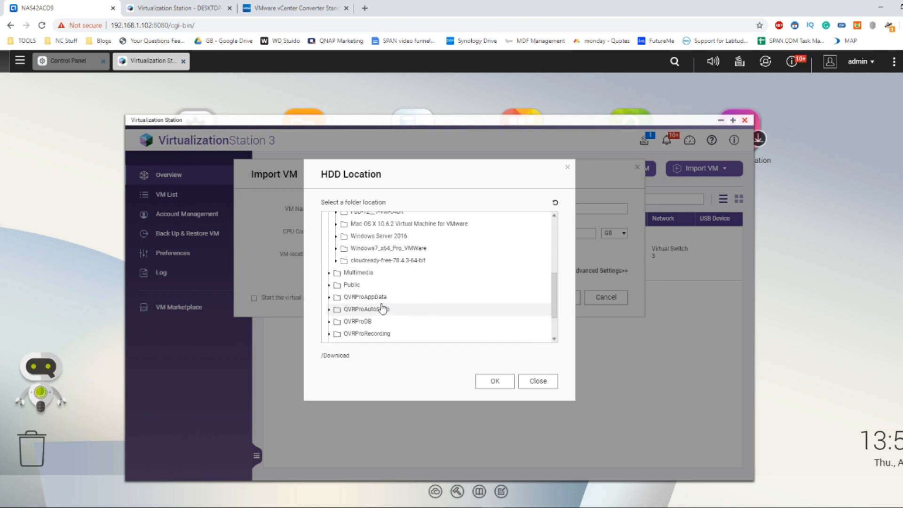
{"action": "left_click", "coordinate": [537, 381]}
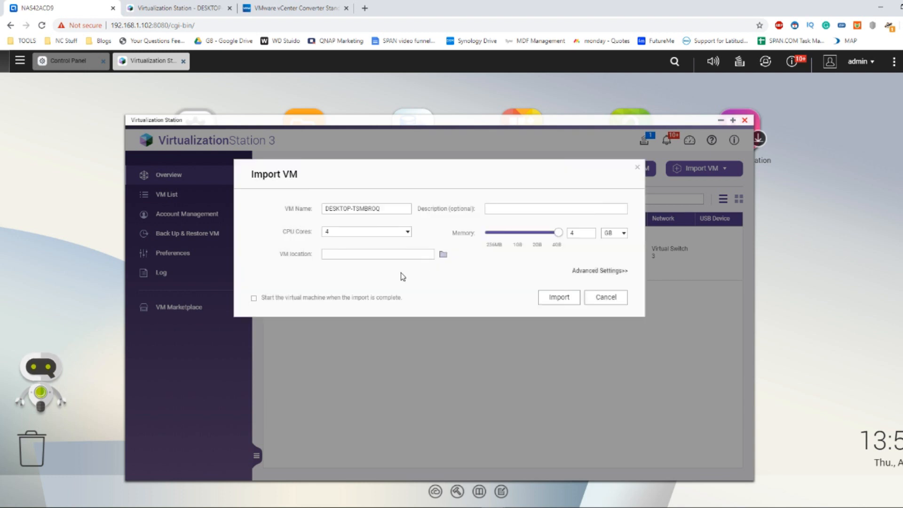
{"action": "mouse_move", "coordinate": [499, 229]}
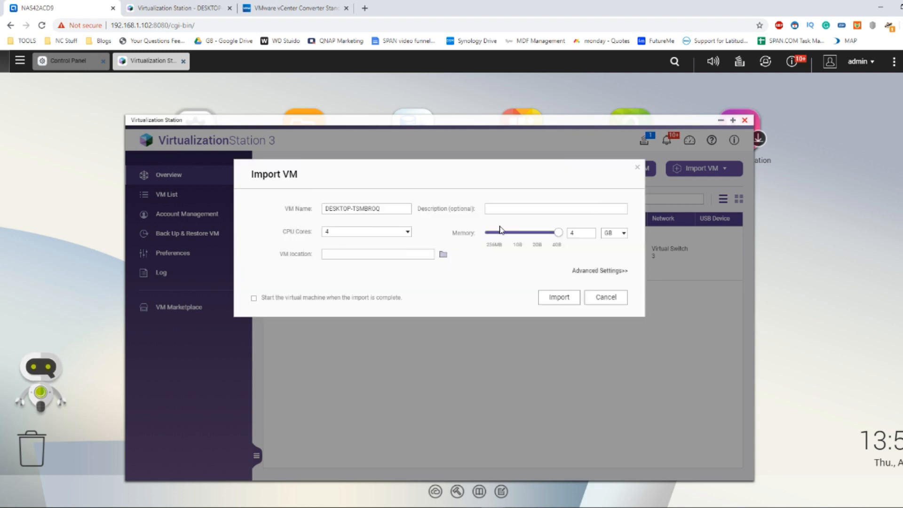
{"action": "left_click", "coordinate": [599, 270]}
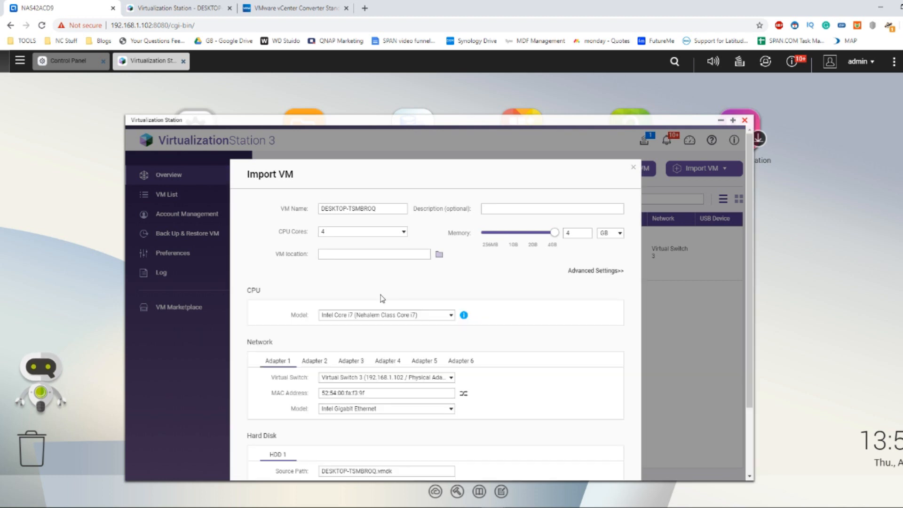
{"action": "mouse_move", "coordinate": [337, 252]}
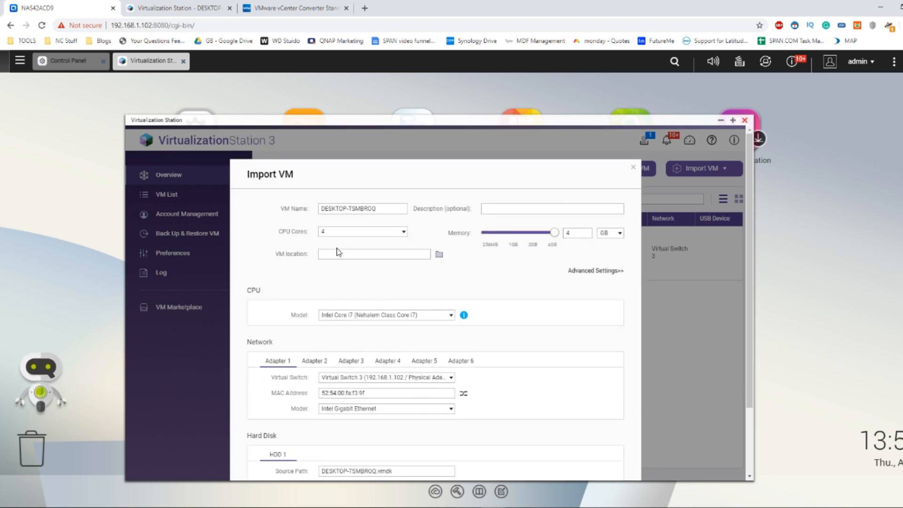
{"action": "left_click", "coordinate": [438, 253]}
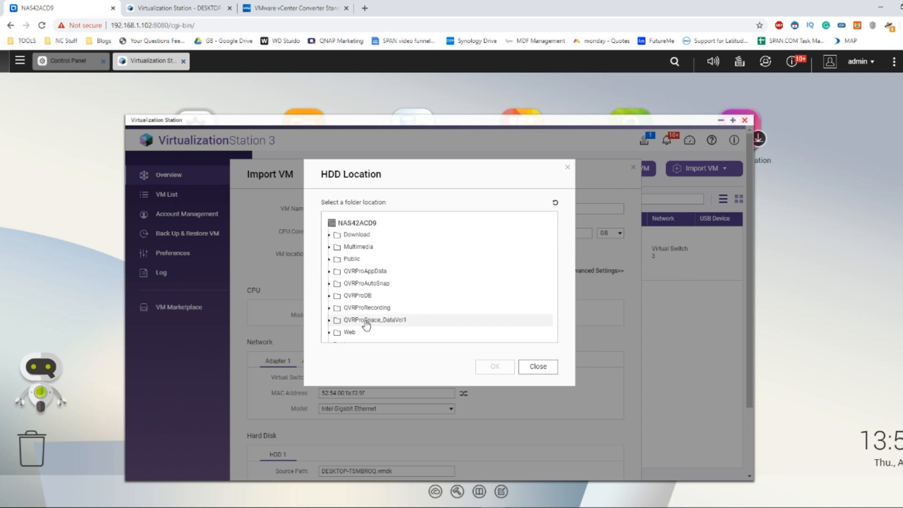
{"action": "left_click", "coordinate": [350, 319]}
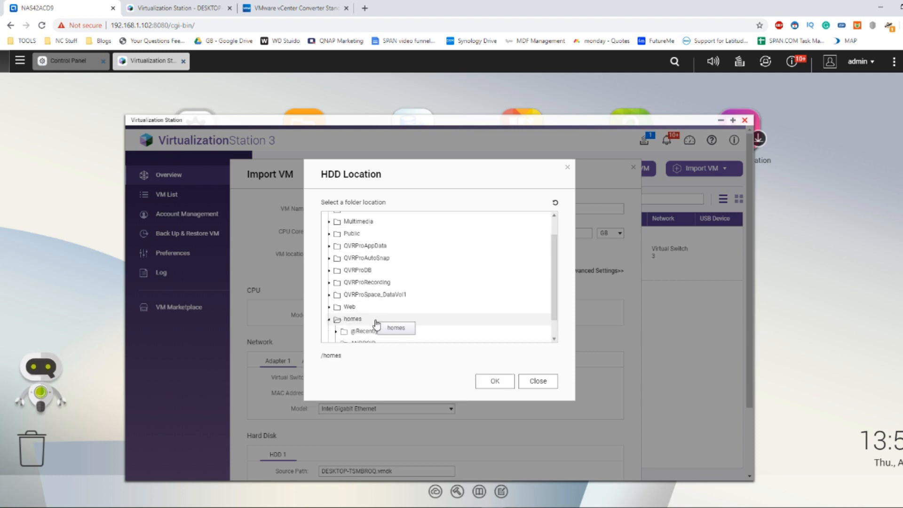
{"action": "left_click", "coordinate": [352, 319]}
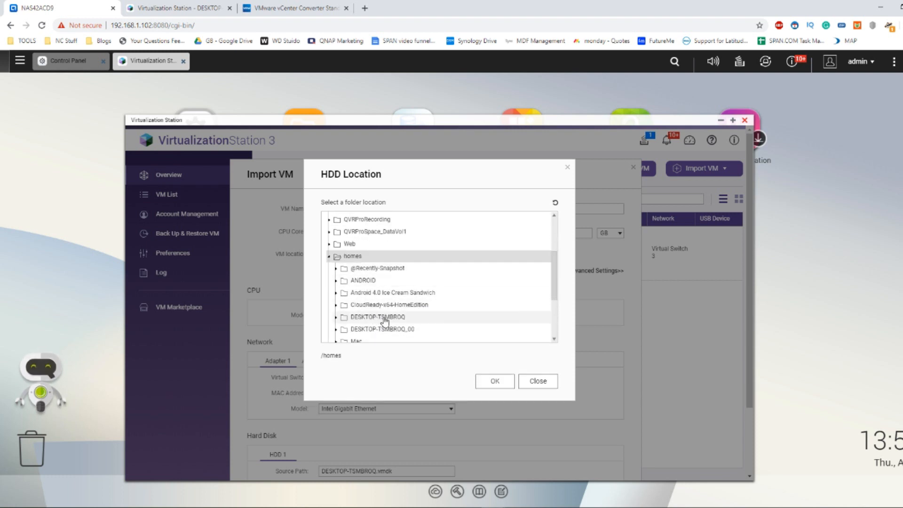
{"action": "left_click", "coordinate": [537, 380]}
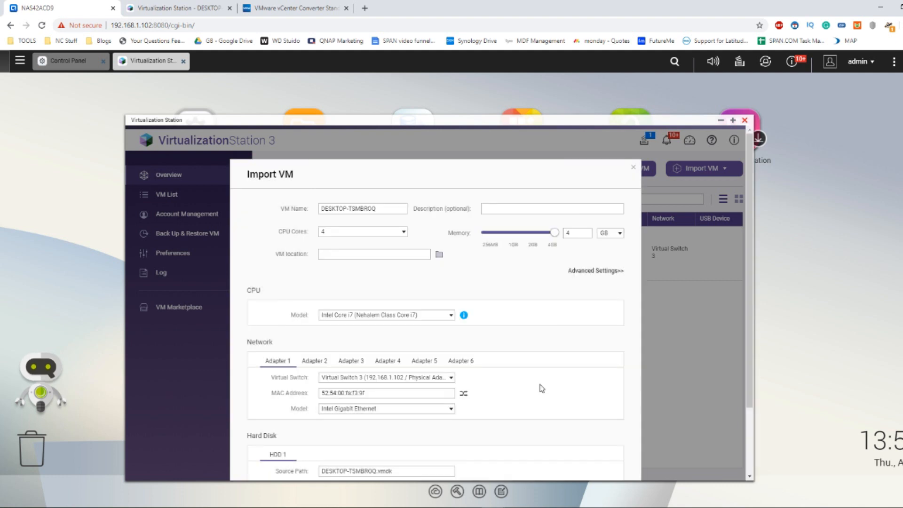
{"action": "scroll", "scroll_direction": "down", "scroll_amount": 3}
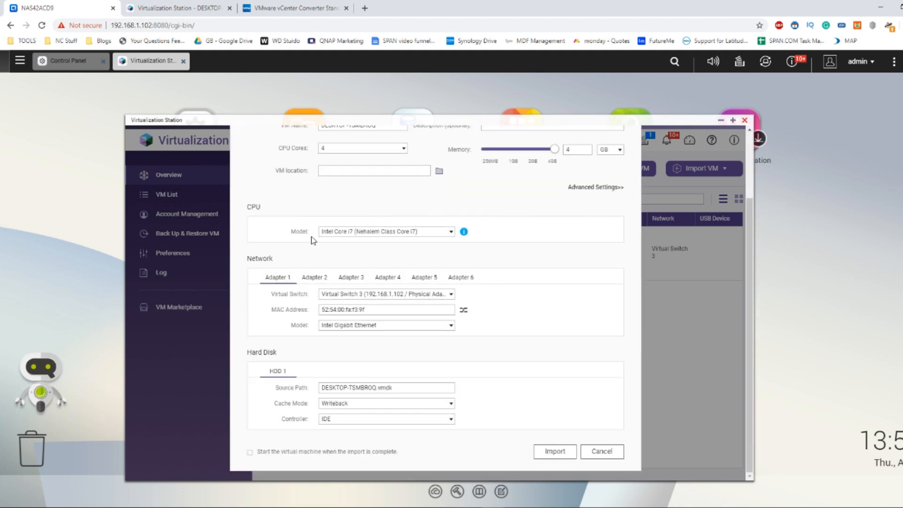
- Review the CPU model choices, import the VM, and show actions for running DESKTOP-TSMBROQ
{"action": "left_click", "coordinate": [386, 231]}
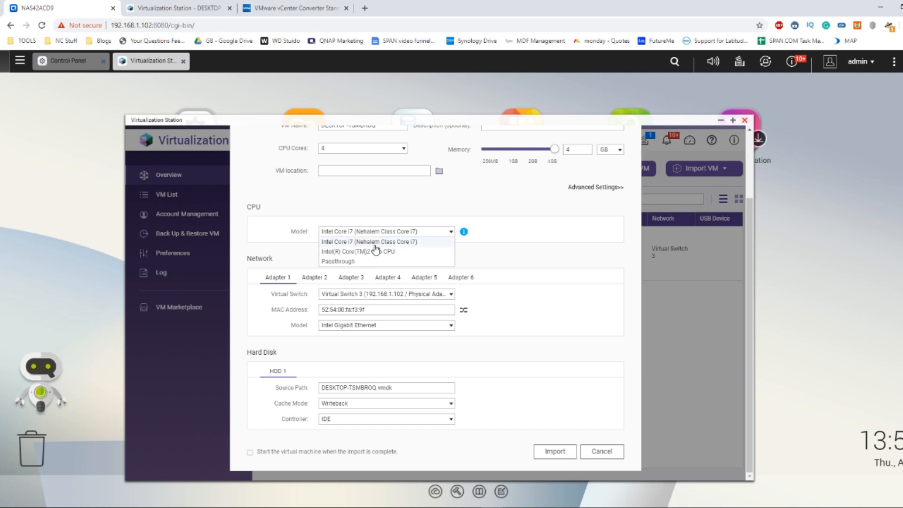
{"action": "mouse_move", "coordinate": [363, 261]}
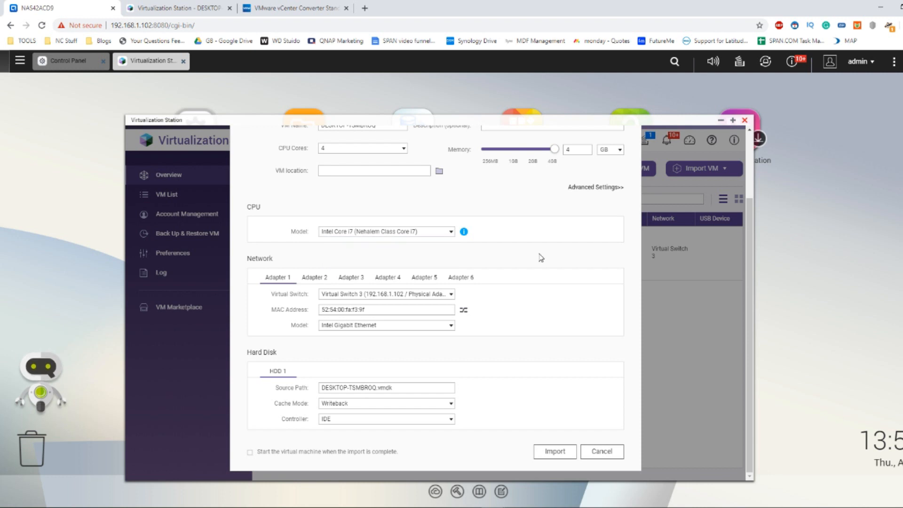
{"action": "mouse_move", "coordinate": [553, 450]}
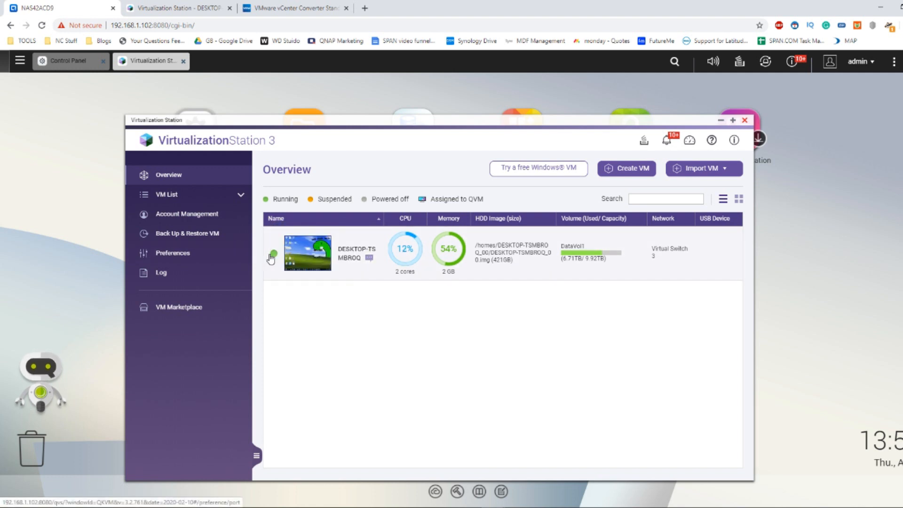
{"action": "right_click", "coordinate": [437, 240]}
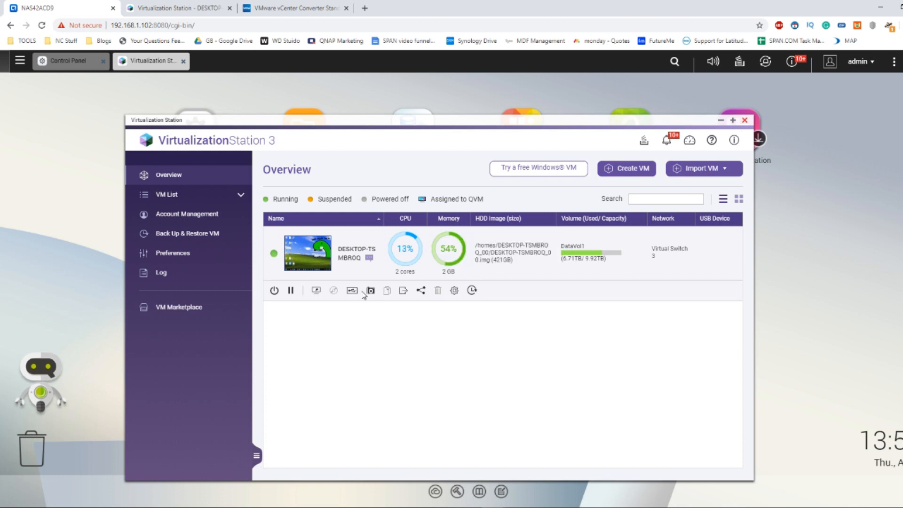
{"action": "mouse_move", "coordinate": [351, 291]}
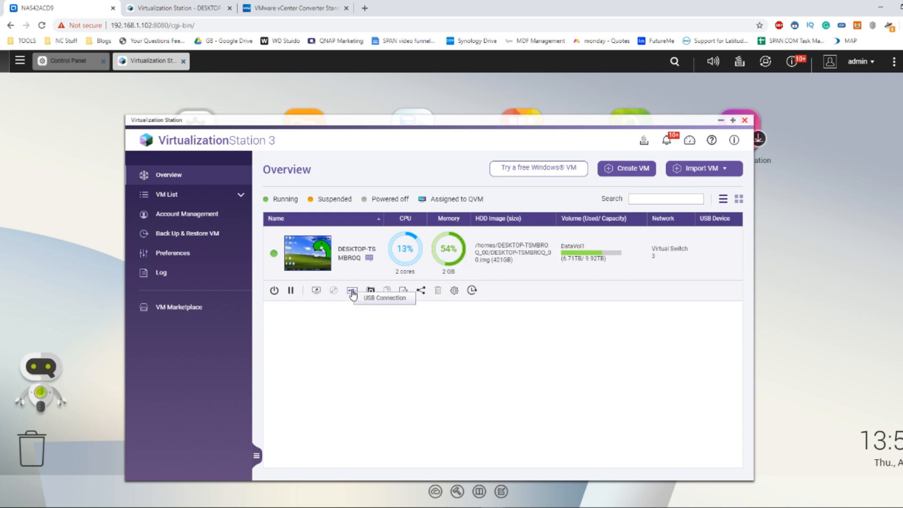
{"action": "mouse_move", "coordinate": [371, 292]}
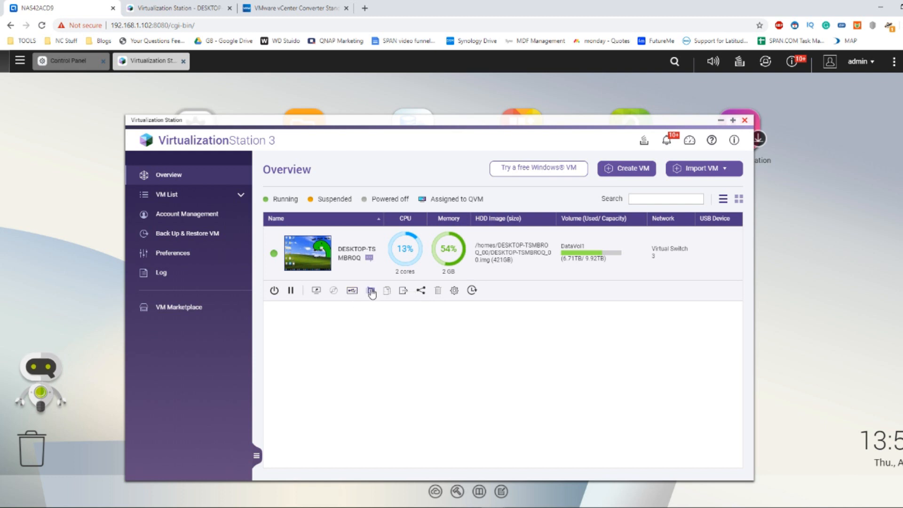
{"action": "mouse_move", "coordinate": [401, 290]}
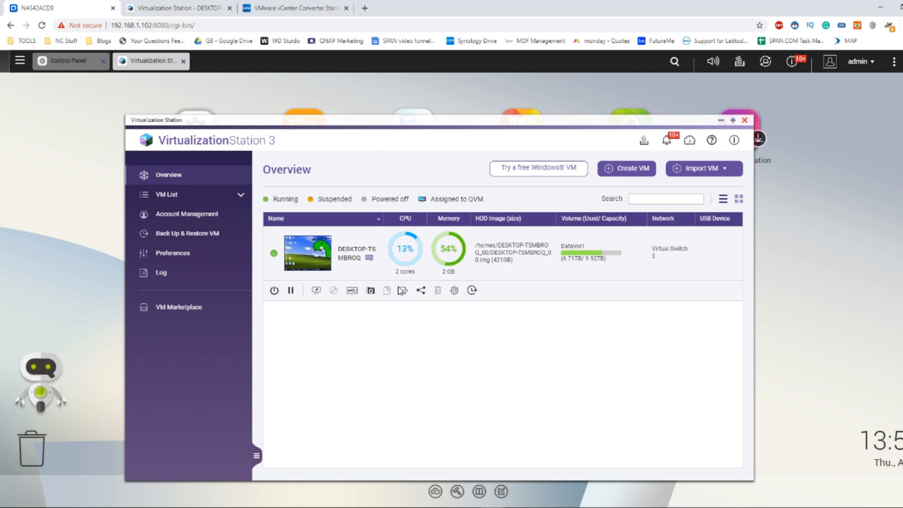
{"action": "mouse_move", "coordinate": [421, 290]}
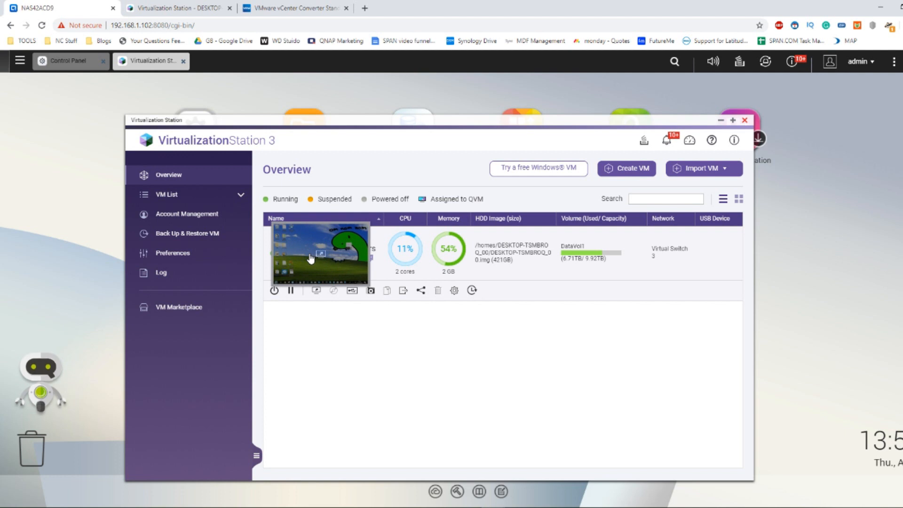
{"action": "mouse_move", "coordinate": [322, 255]}
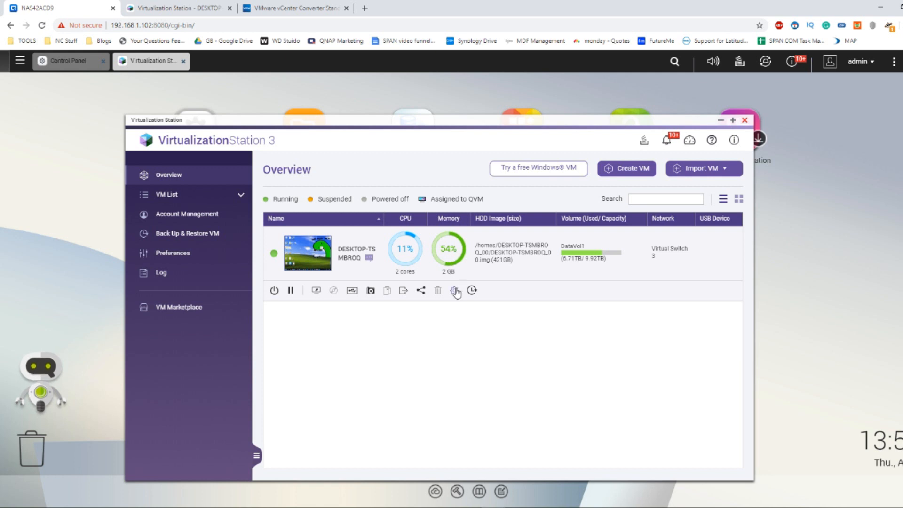
- View DESKTOP-TSMBROQ's Information page with its running status and hardware details
{"action": "left_click", "coordinate": [307, 253]}
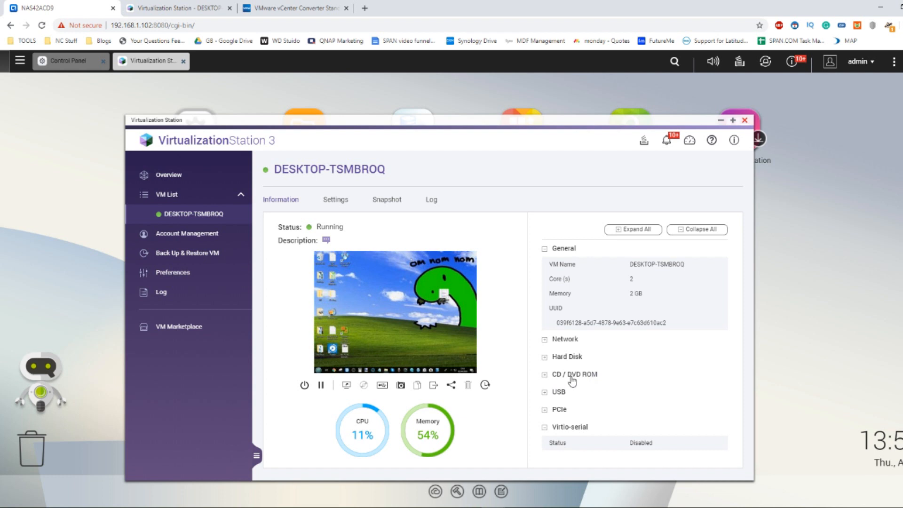
{"action": "mouse_move", "coordinate": [545, 379]}
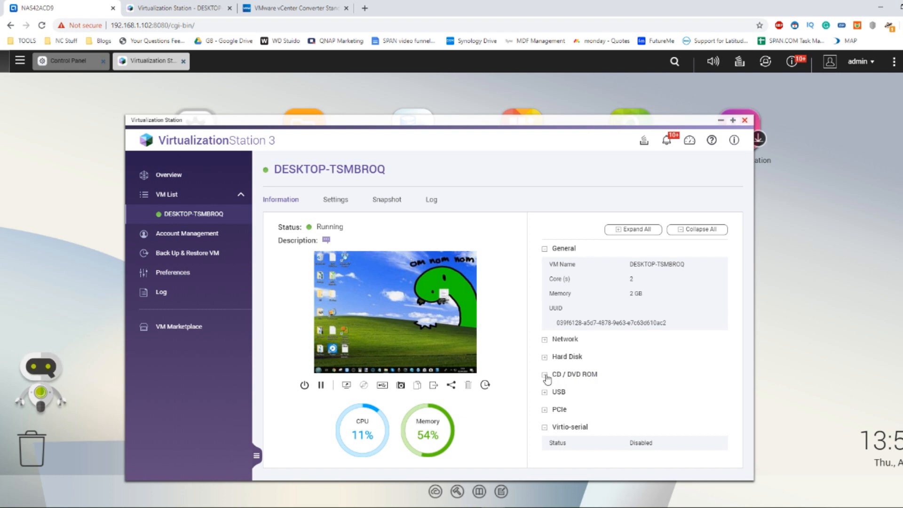
{"action": "mouse_move", "coordinate": [547, 379]}
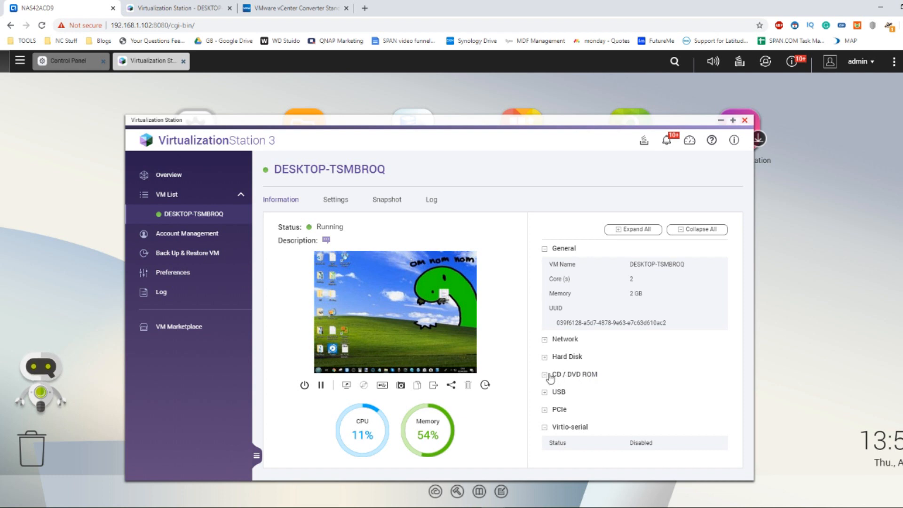
{"action": "mouse_move", "coordinate": [591, 378]}
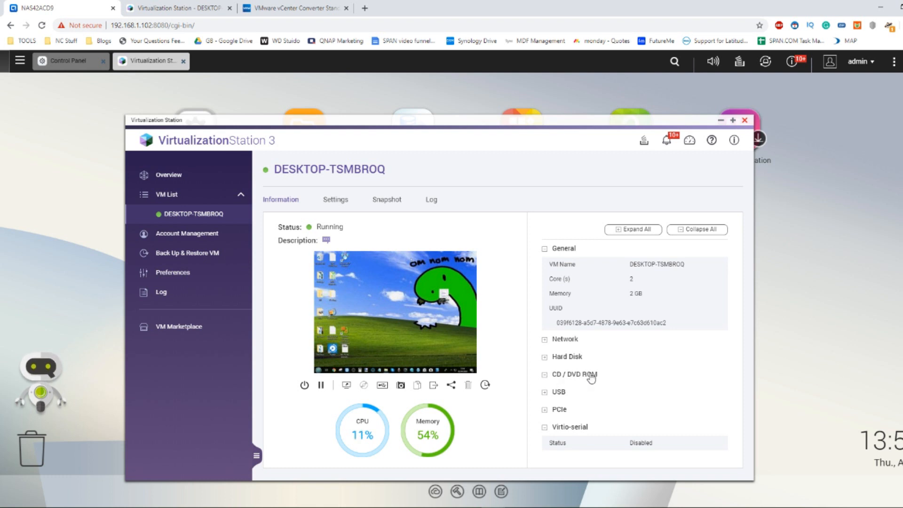
{"action": "mouse_move", "coordinate": [545, 376]}
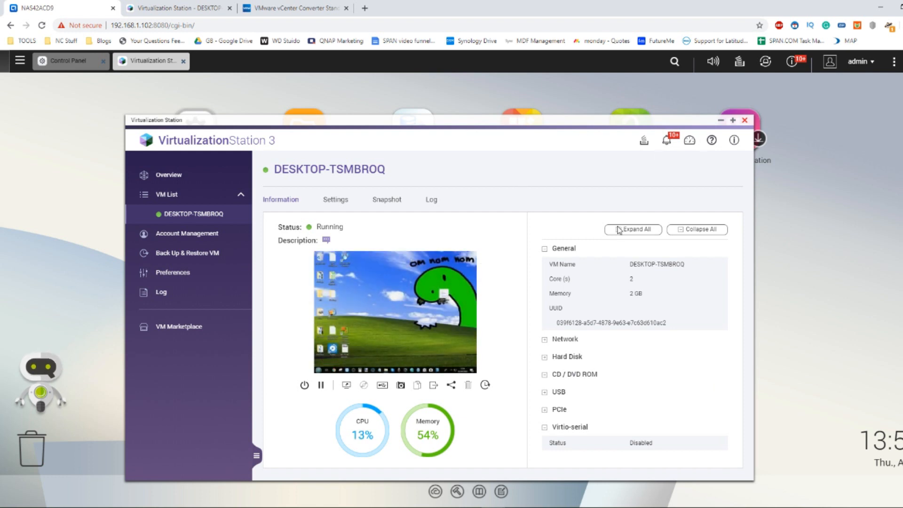
{"action": "mouse_move", "coordinate": [393, 278]}
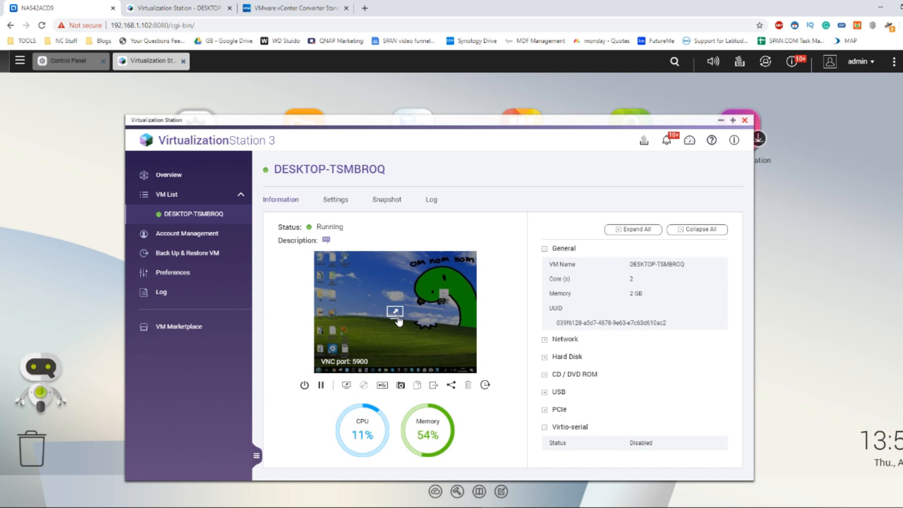
{"action": "mouse_move", "coordinate": [396, 283]}
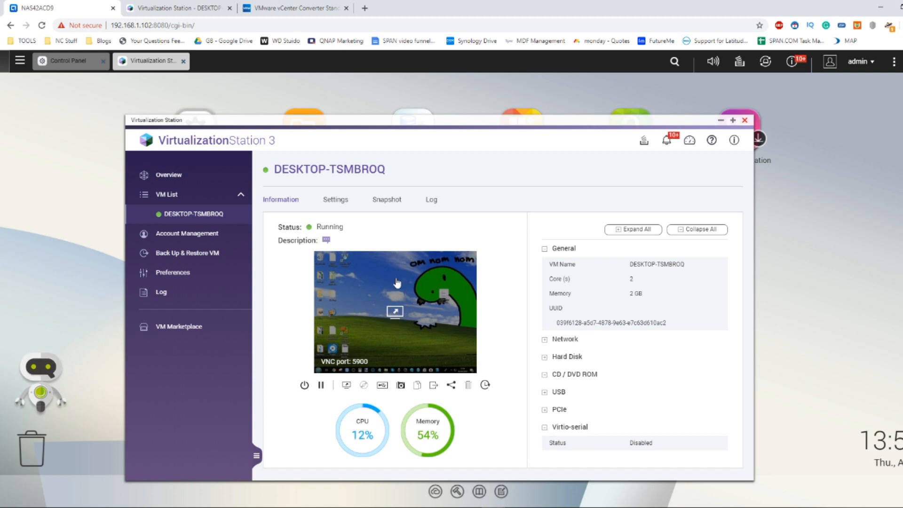
{"action": "left_click", "coordinate": [294, 8]}
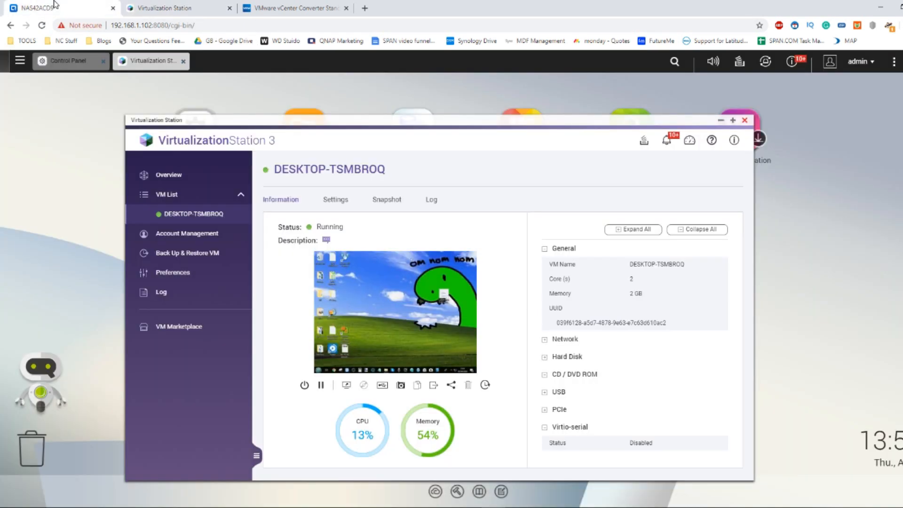
{"action": "mouse_move", "coordinate": [468, 173]}
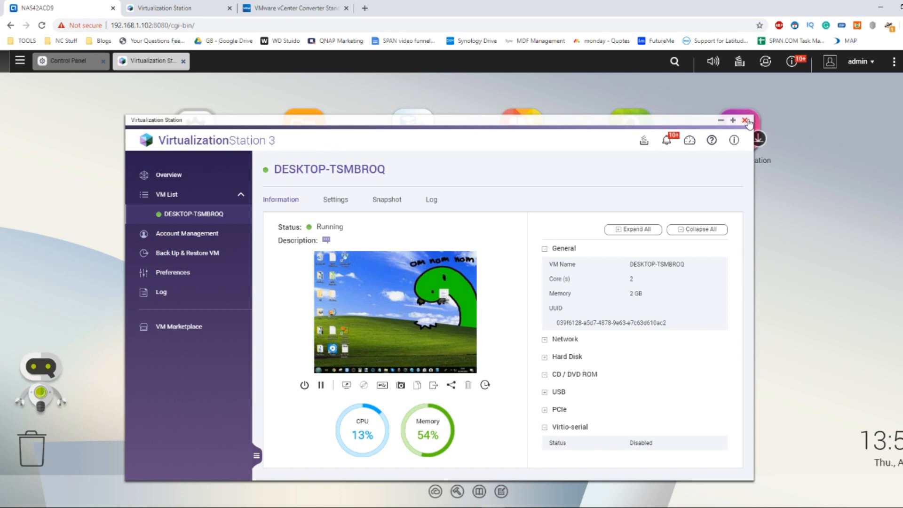
{"action": "mouse_move", "coordinate": [408, 227]}
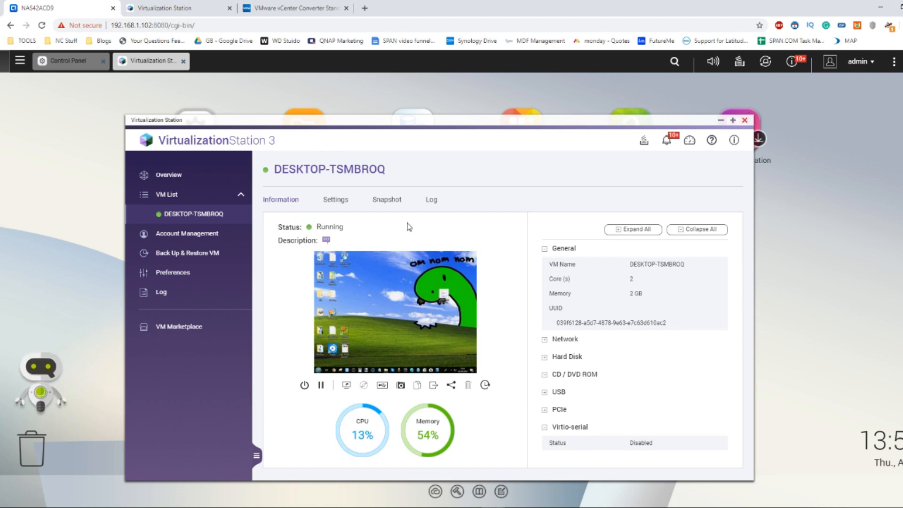